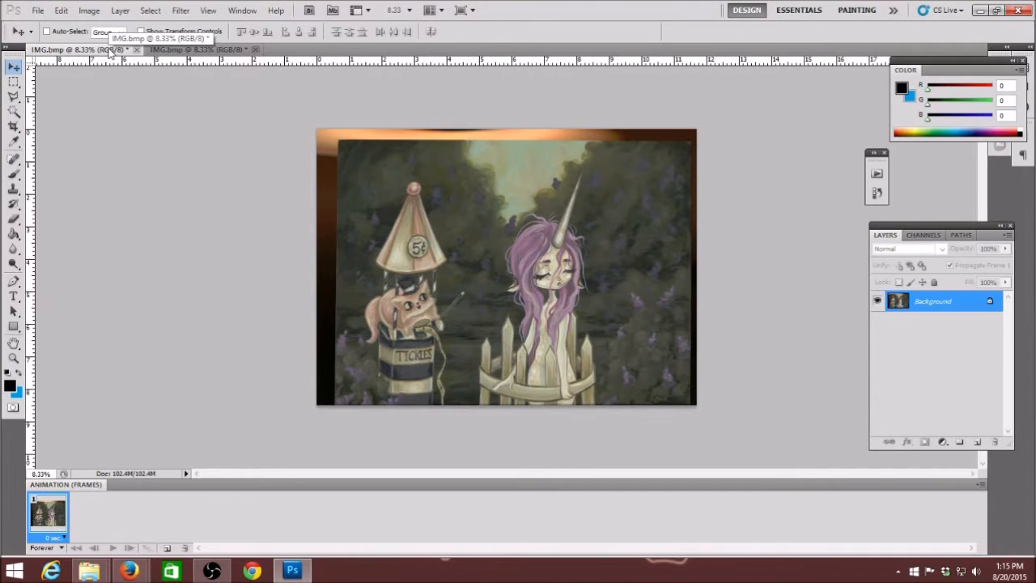
mouse_move(197, 164)
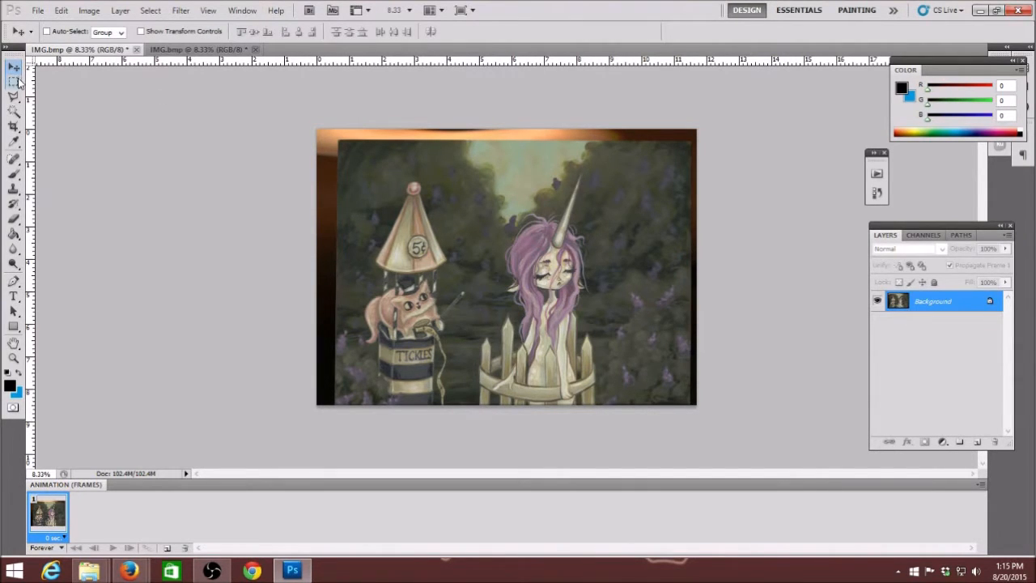
- Draw a rectangular marquee on the lower-half scan that leaves out its thin top strip
click(14, 81)
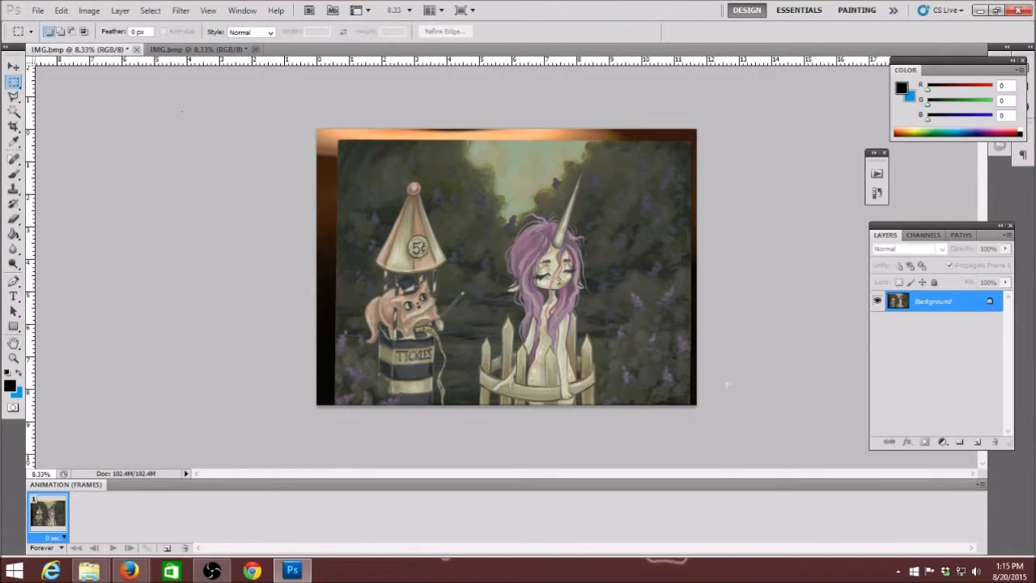
mouse_move(693, 402)
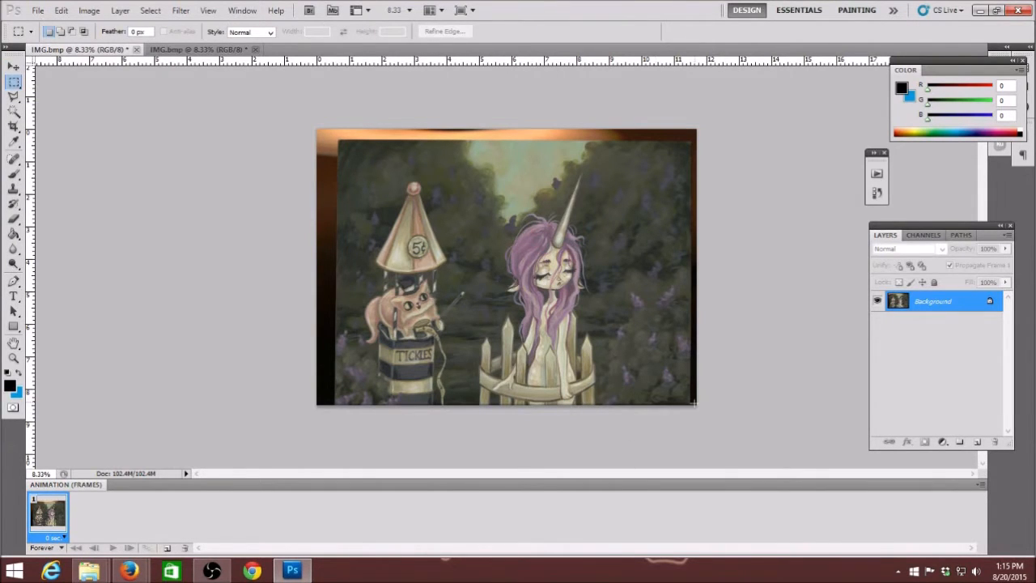
mouse_move(331, 411)
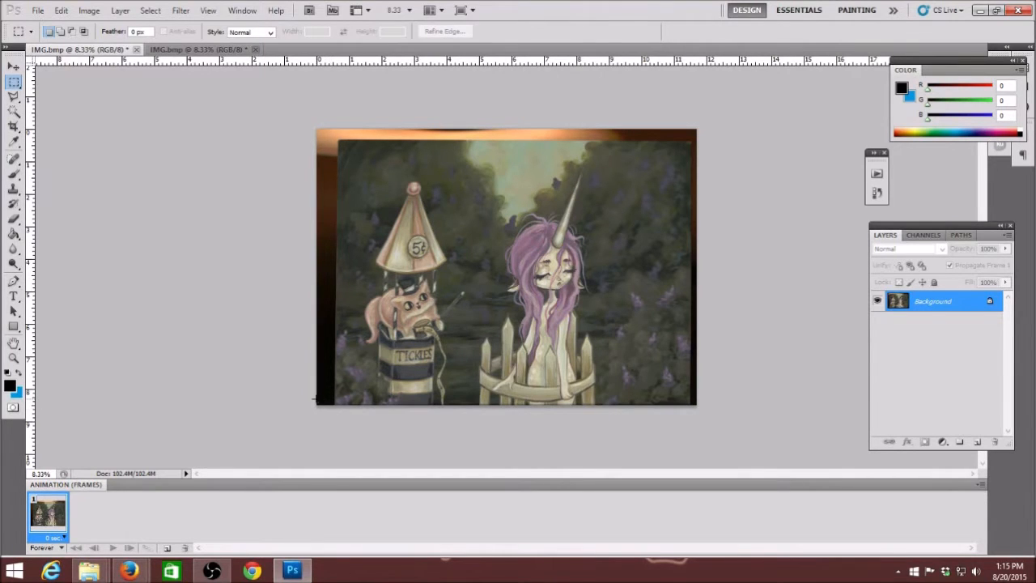
drag(316, 350, 695, 405)
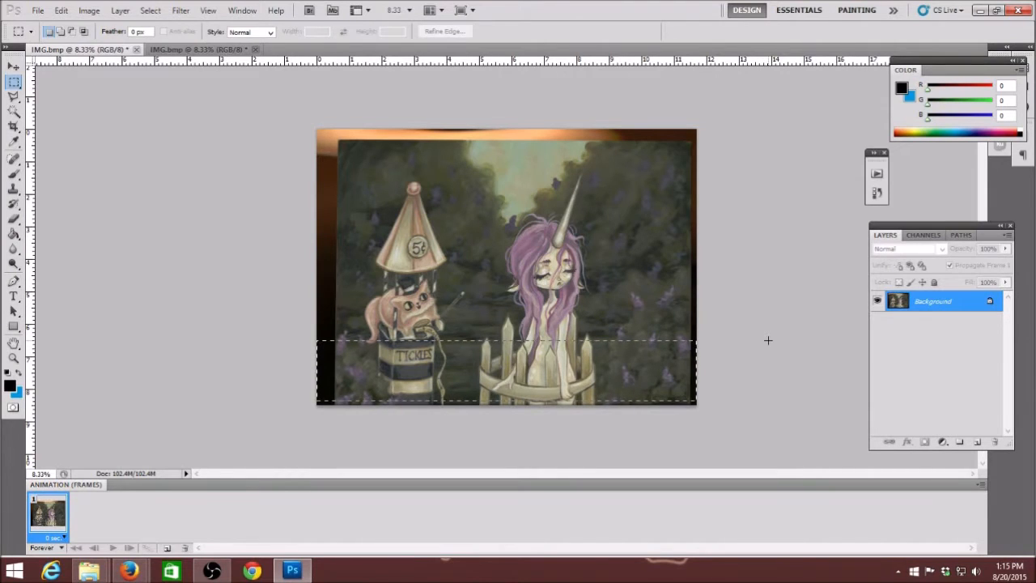
click(89, 10)
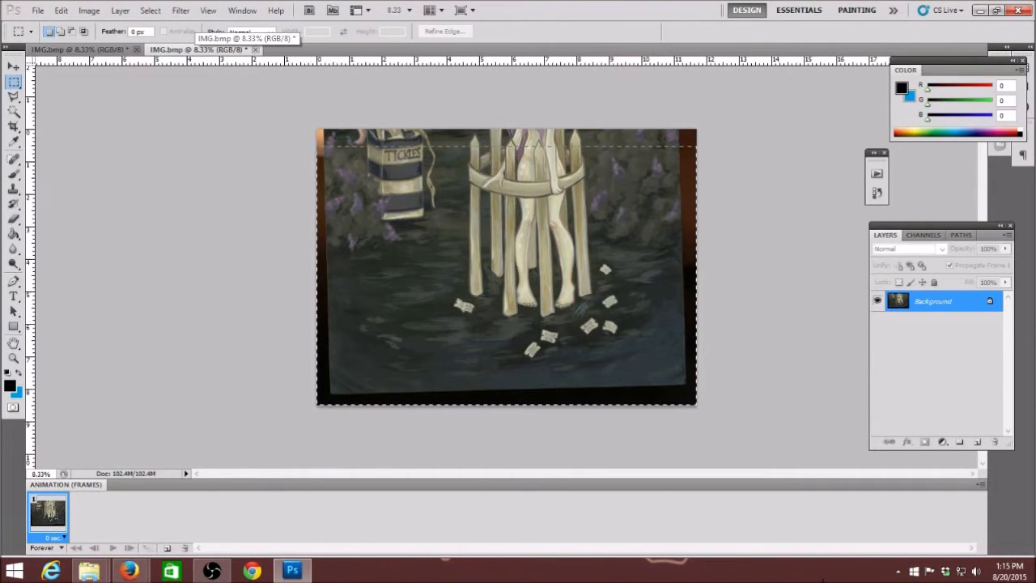
- Crop the scan to the selection, then return to the upper-half scan
click(89, 10)
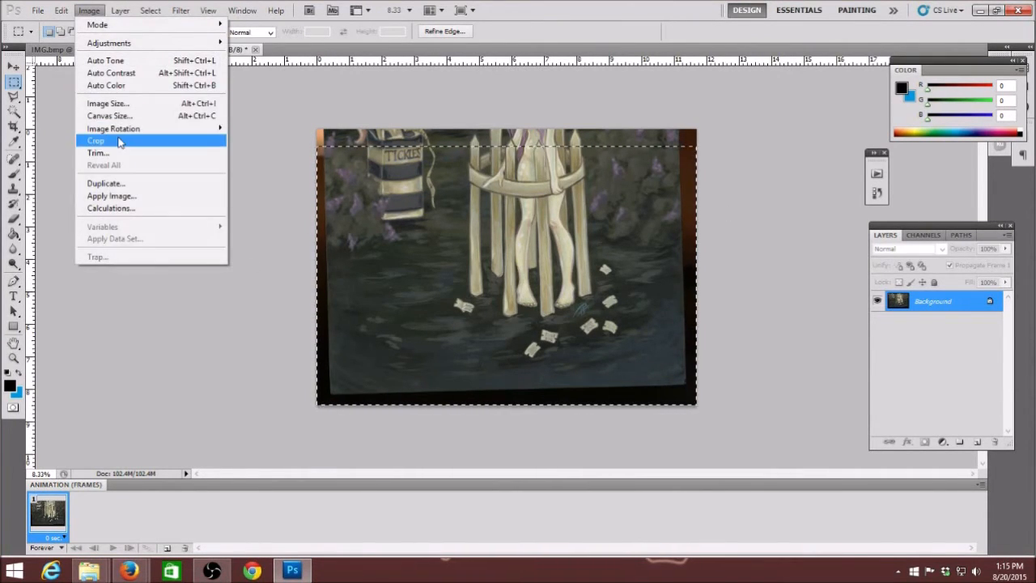
click(94, 140)
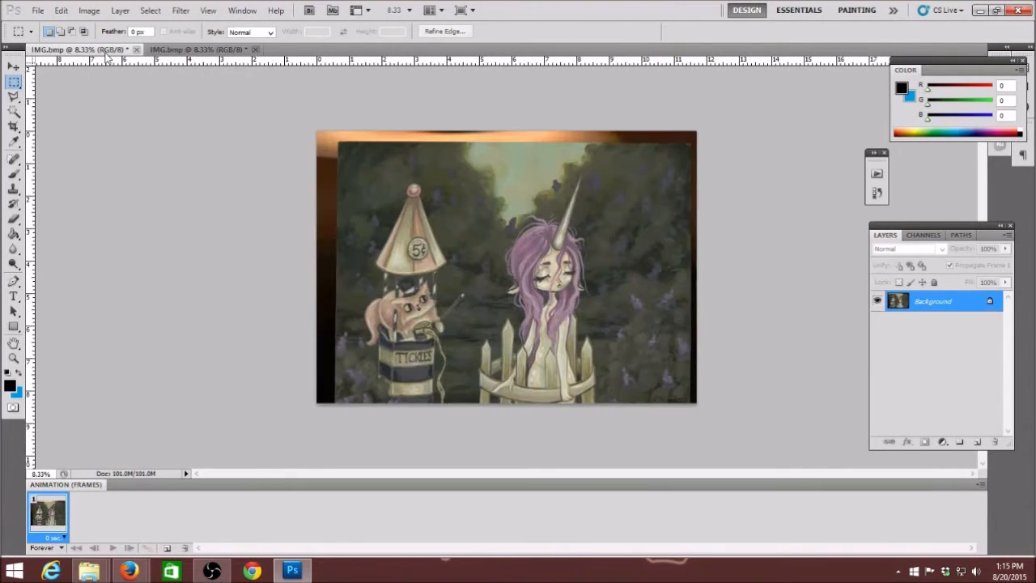
click(194, 50)
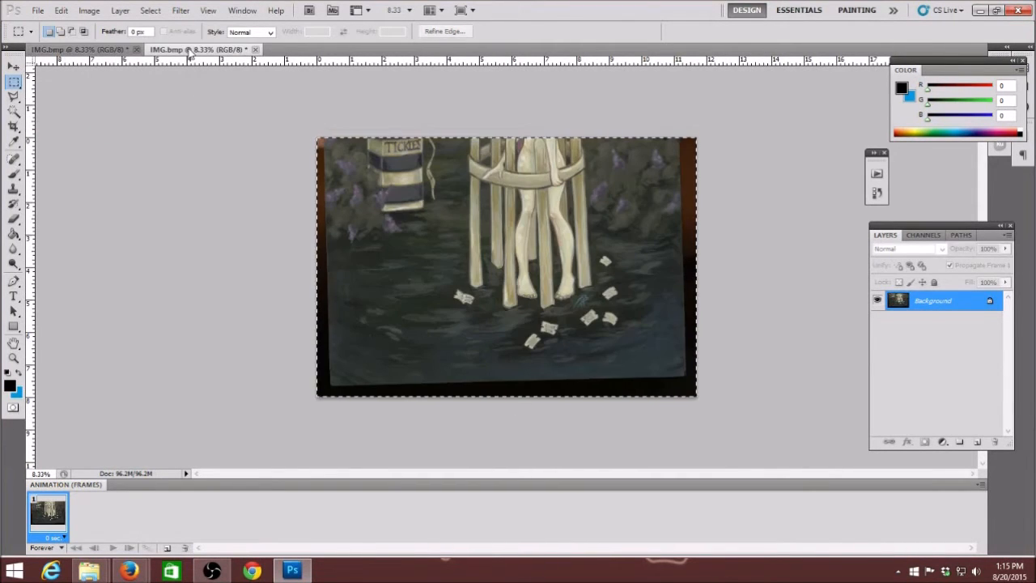
click(79, 49)
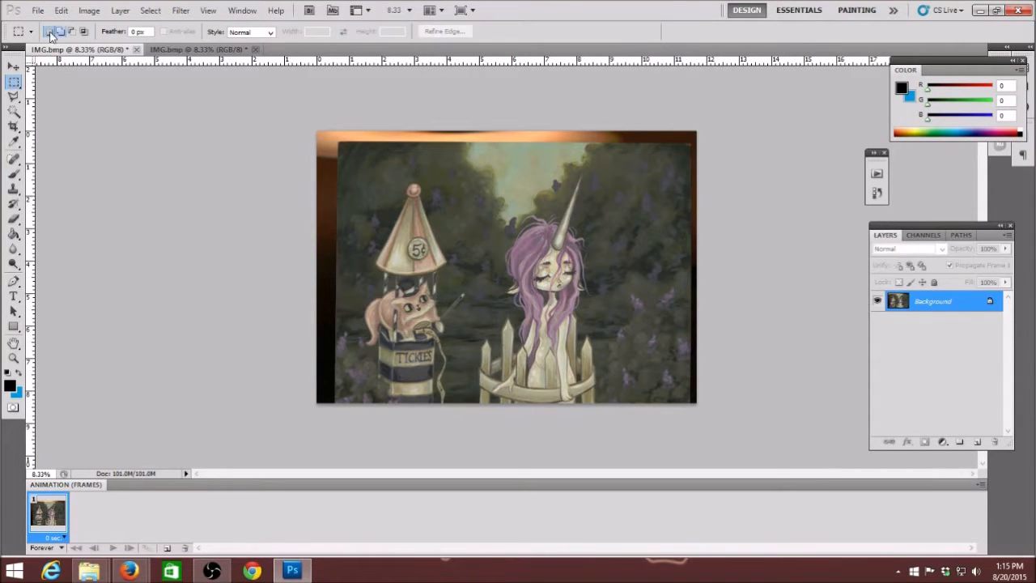
- Save the upper-half scan as 1.bmp with default BMP options
click(37, 9)
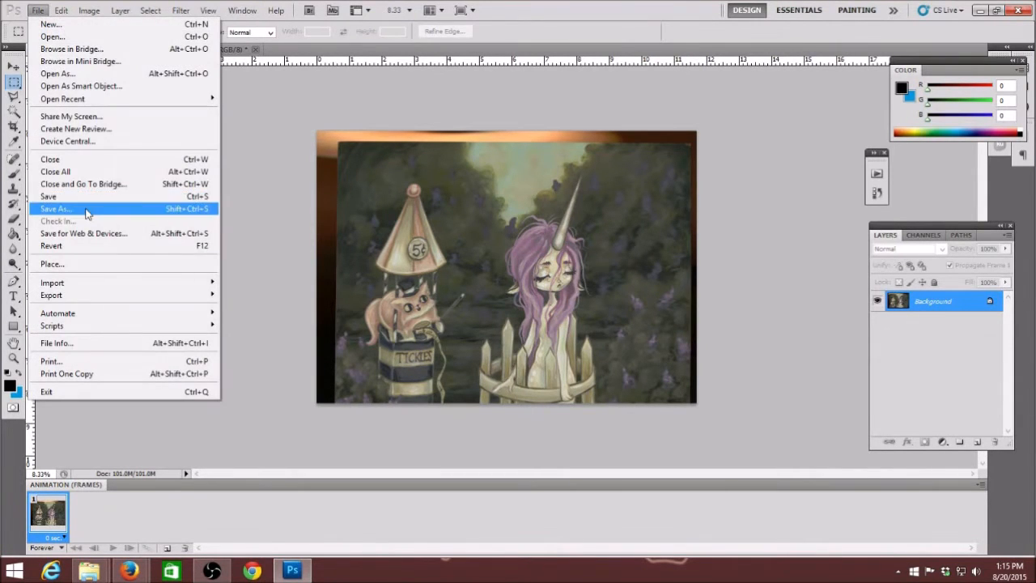
click(55, 208)
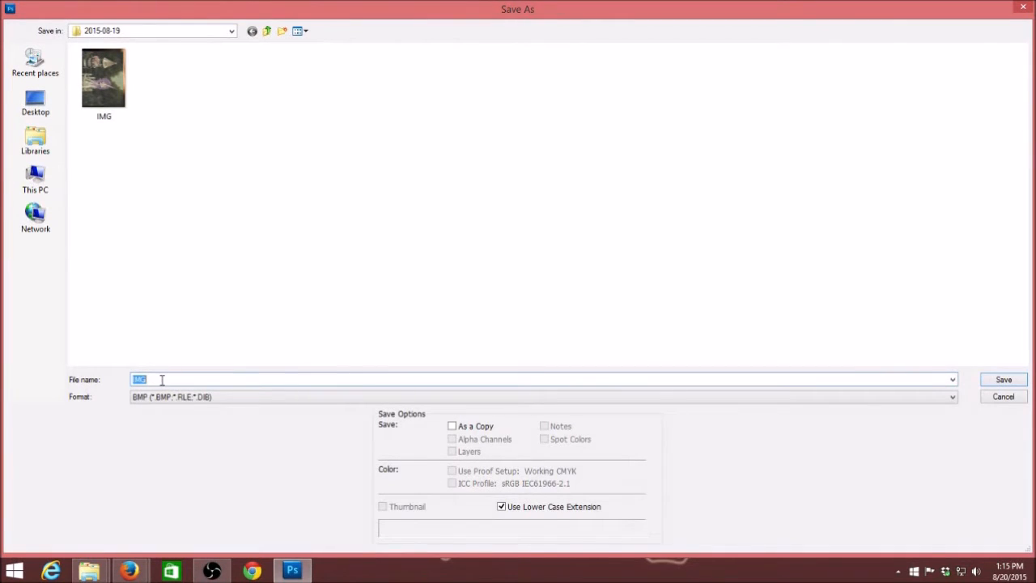
text(1)
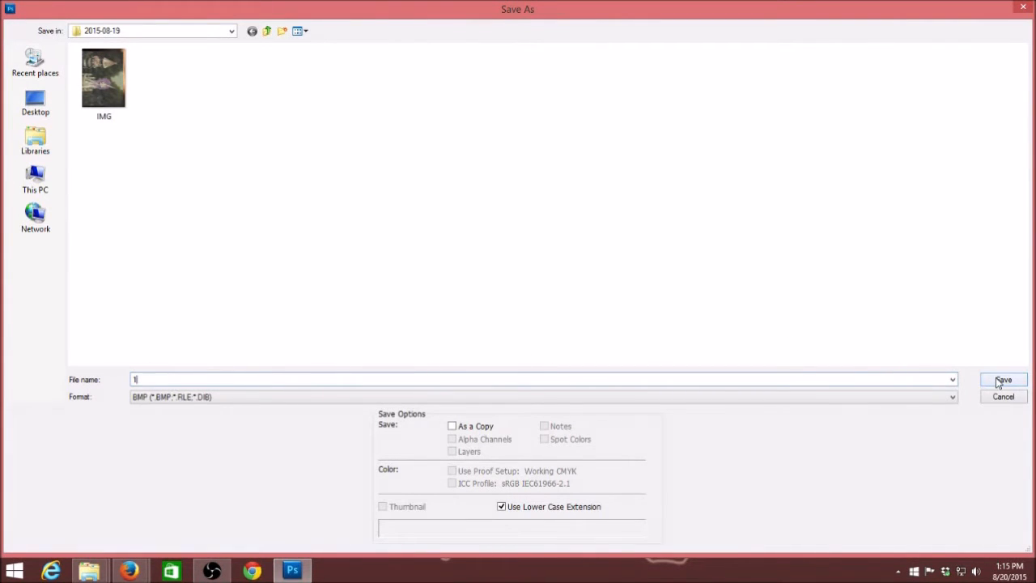
click(1003, 381)
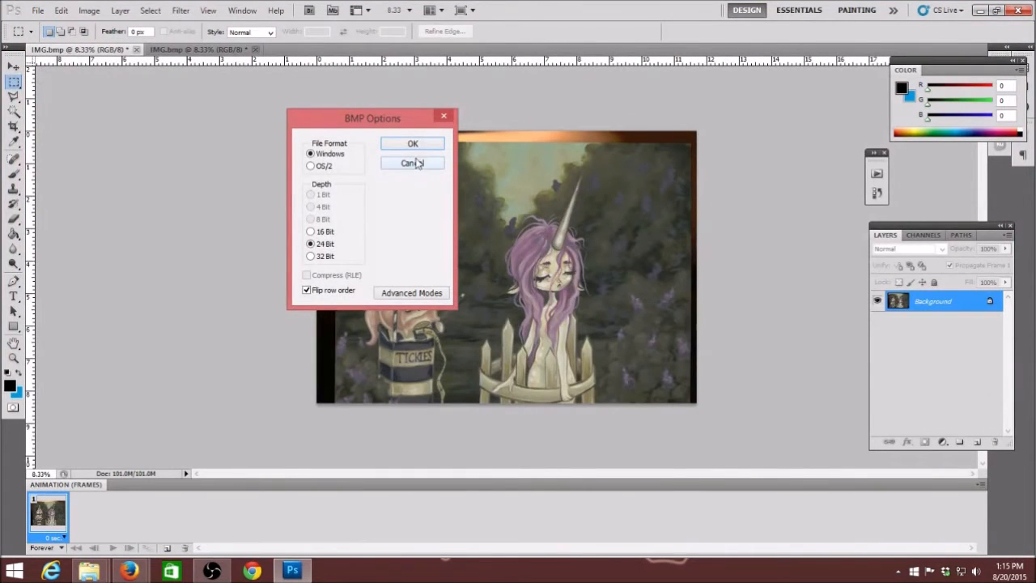
click(412, 143)
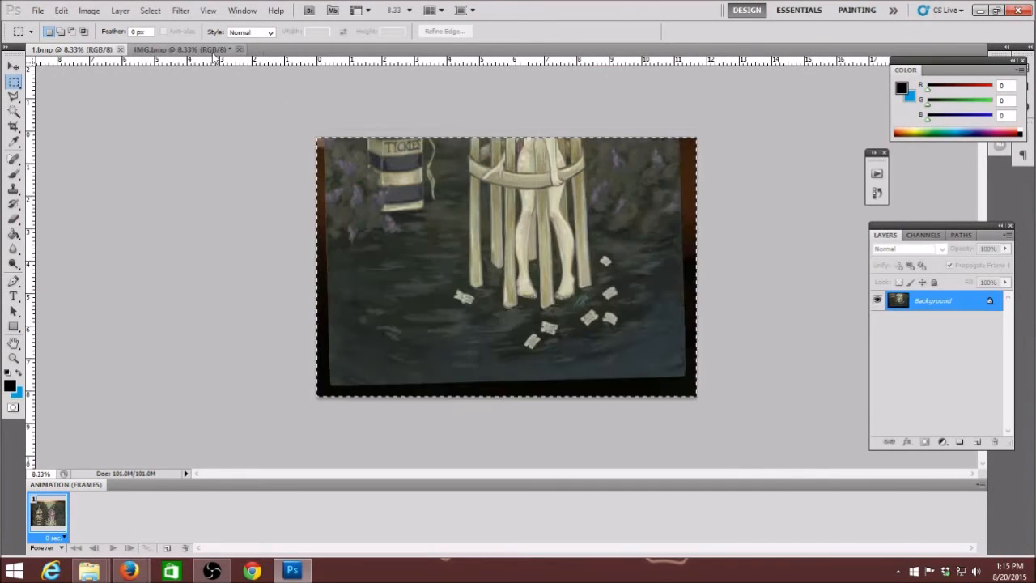
- Save the lower-half scan as 2.bmp with default BMP options
click(37, 10)
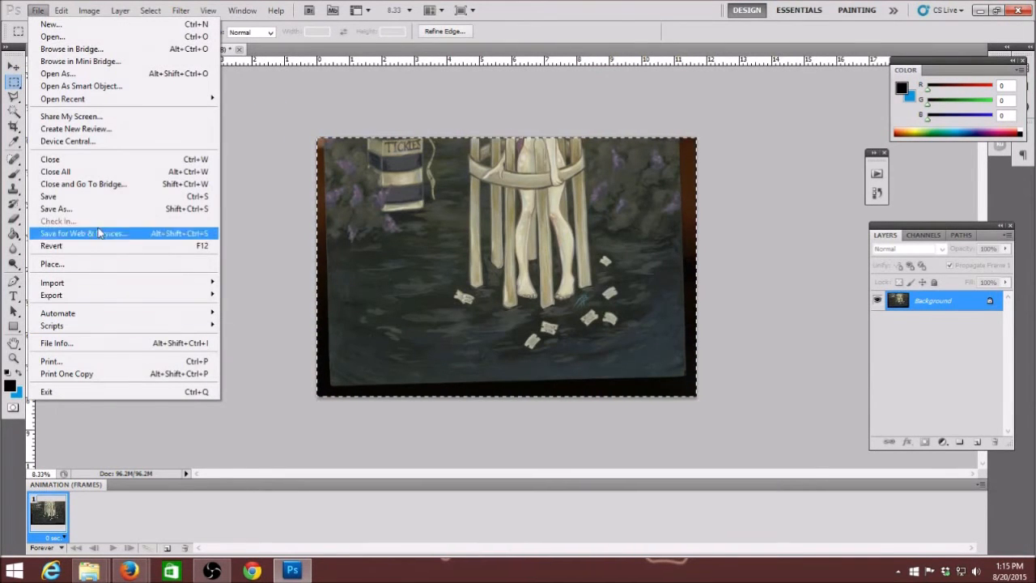
click(55, 209)
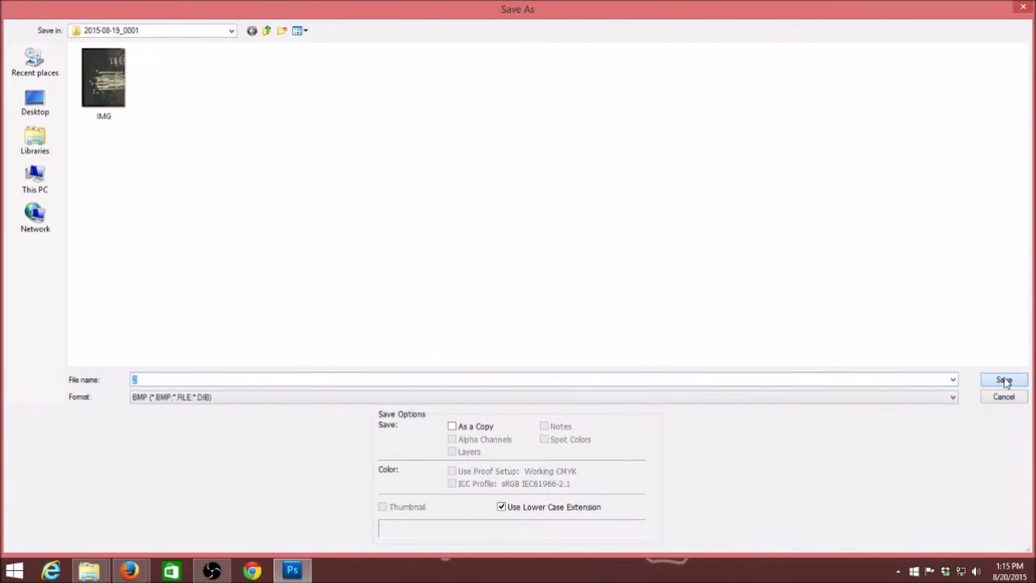
click(1004, 381)
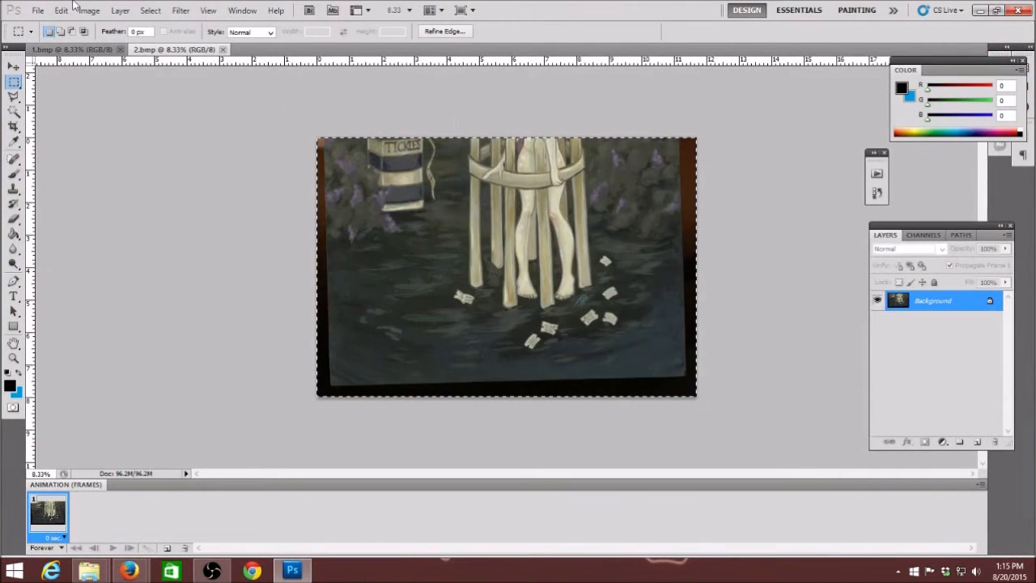
click(37, 9)
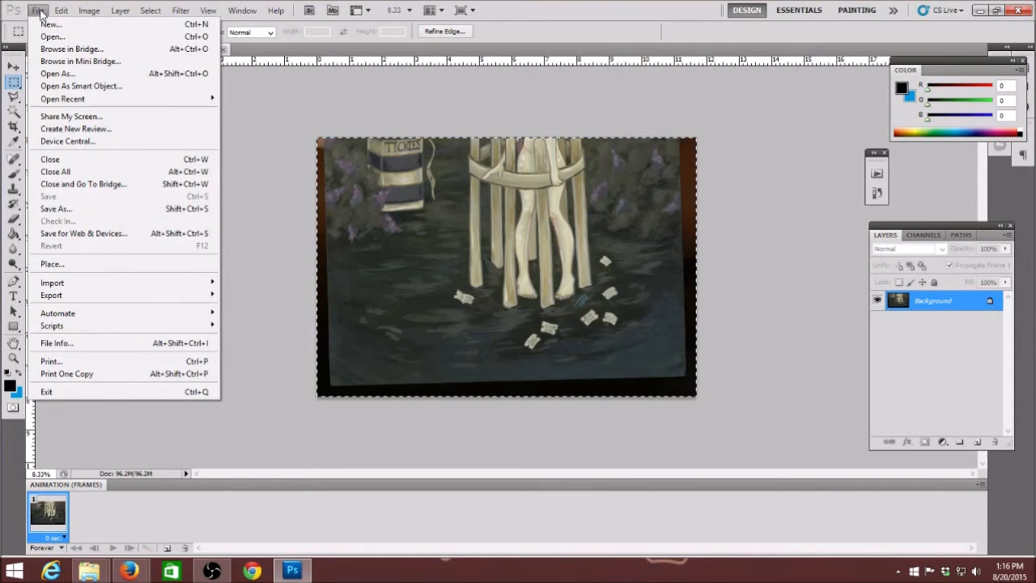
mouse_move(83, 220)
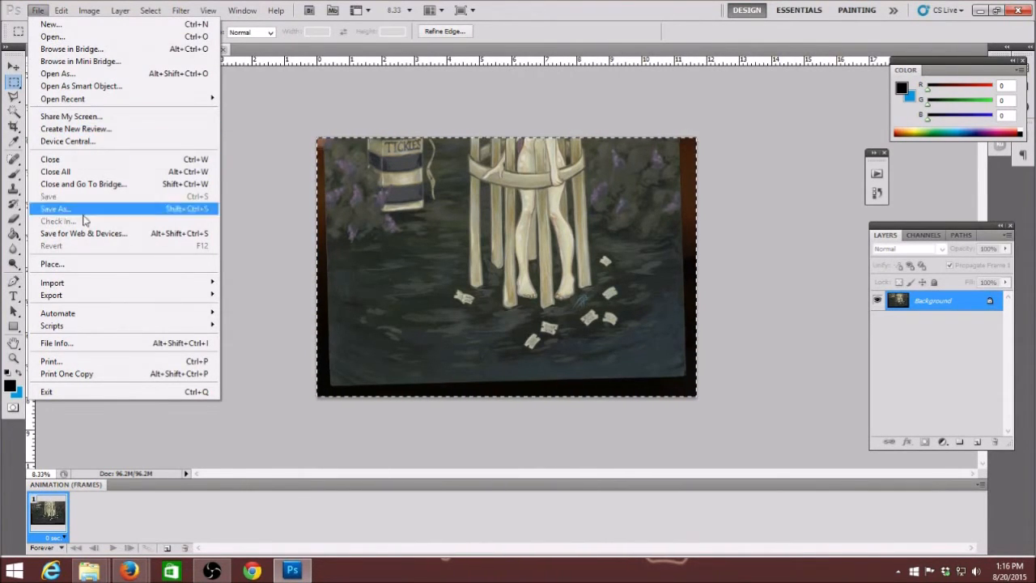
mouse_move(87, 314)
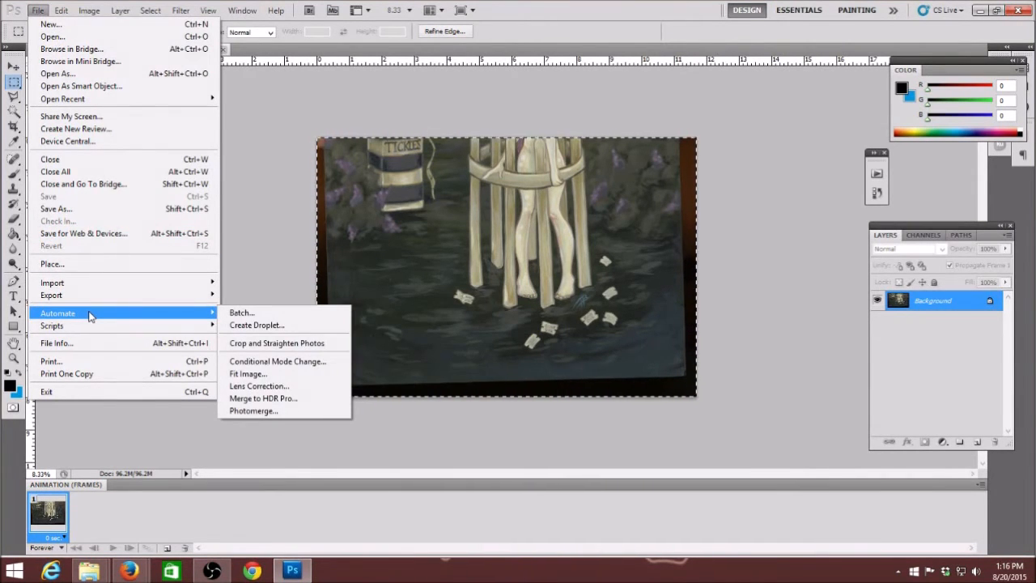
mouse_move(285, 385)
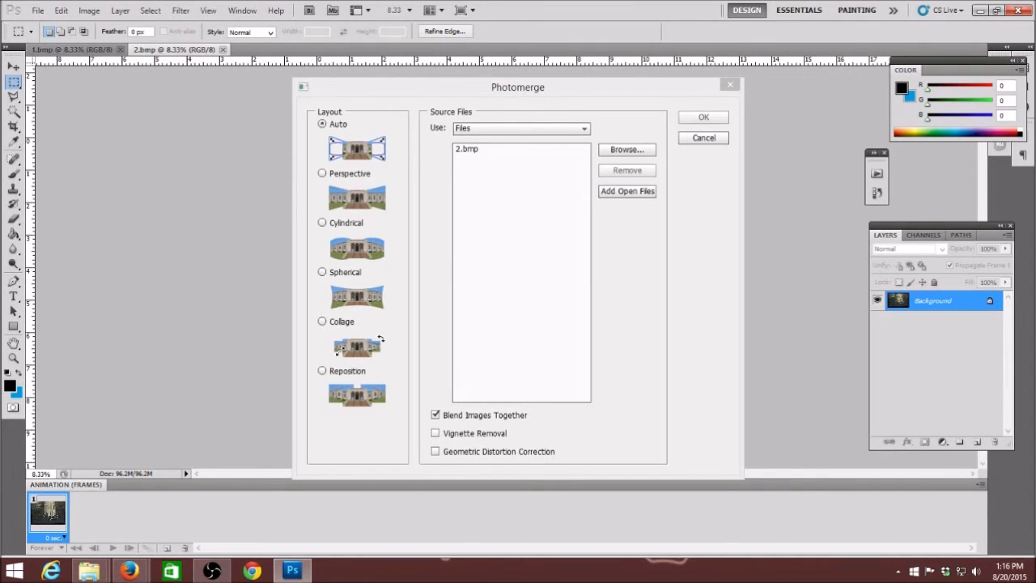
- Add the open files 2.bmp and 1.bmp as Photomerge sources
click(626, 191)
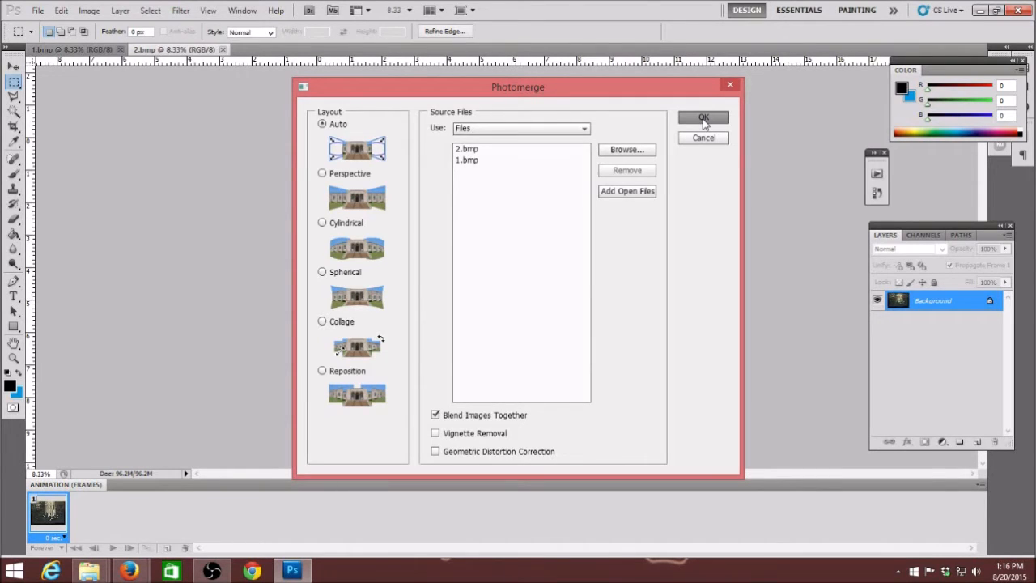
- Run Photomerge to create Untitled_Panorama1, then zoom to inspect the merged seam
click(703, 117)
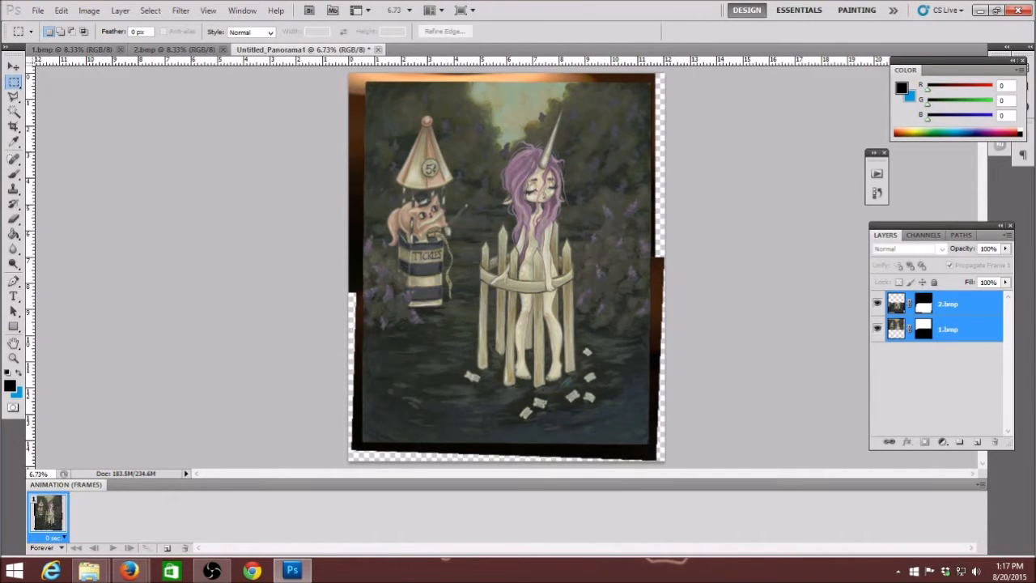
click(13, 362)
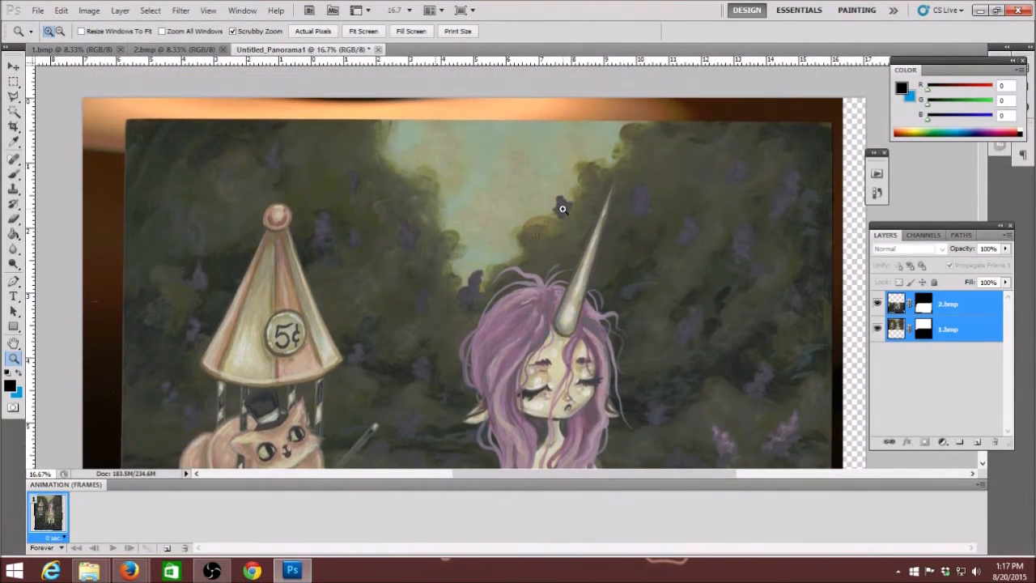
scroll(down, 3)
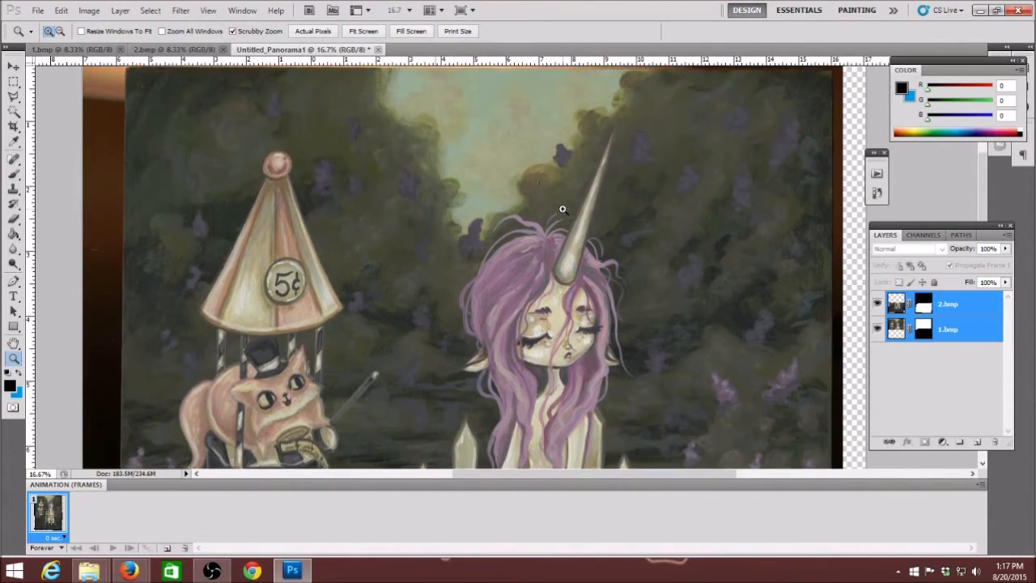
scroll(down, 3)
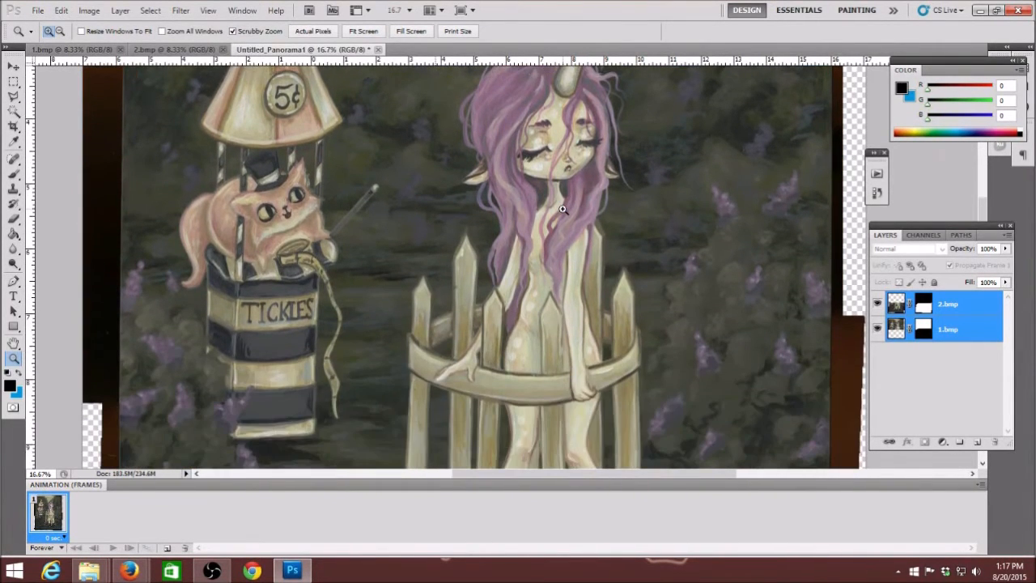
scroll(down, 3)
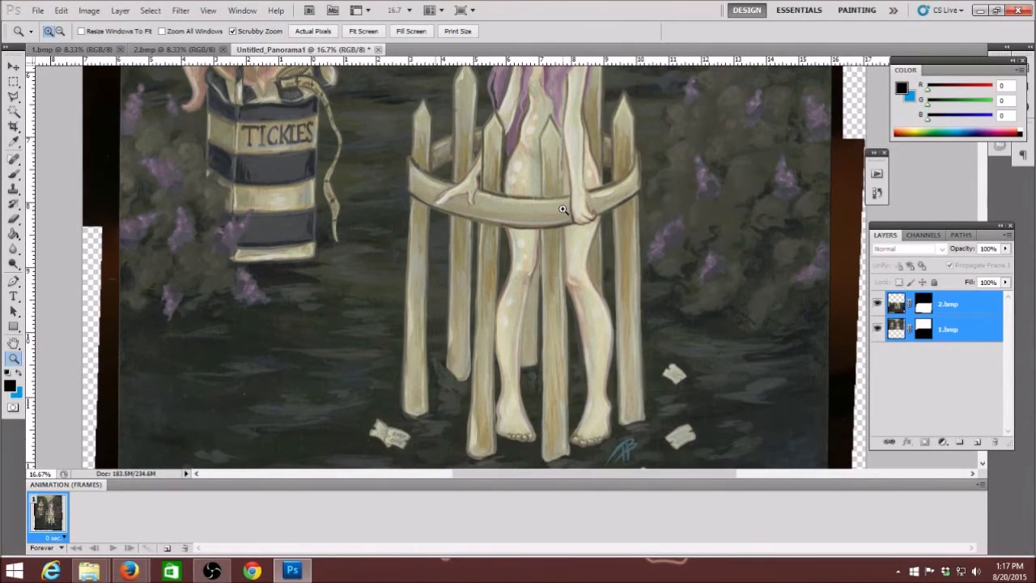
scroll(down, 3)
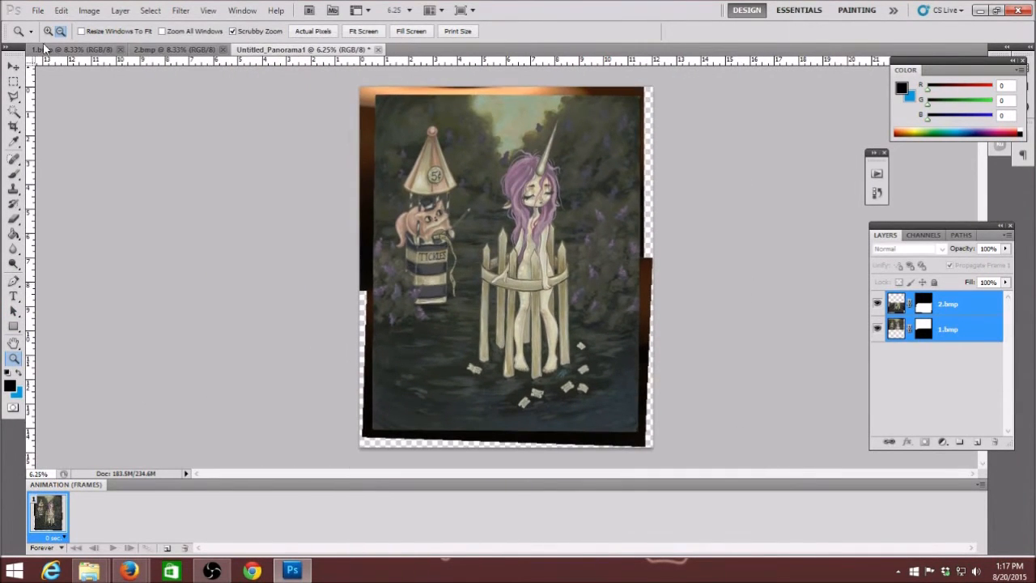
- Draw a rectangular selection over the panorama painting to crop away the transparent edges
click(13, 81)
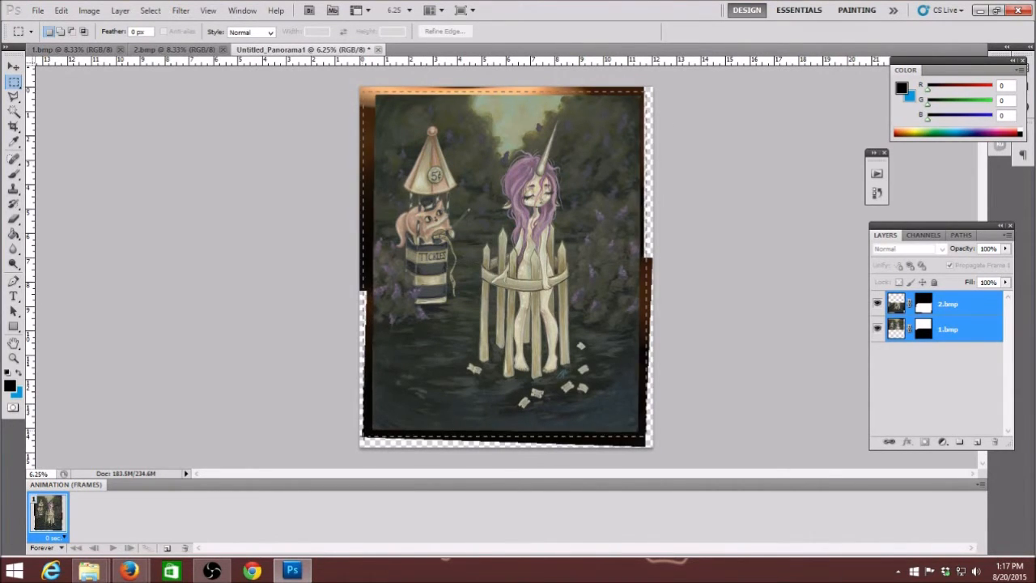
click(89, 10)
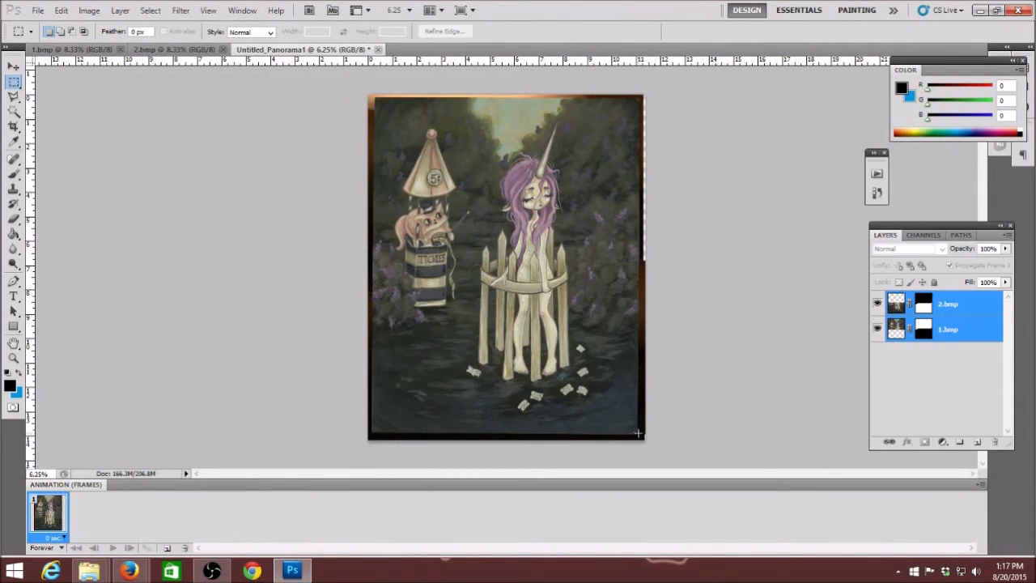
drag(437, 374, 638, 439)
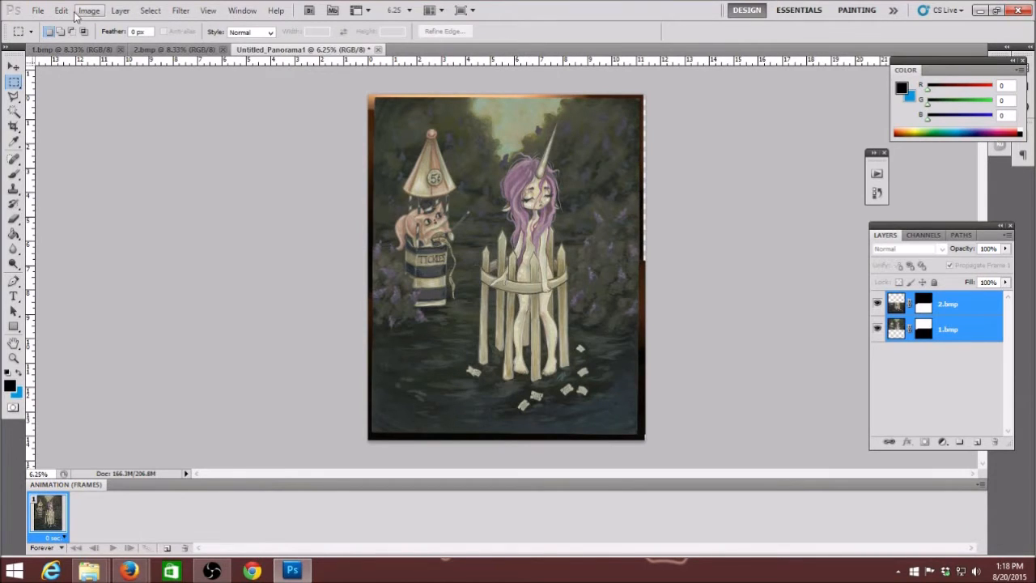
click(61, 11)
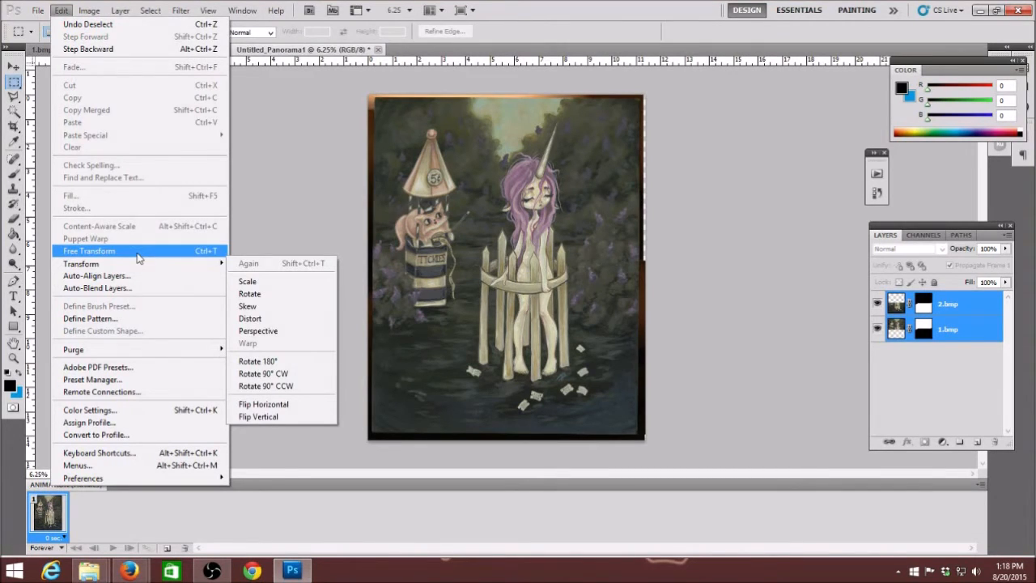
click(89, 251)
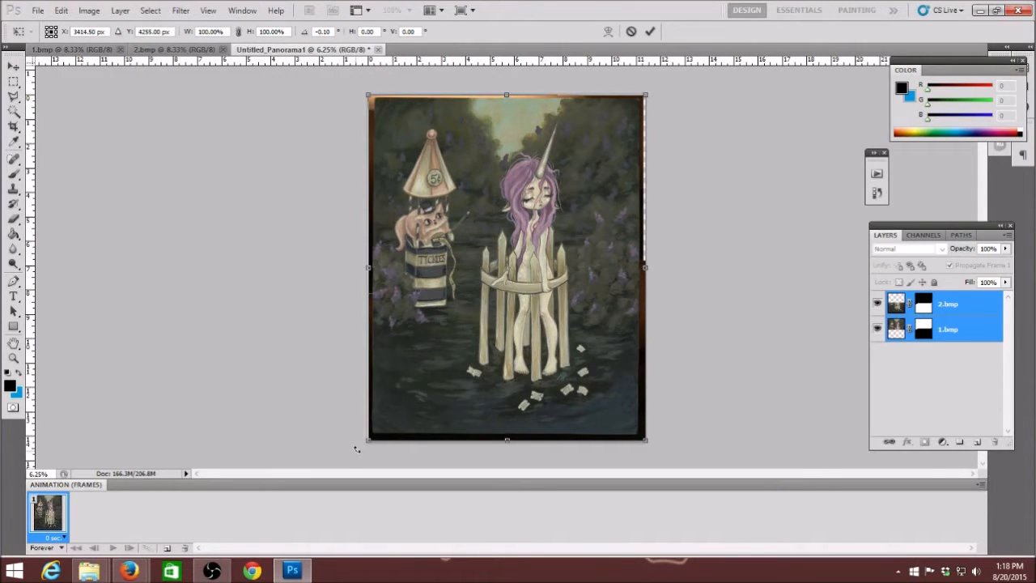
click(13, 84)
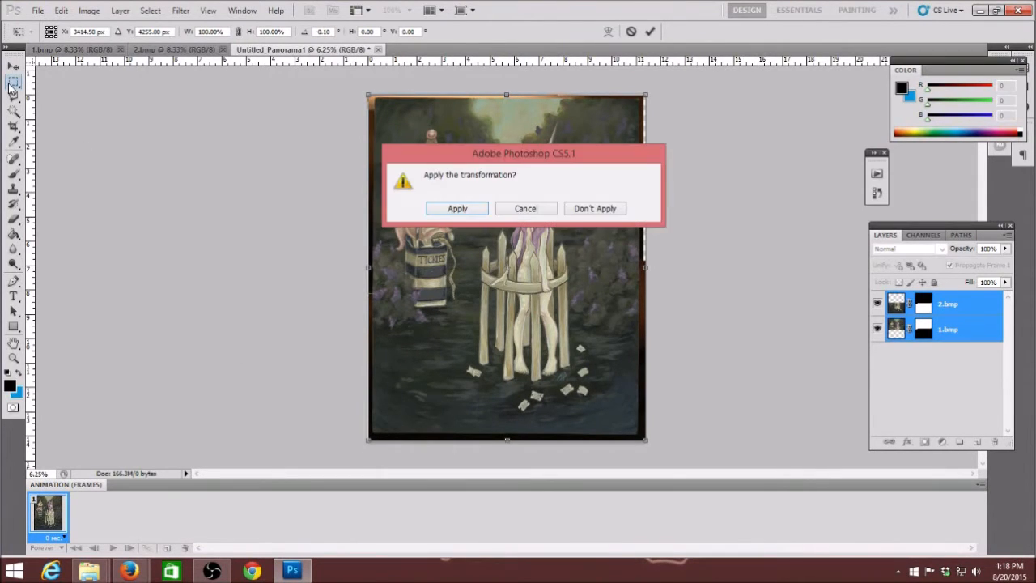
click(456, 208)
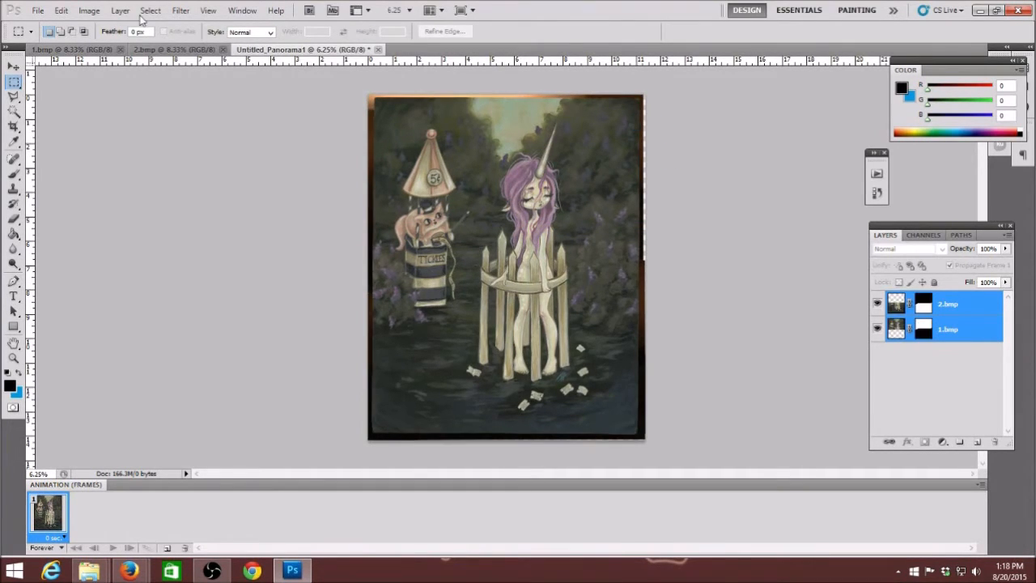
- Rotate the panorama canvas arbitrarily by 0.5° clockwise
click(89, 11)
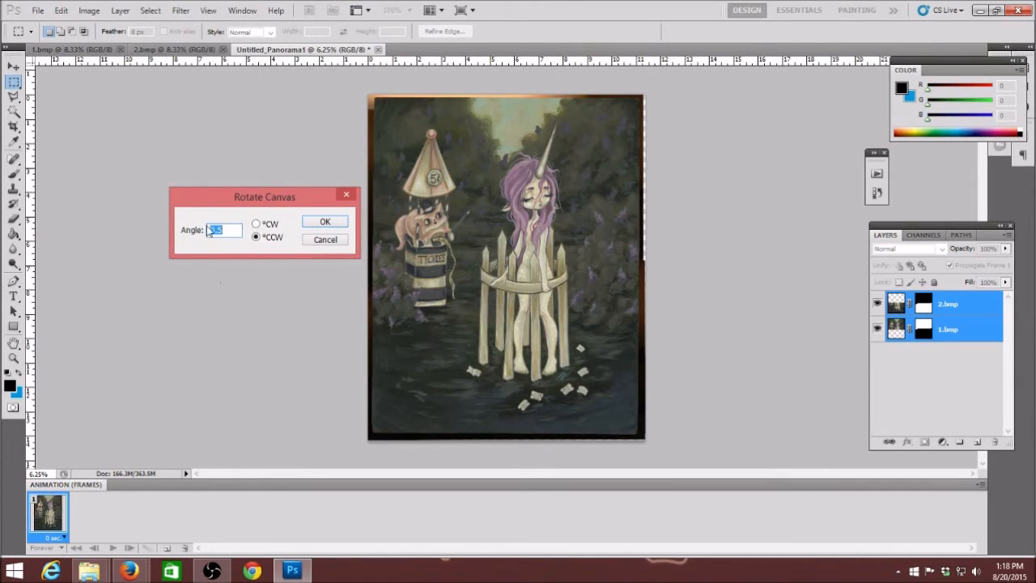
text(0.0)
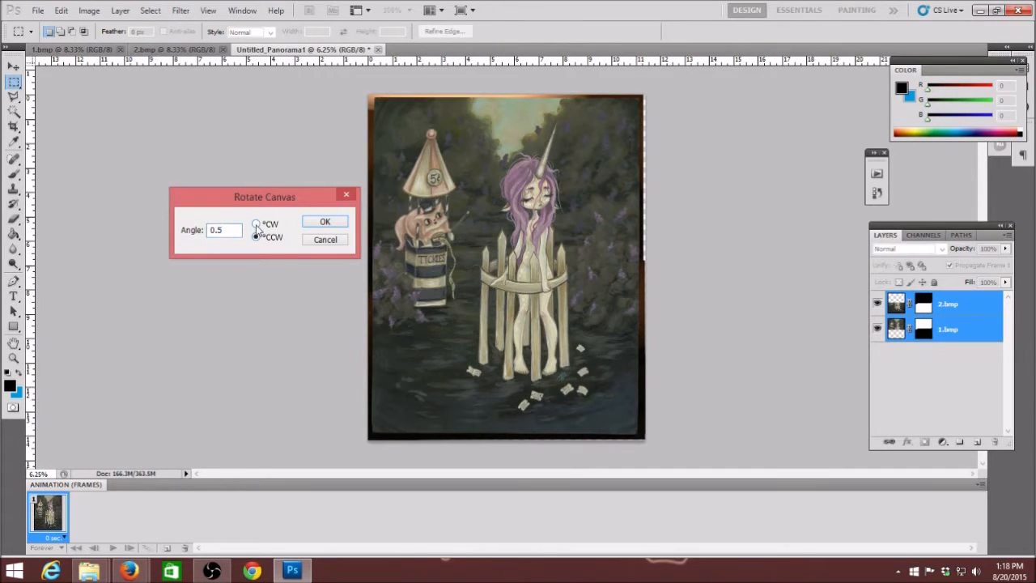
click(324, 221)
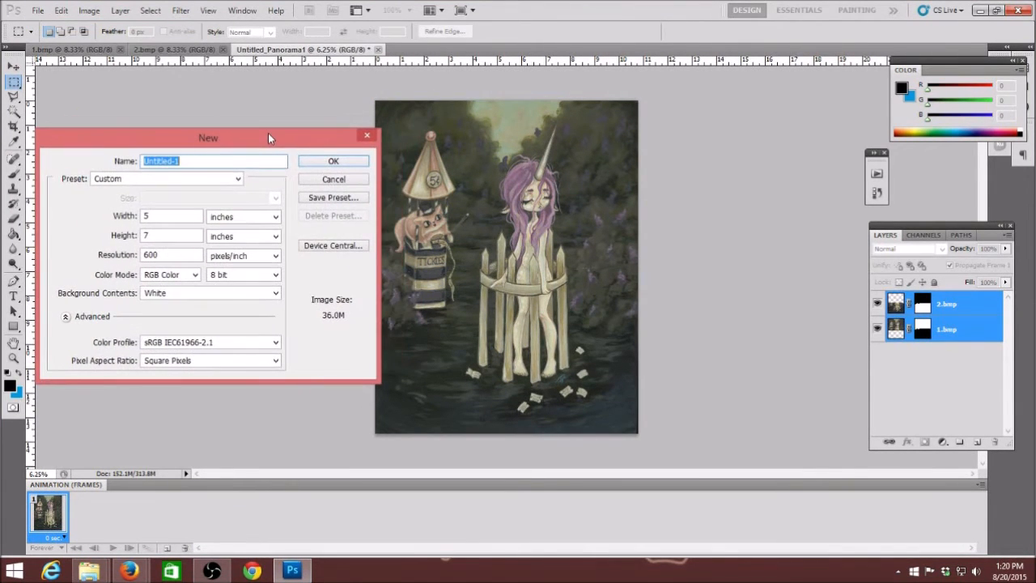
- Create a new white document, Untitled-1, 14 inches tall at 600 ppi
click(170, 236)
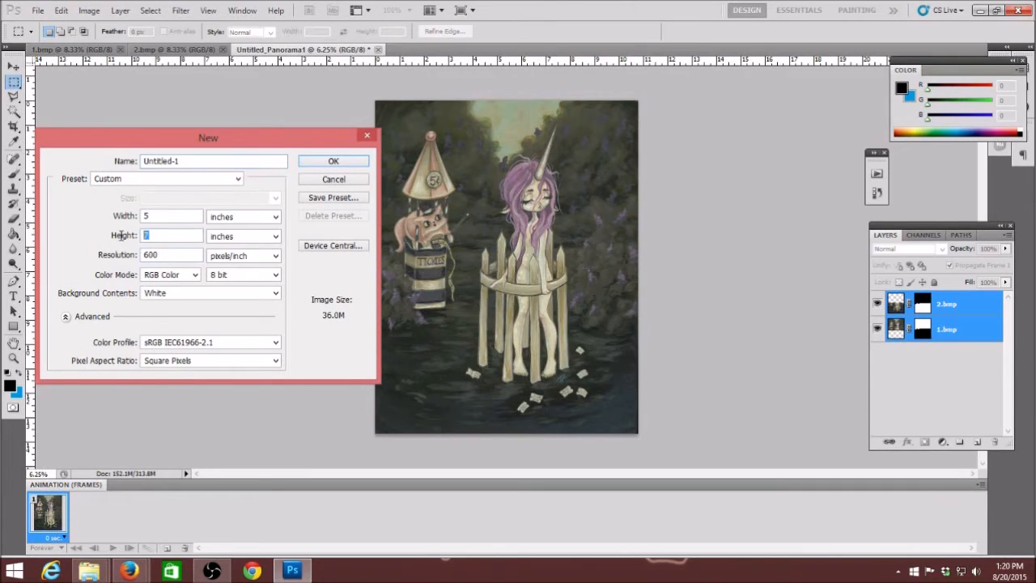
text(14)
click(172, 216)
text(1)
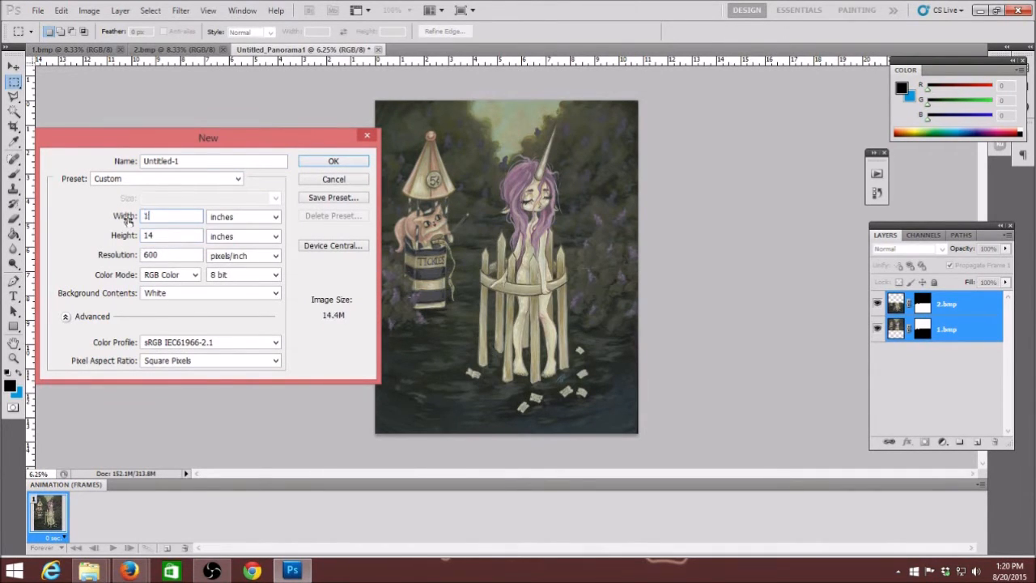
click(332, 160)
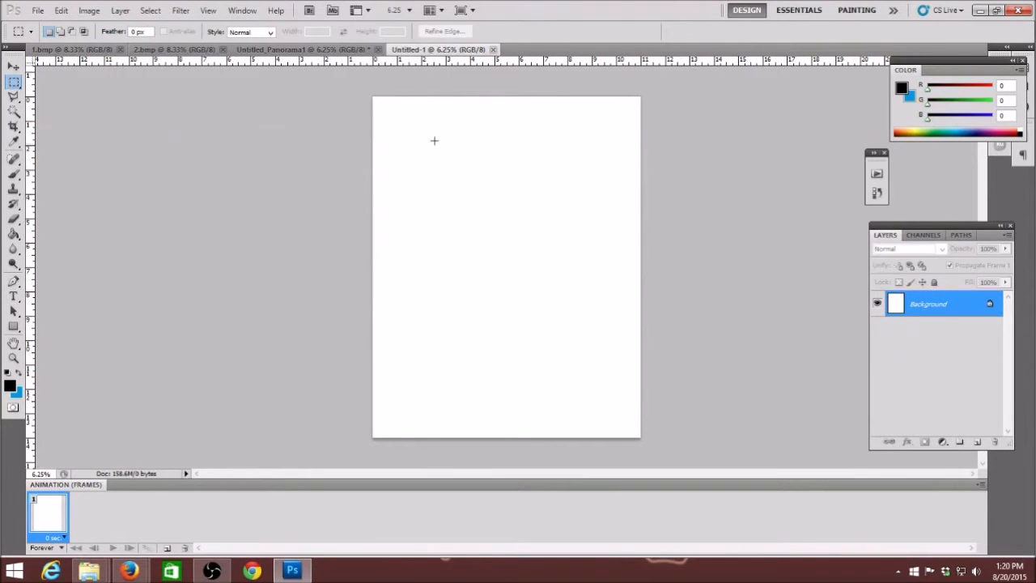
- Move the 1.bmp and 2.bmp scan images into Untitled-1 as separate layers
click(69, 49)
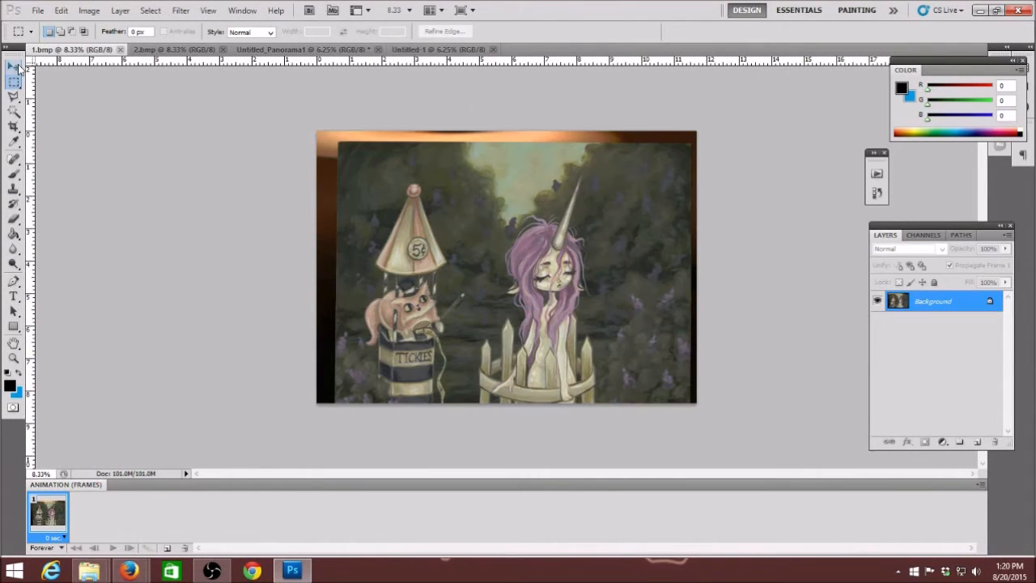
click(13, 68)
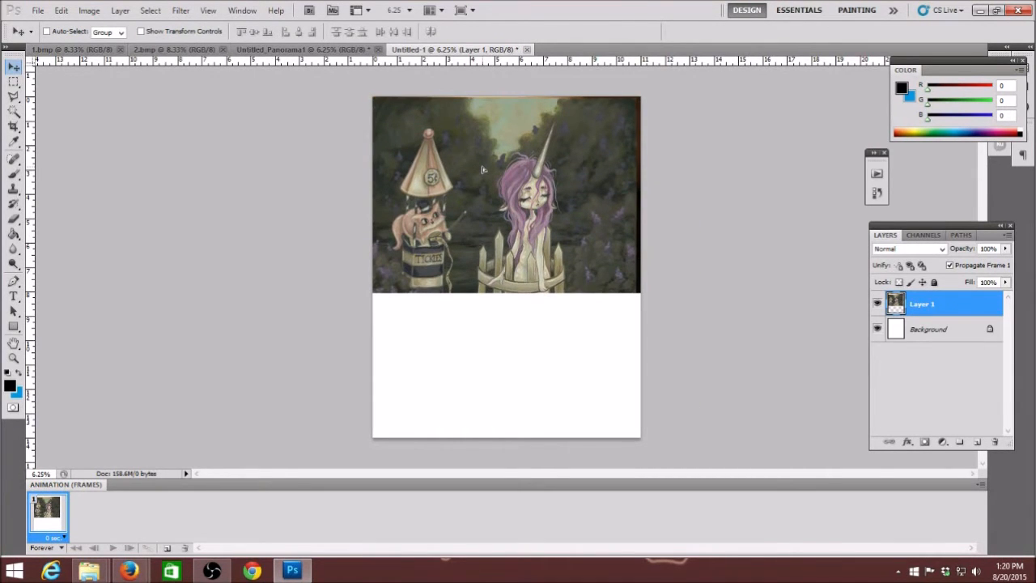
click(166, 49)
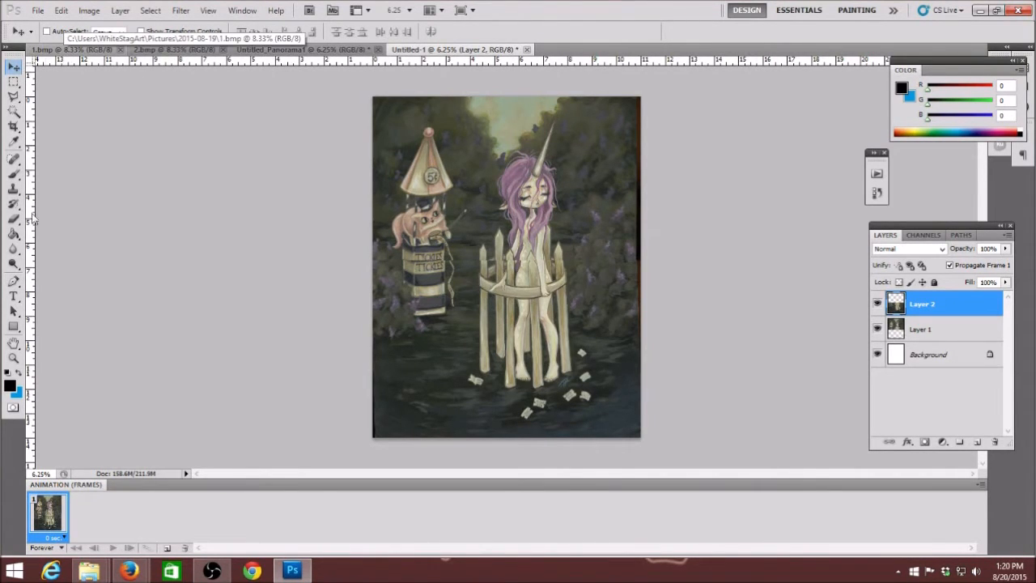
- Drag Layer 1 above Layer 2 in the Layers panel, then return to the Move tool
click(13, 359)
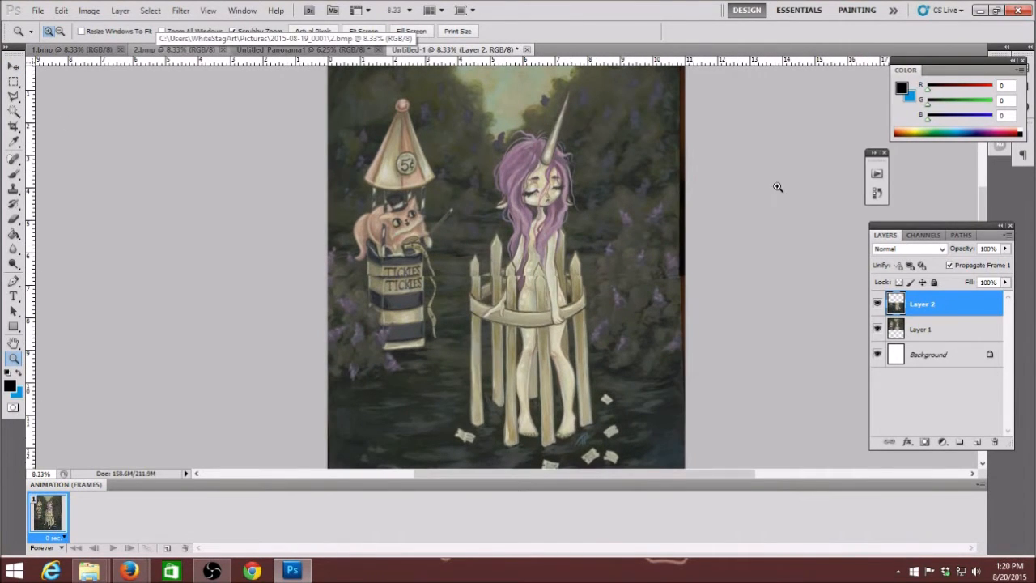
click(920, 329)
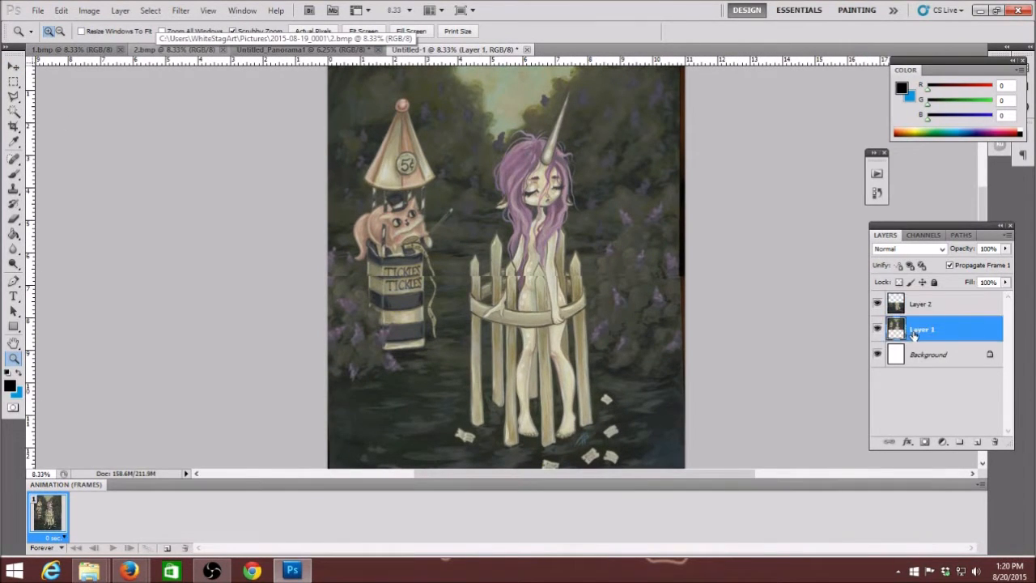
drag(920, 330, 921, 300)
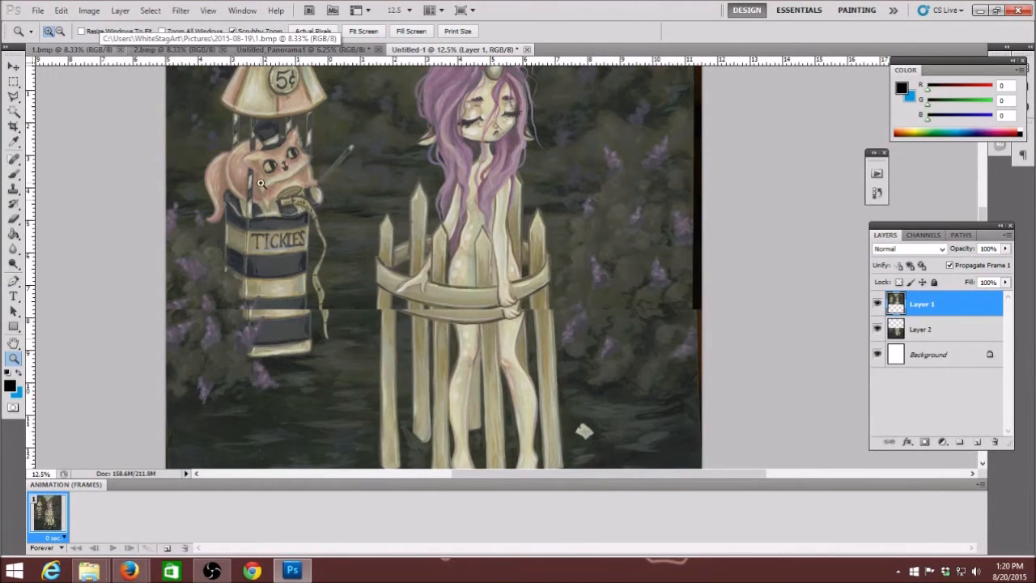
click(14, 66)
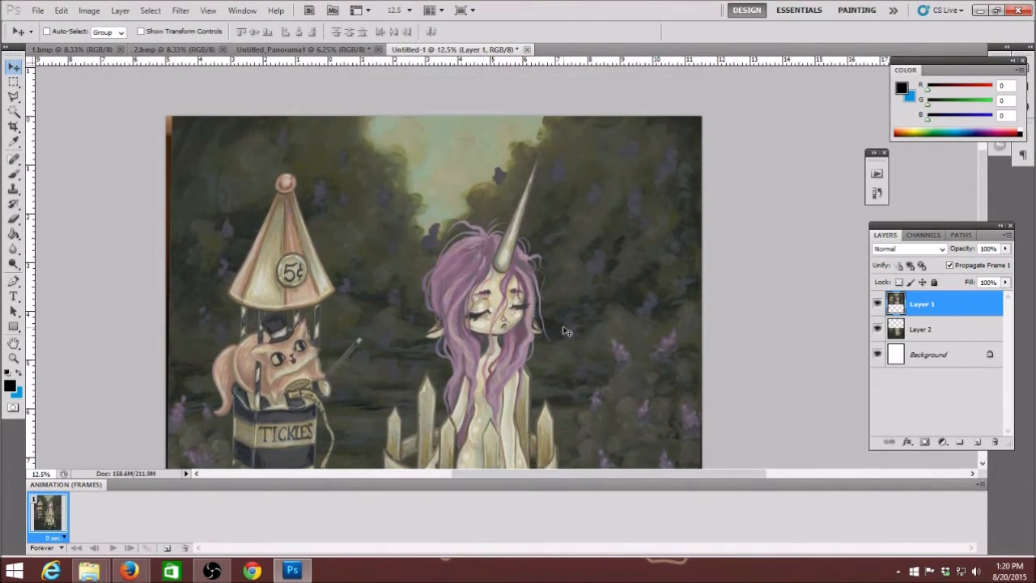
- Free-transform Layer 1 with a slight rotation and nudge it onto the lower half
click(61, 11)
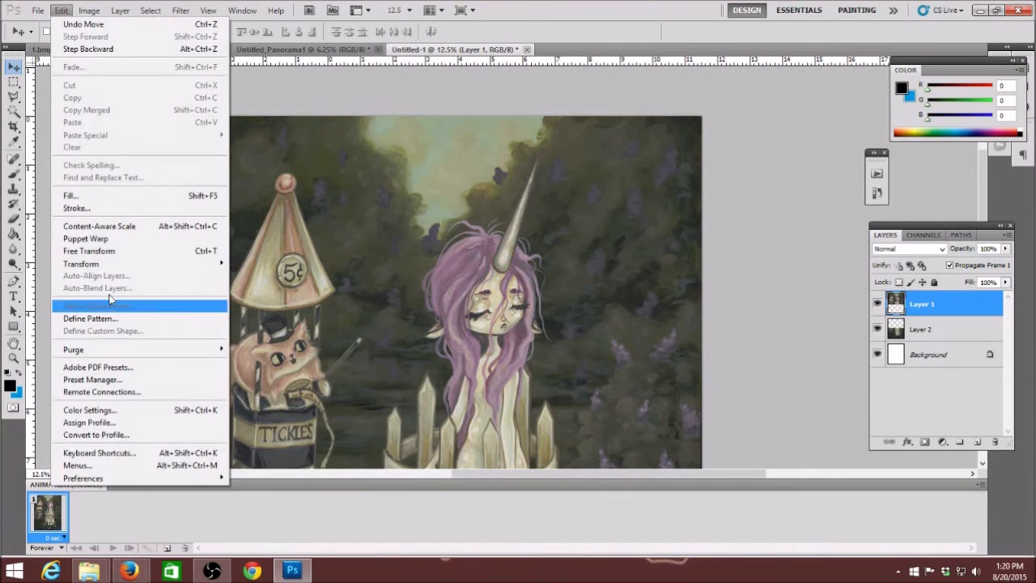
click(89, 251)
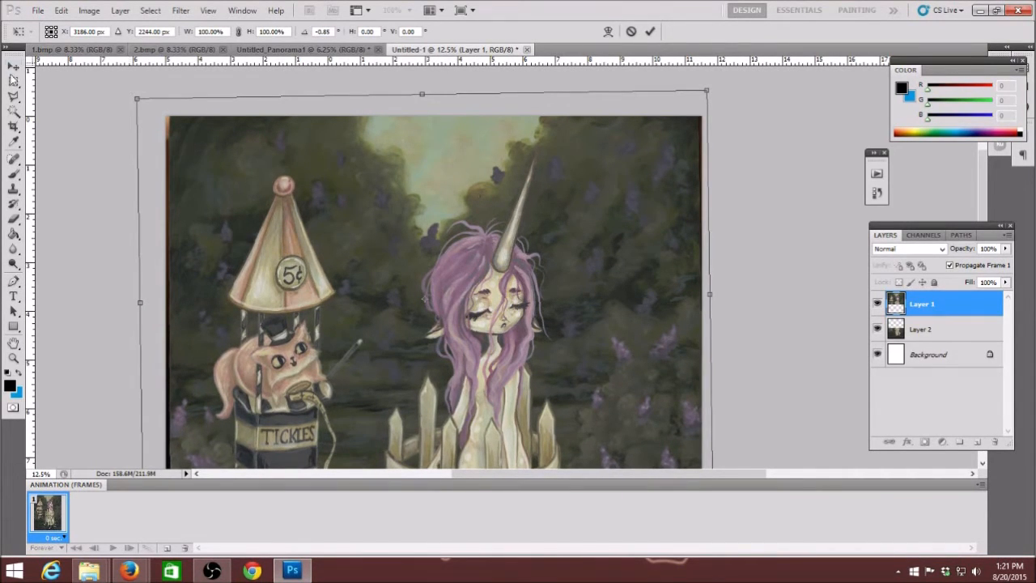
click(14, 80)
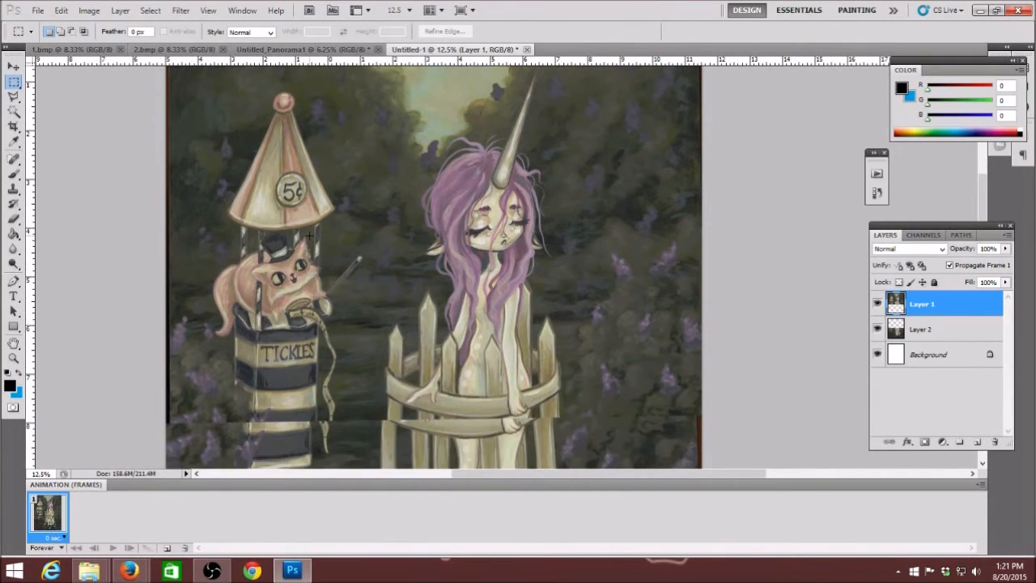
click(13, 66)
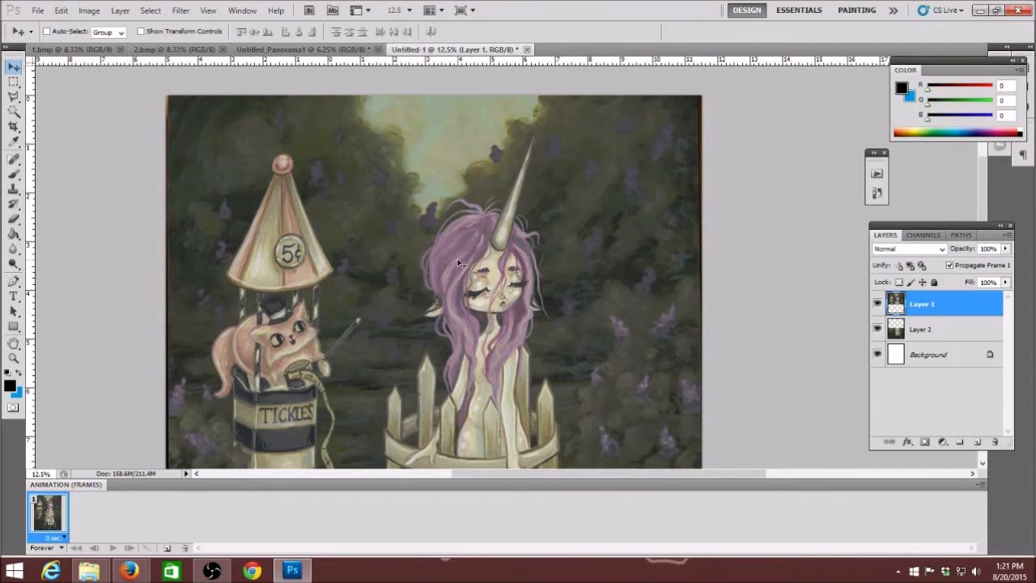
scroll(down, 3)
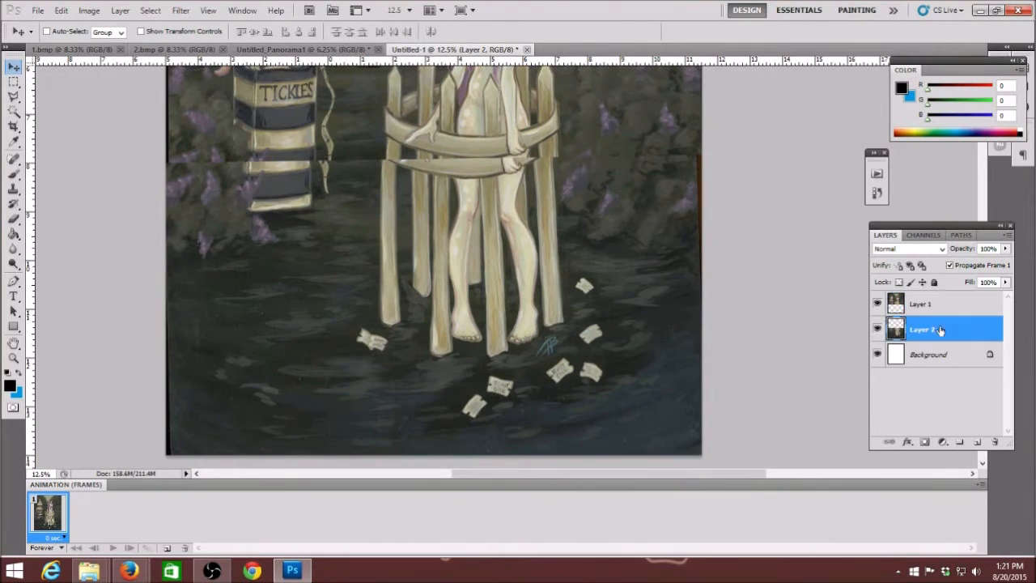
- Rotate Layer 2 about 1.66° with Free Transform, apply it, then select Layer 1
click(61, 11)
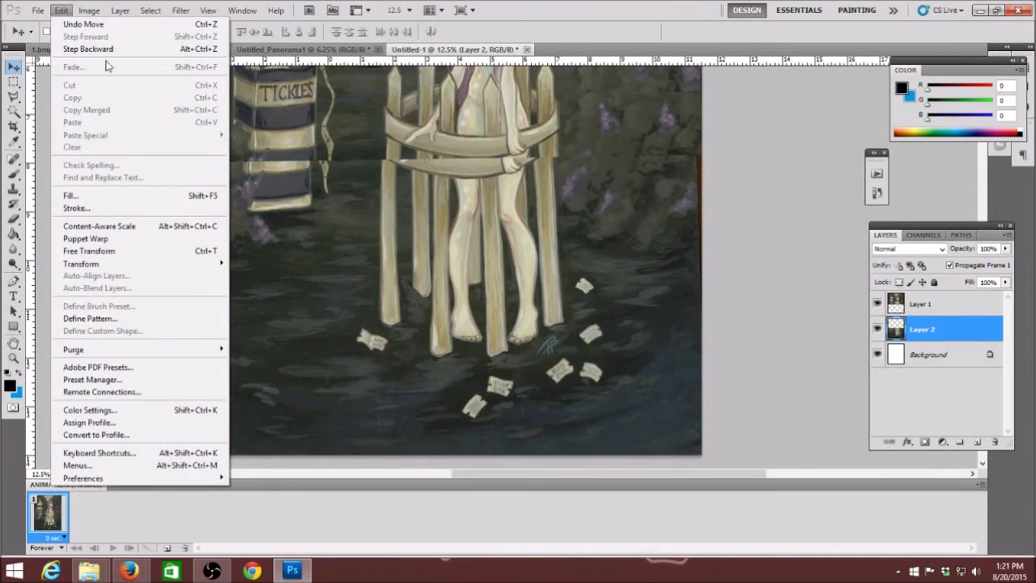
click(89, 250)
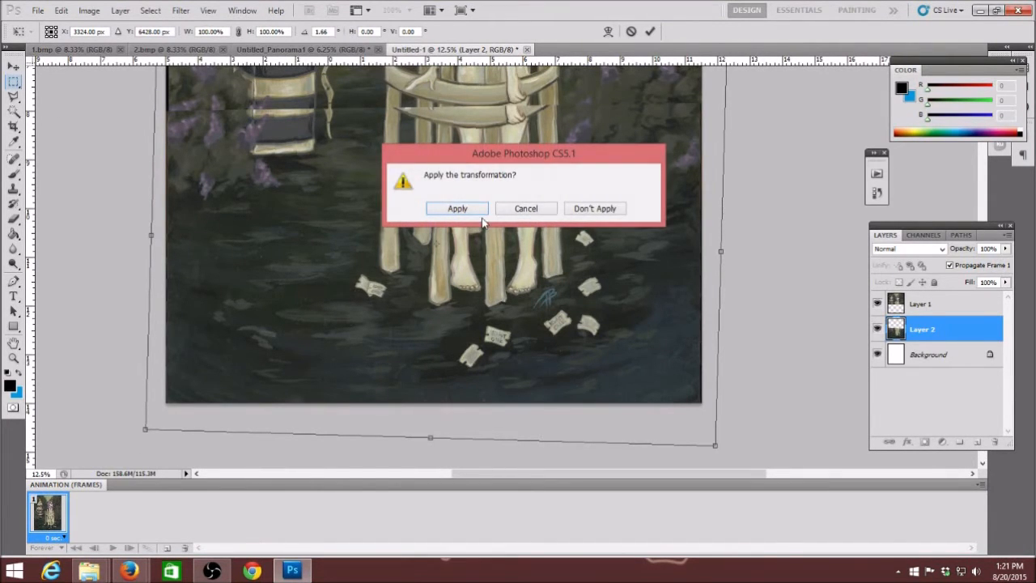
click(456, 208)
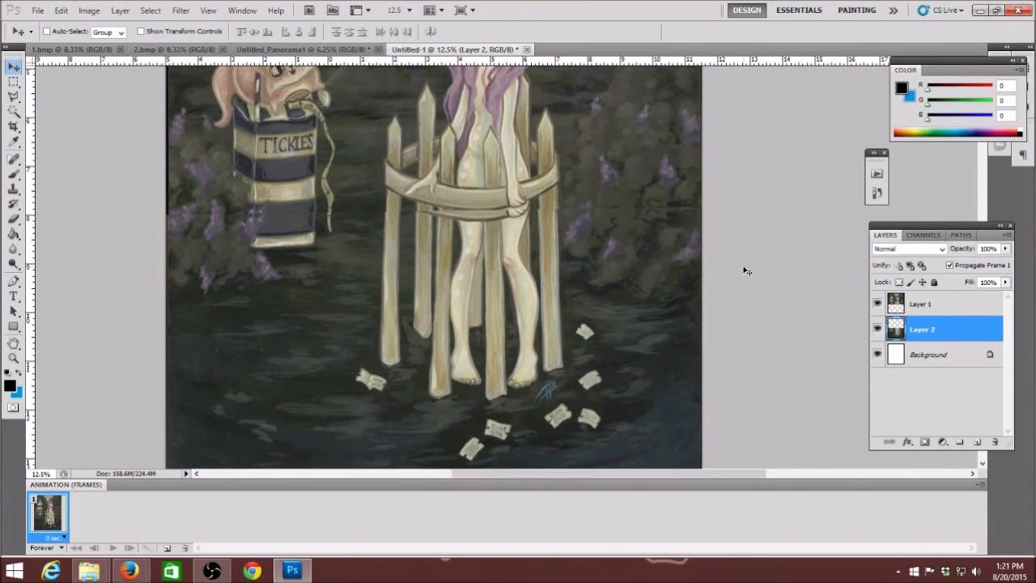
click(920, 304)
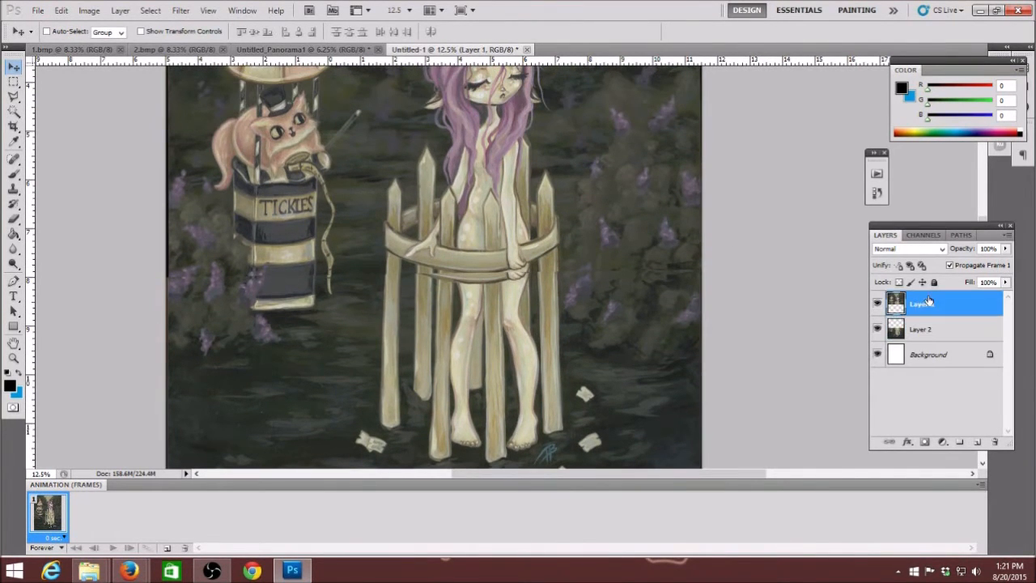
click(14, 357)
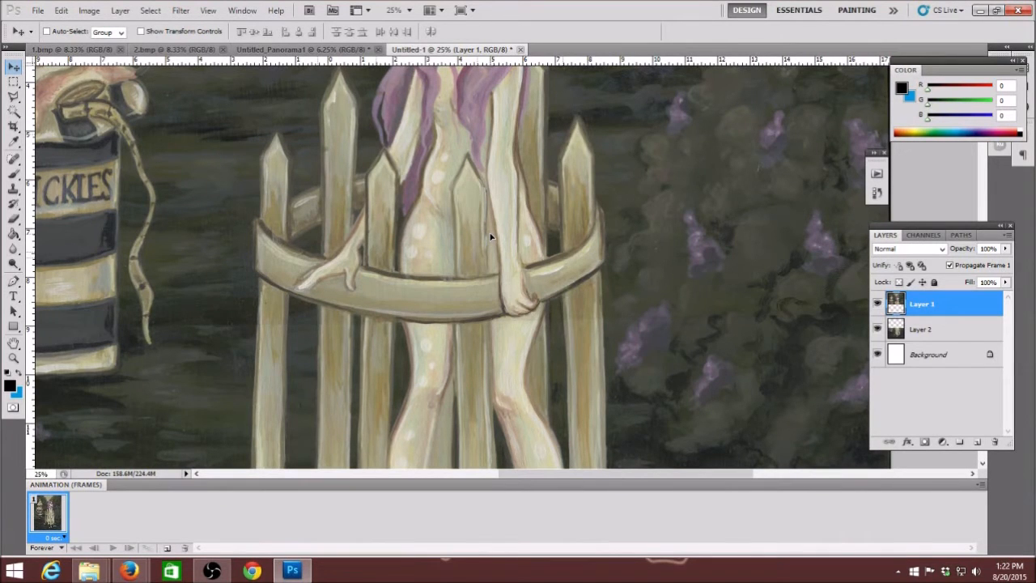
- Zoom out and lower Layer 1's opacity to 86% to reveal the seam
click(14, 358)
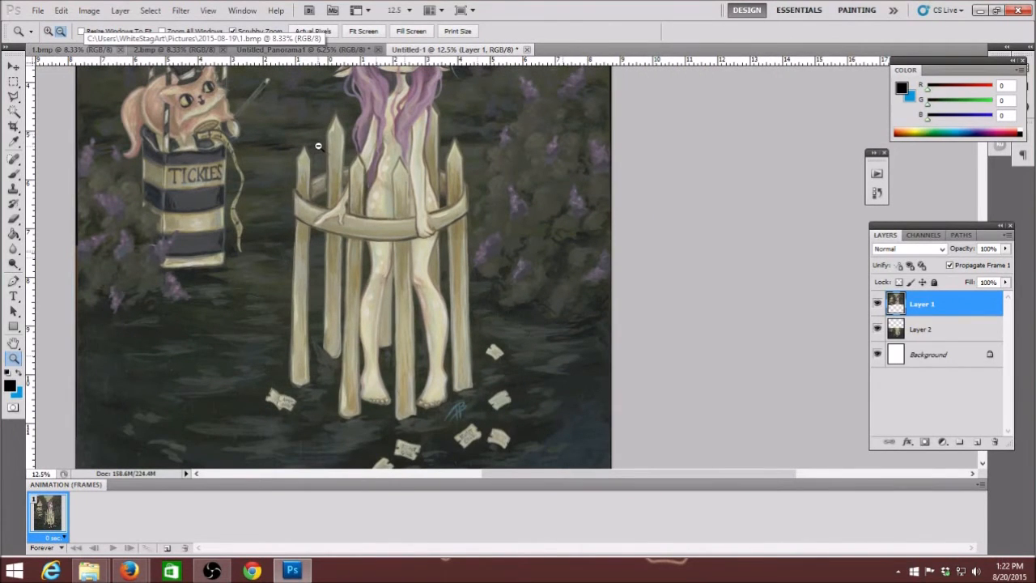
mouse_move(79, 274)
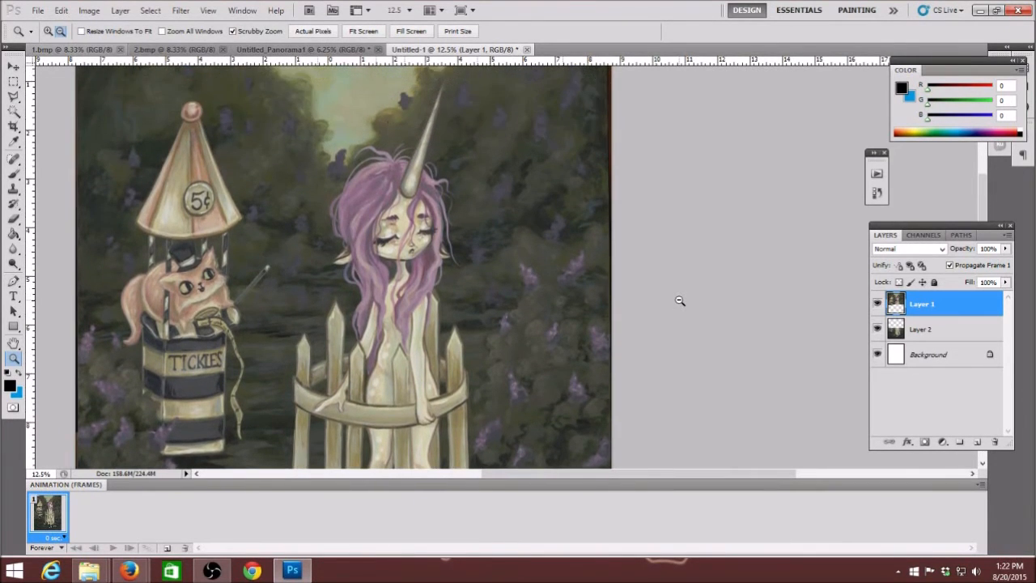
scroll(down, 3)
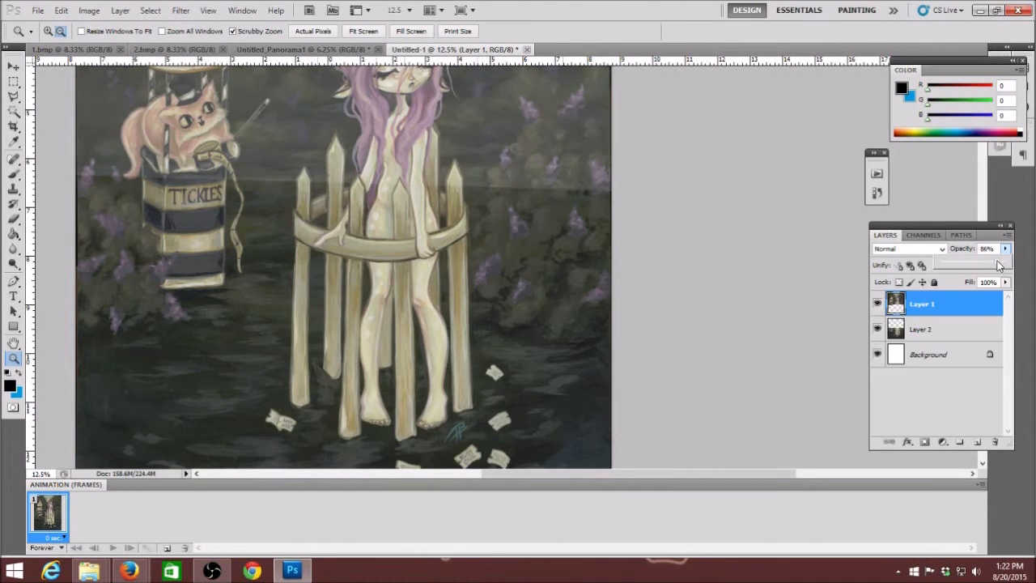
mouse_move(818, 253)
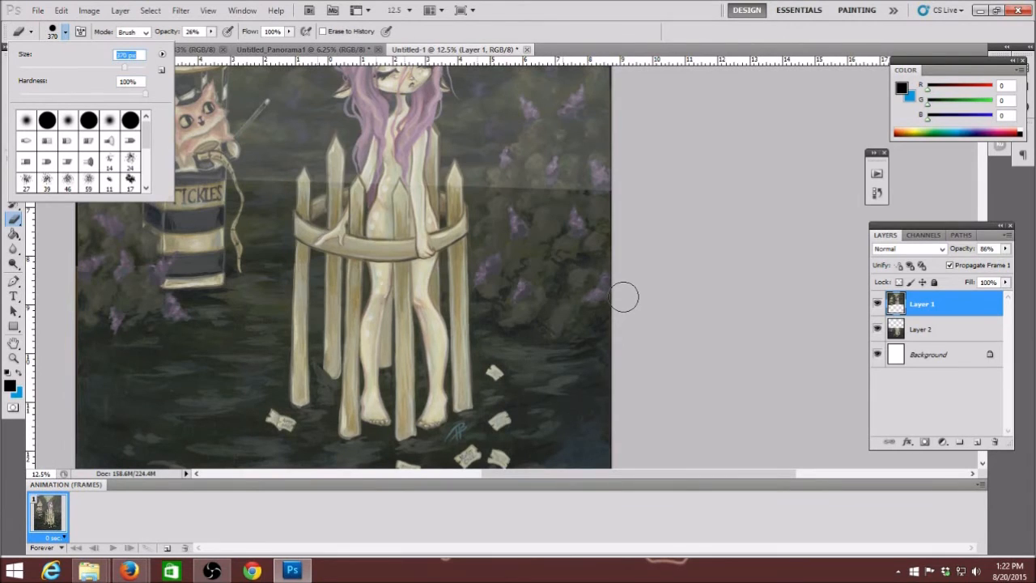
mouse_move(782, 309)
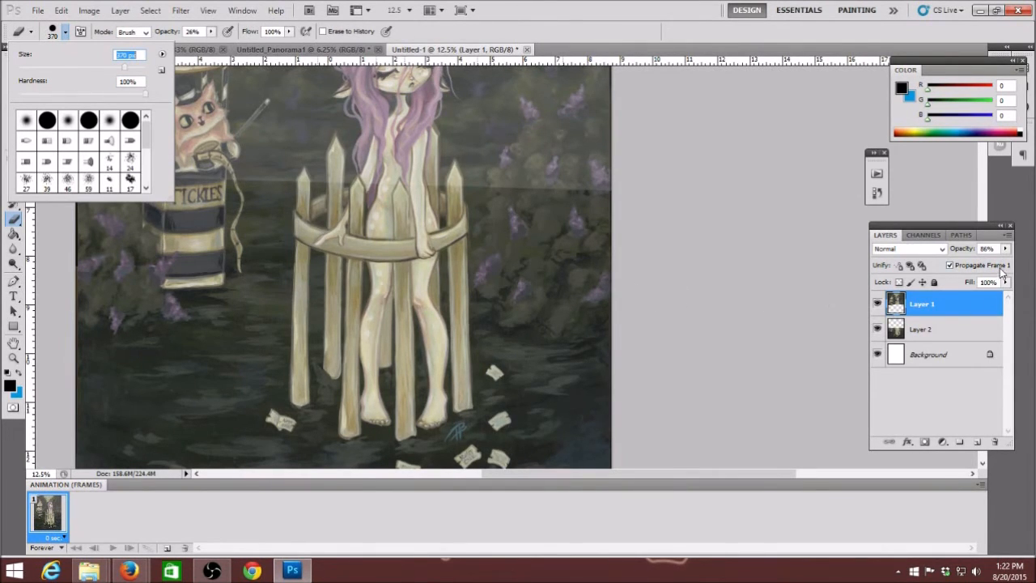
mouse_move(808, 285)
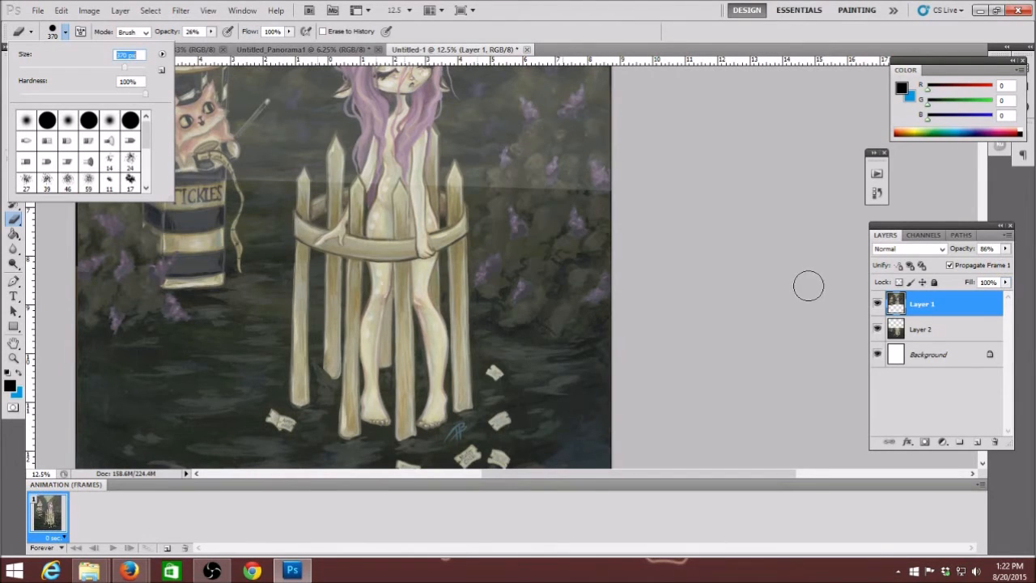
mouse_move(573, 263)
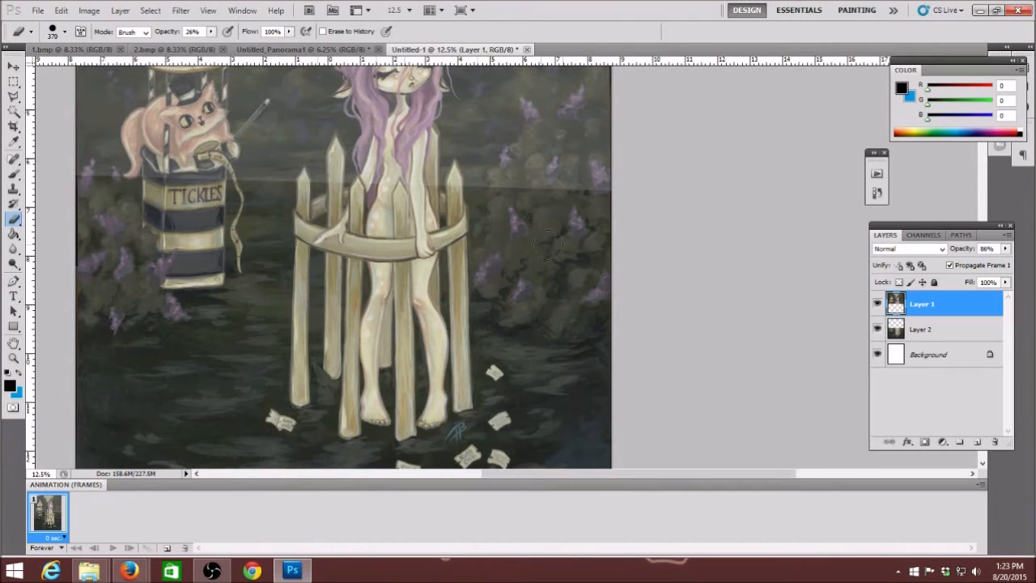
mouse_move(250, 233)
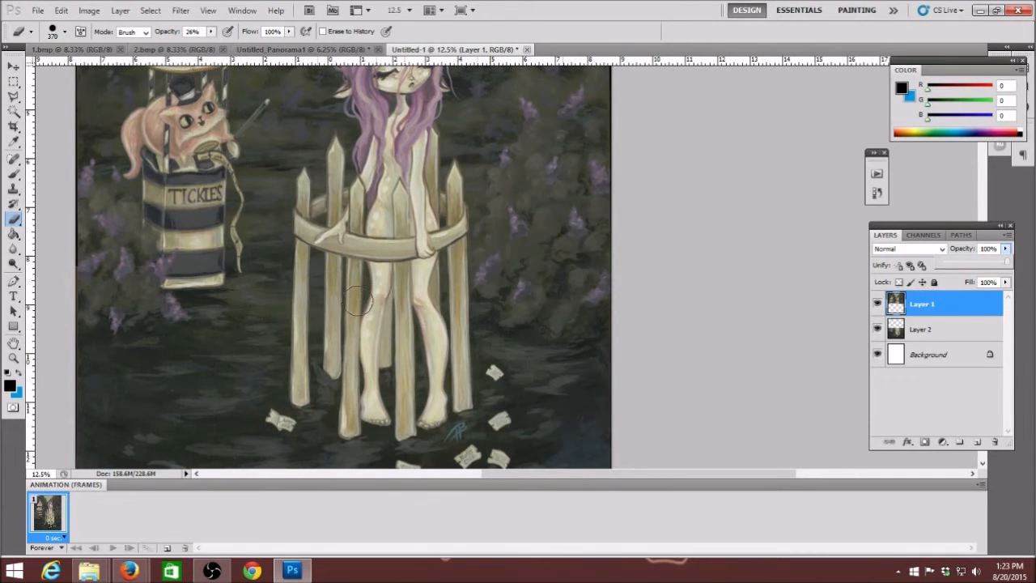
- Softly erase Layer 1's seam by the striped box and fence, restoring 100% opacity
click(13, 358)
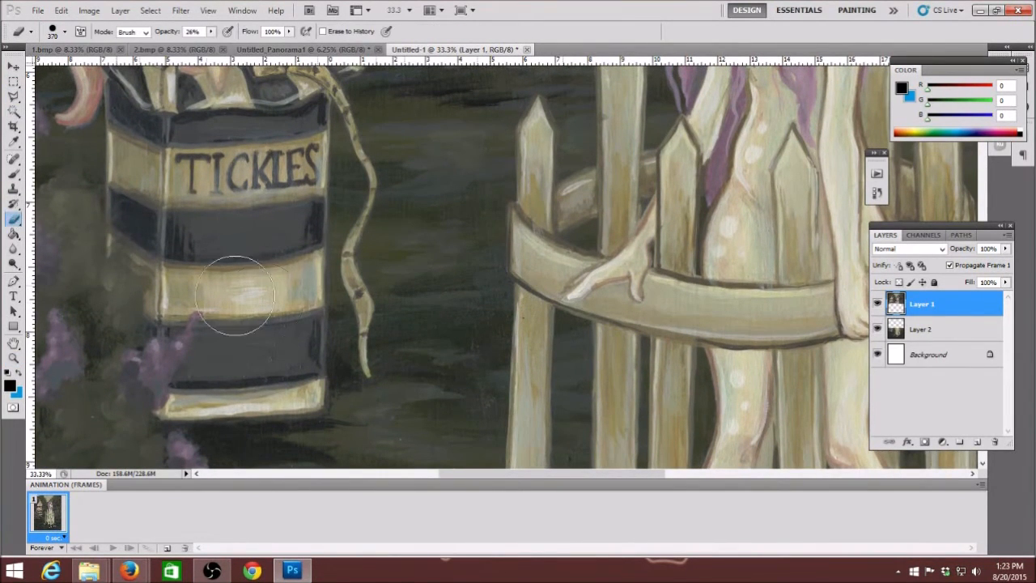
drag(234, 296, 129, 292)
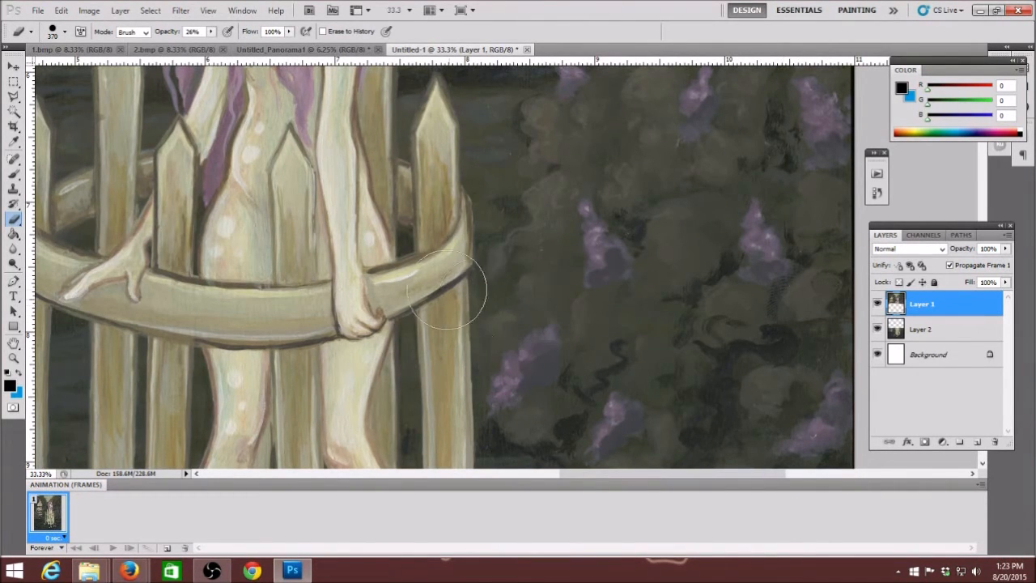
click(14, 358)
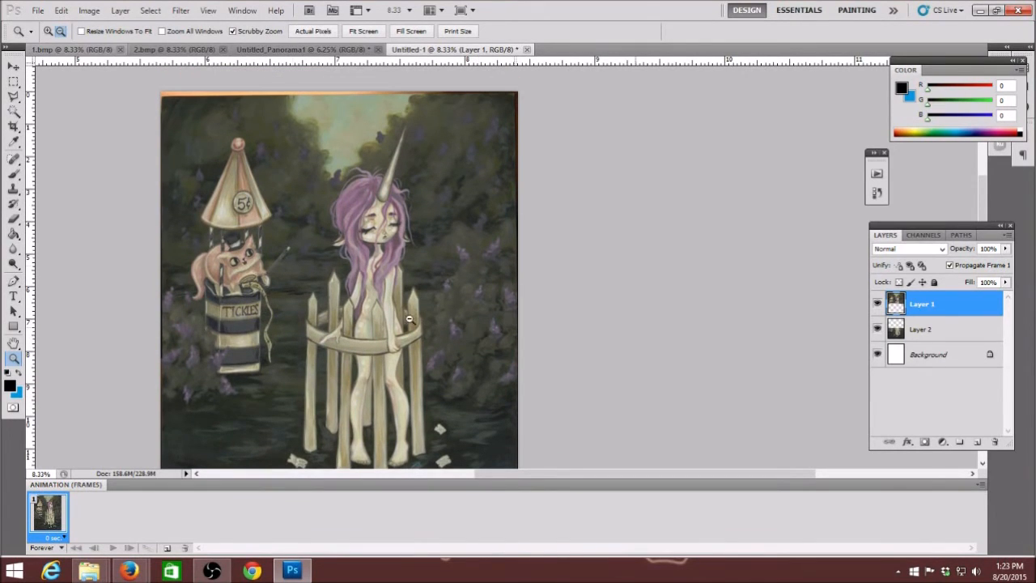
- Marquee-select the painting area and crop the canvas to it twice with Image > Crop
click(14, 81)
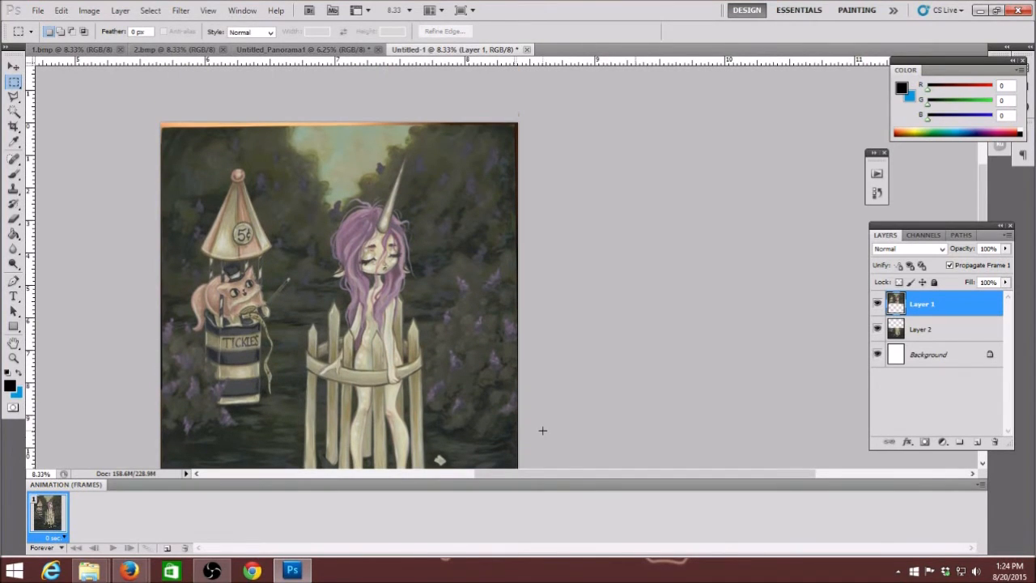
mouse_move(164, 128)
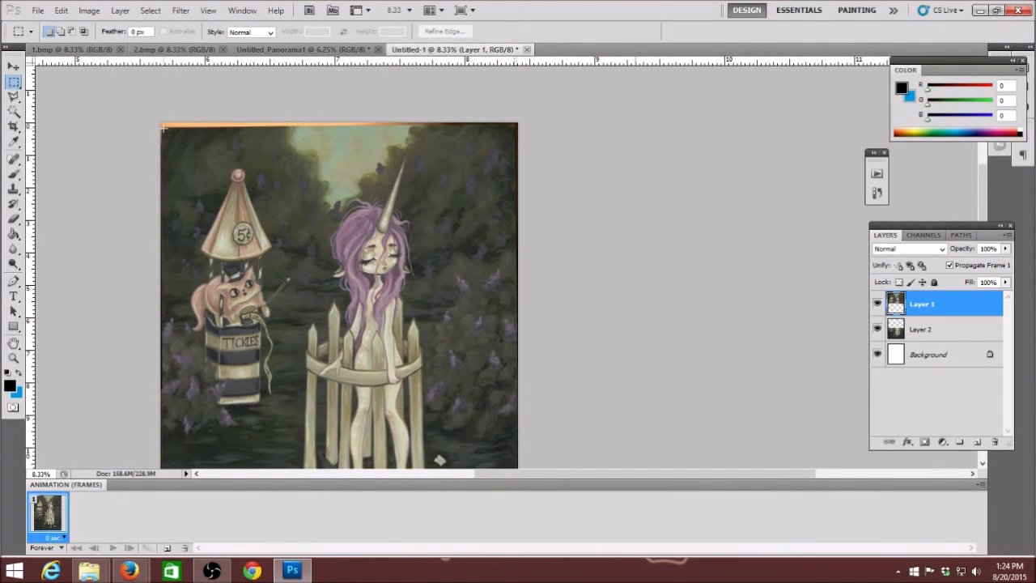
drag(164, 127, 531, 345)
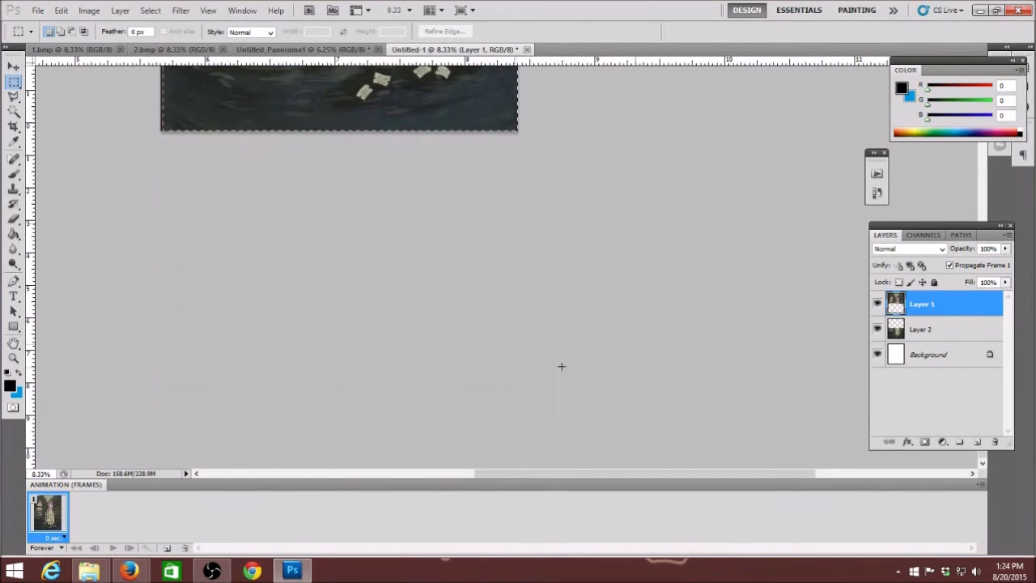
click(89, 10)
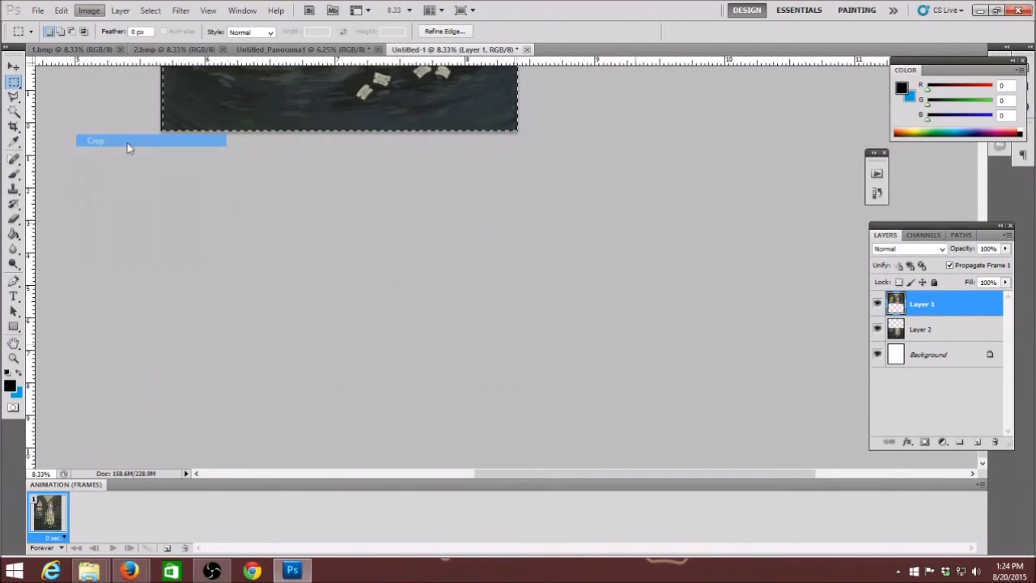
click(95, 140)
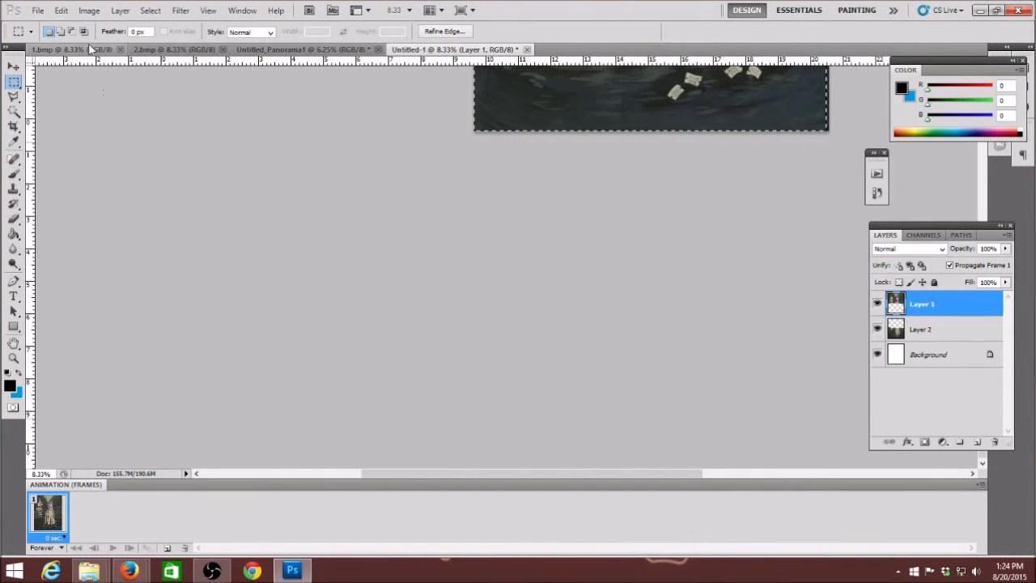
click(89, 11)
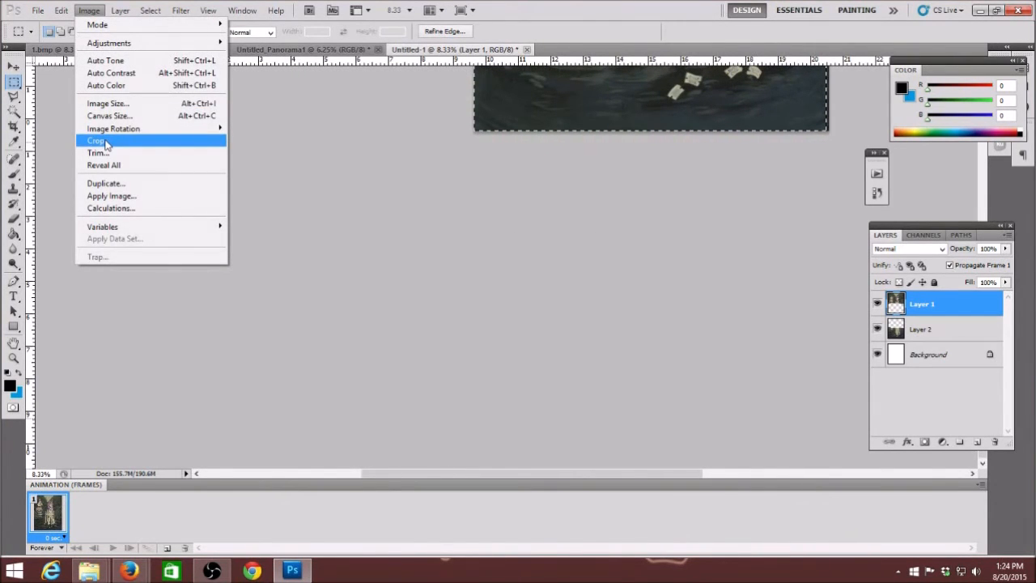
click(95, 140)
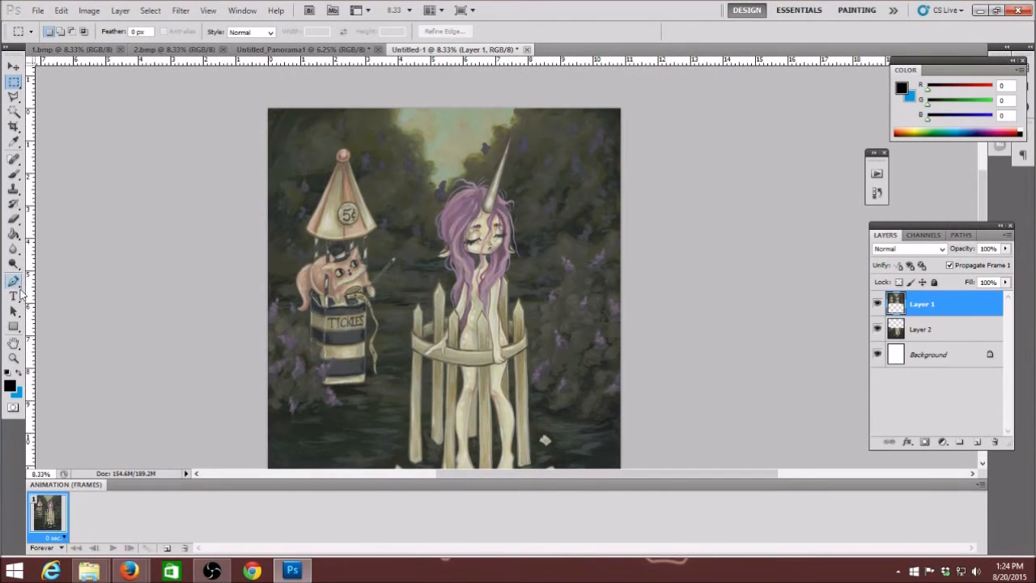
click(13, 358)
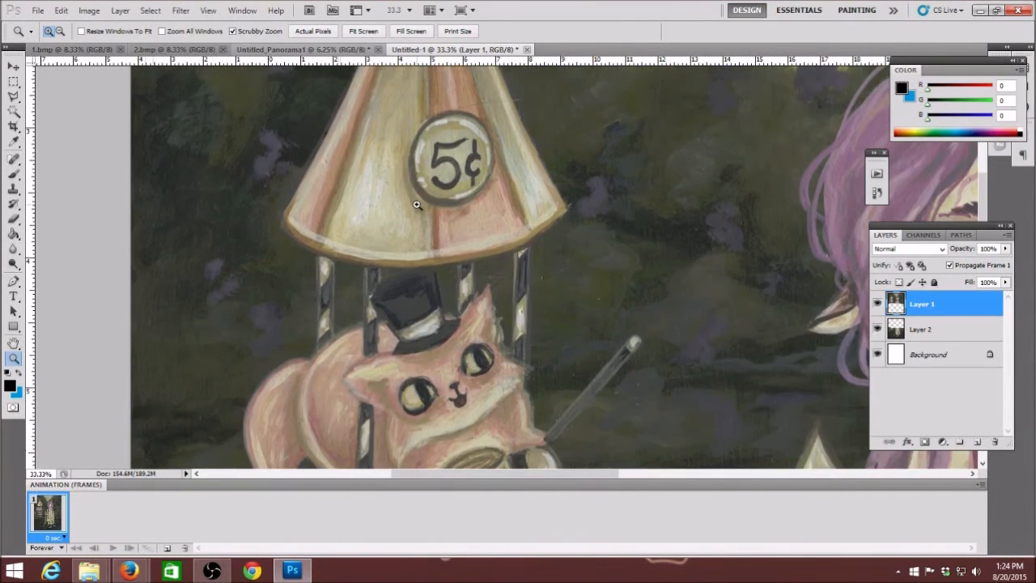
scroll(down, 3)
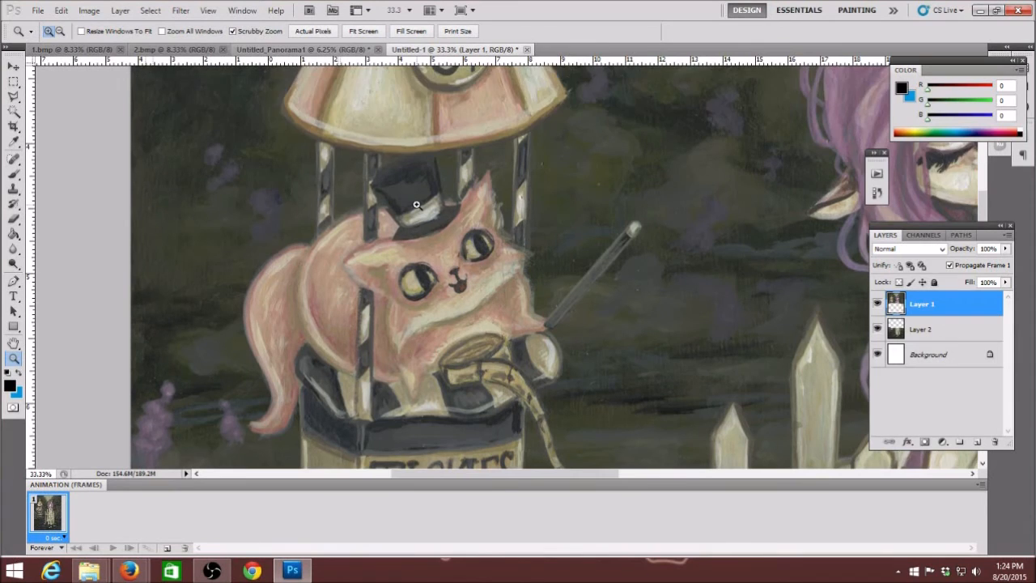
scroll(down, 3)
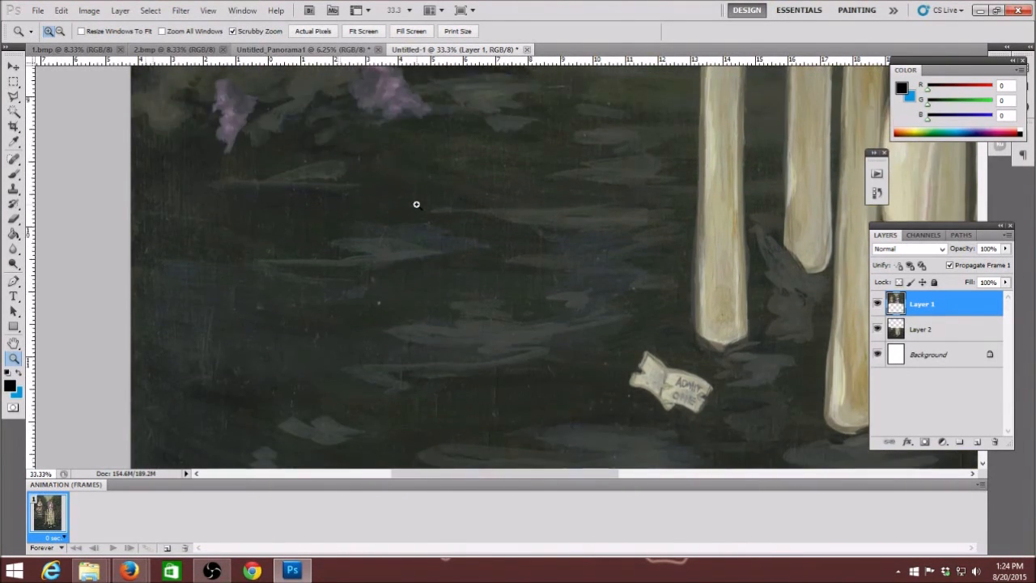
scroll(down, 3)
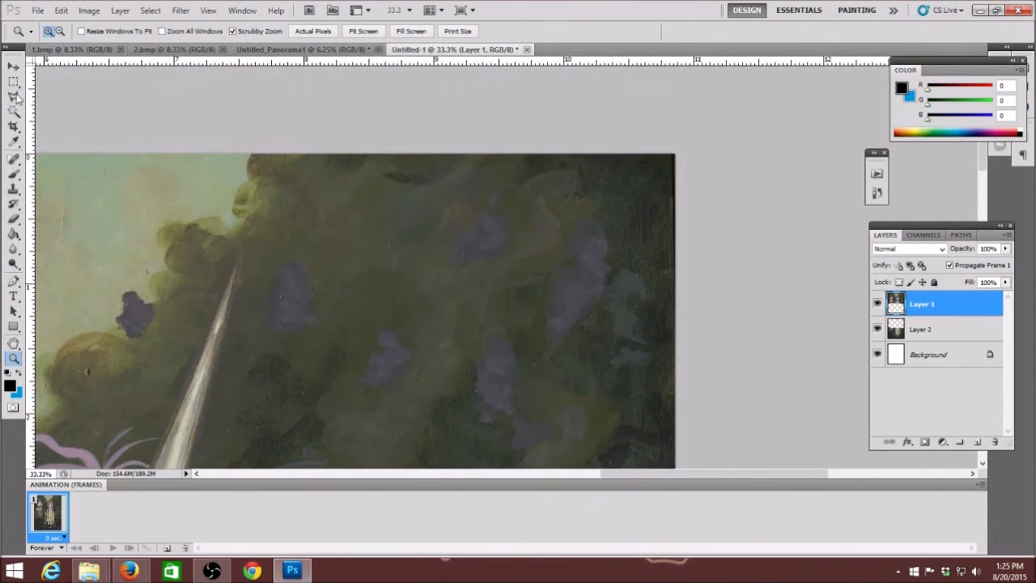
- Marquee-select the painting and crop away its bottom edge, then zoom out
click(13, 80)
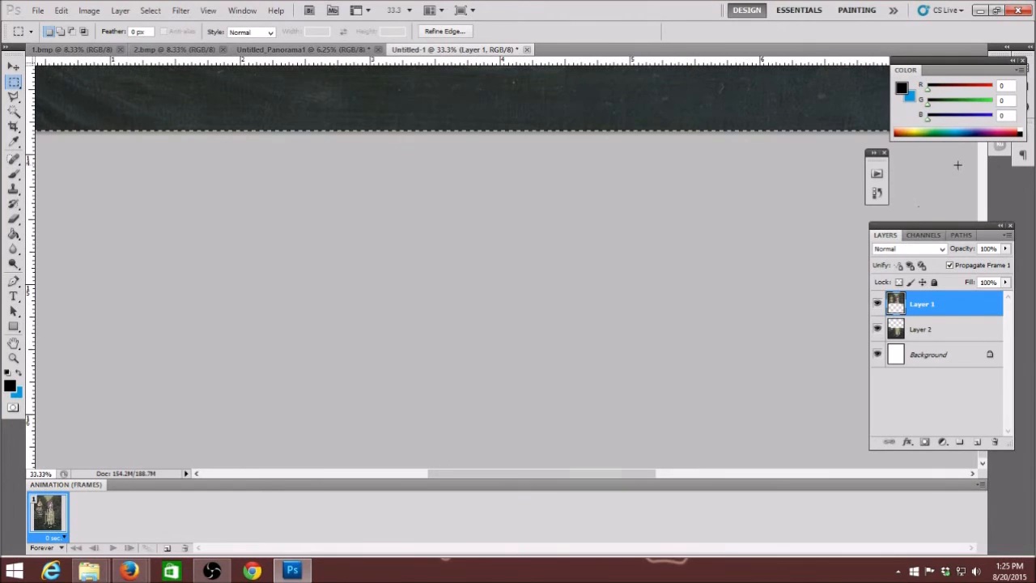
click(14, 358)
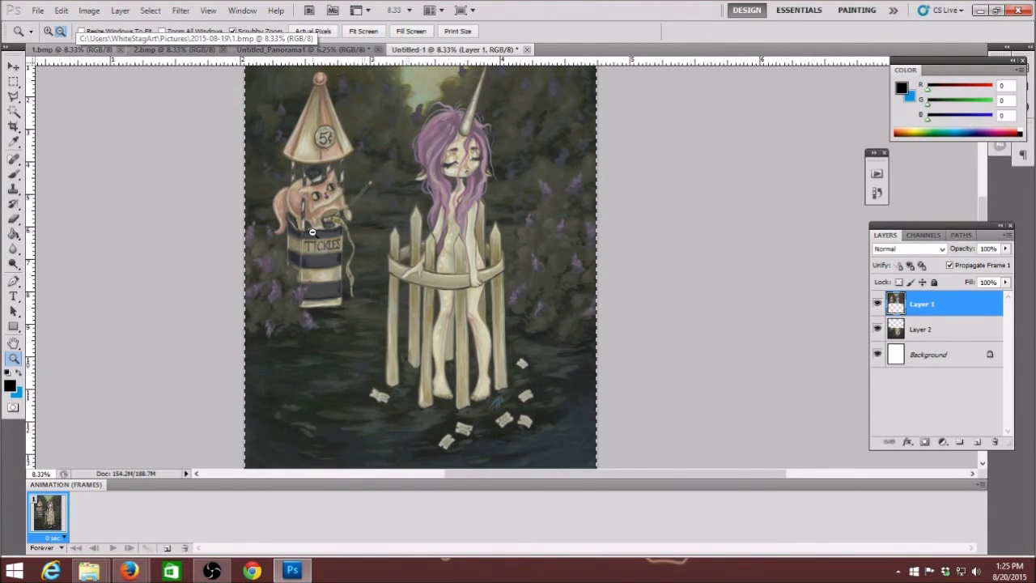
click(14, 82)
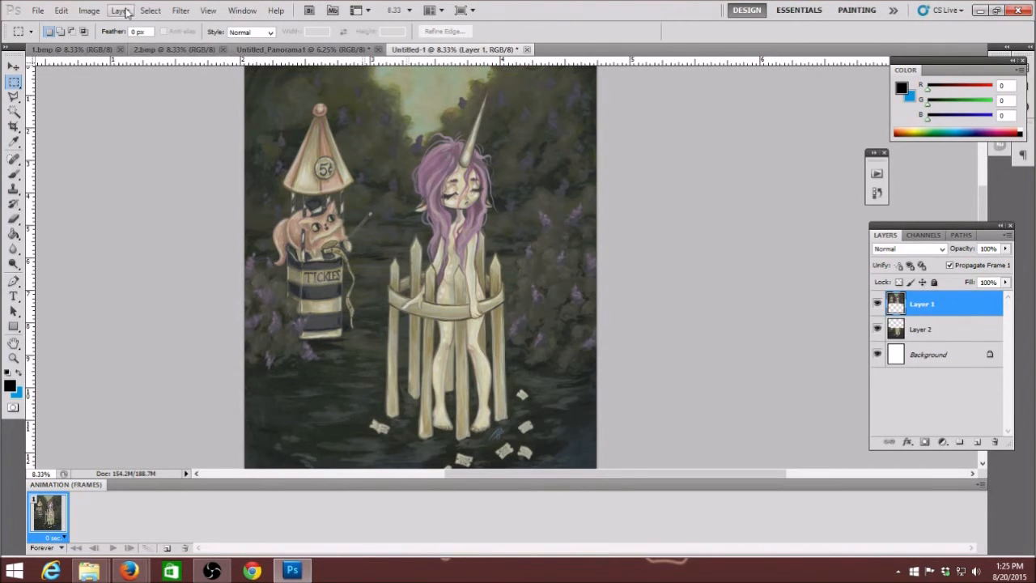
- Flatten all layers into a single Background layer, accepting the locked-layer warning
click(120, 11)
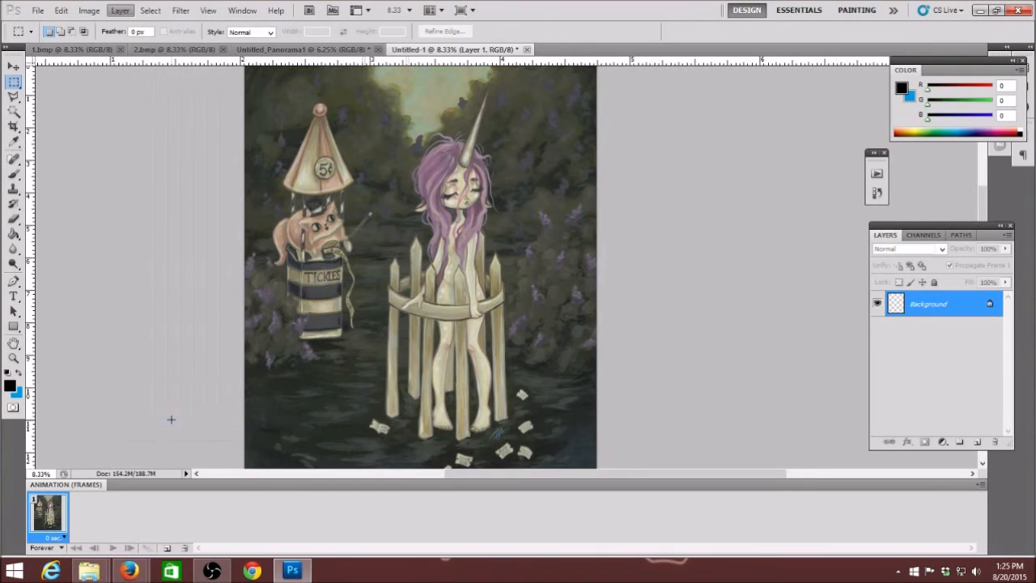
click(13, 67)
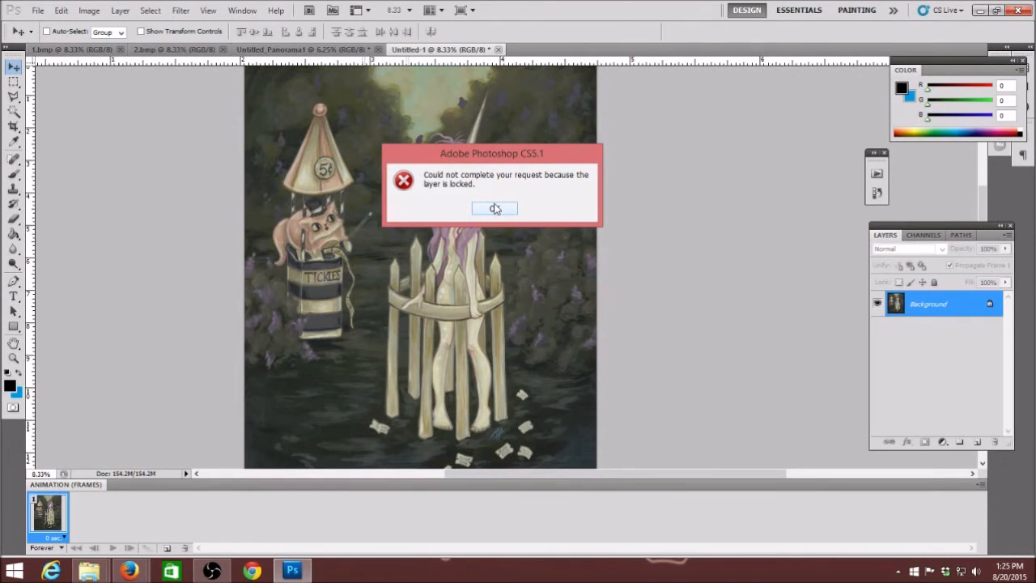
click(494, 208)
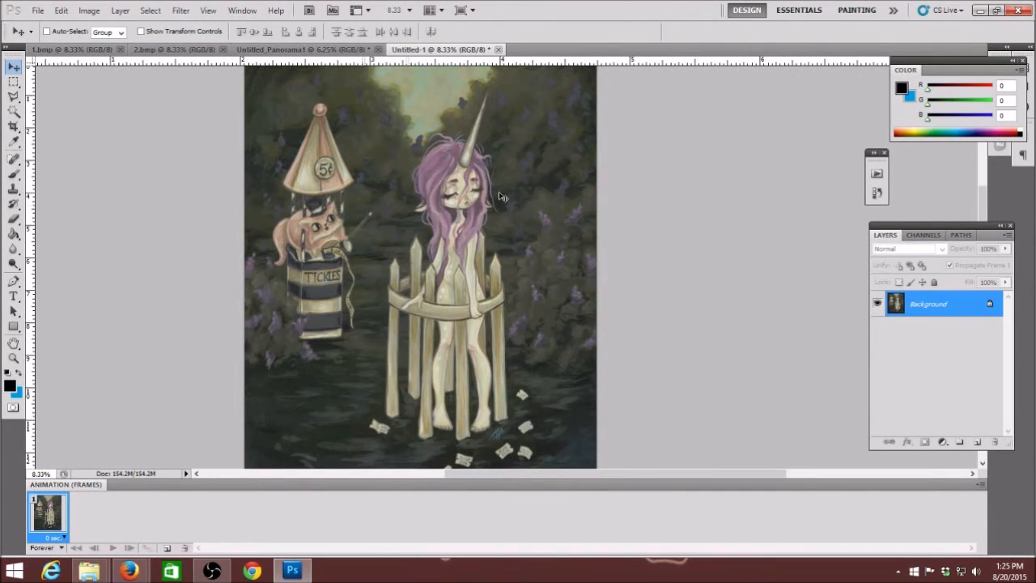
mouse_move(499, 200)
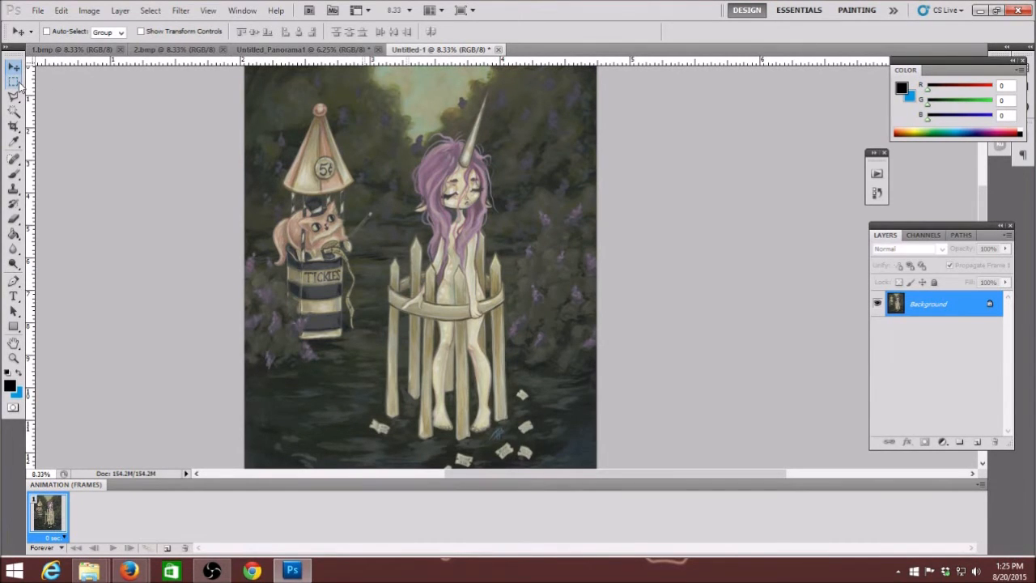
mouse_move(14, 85)
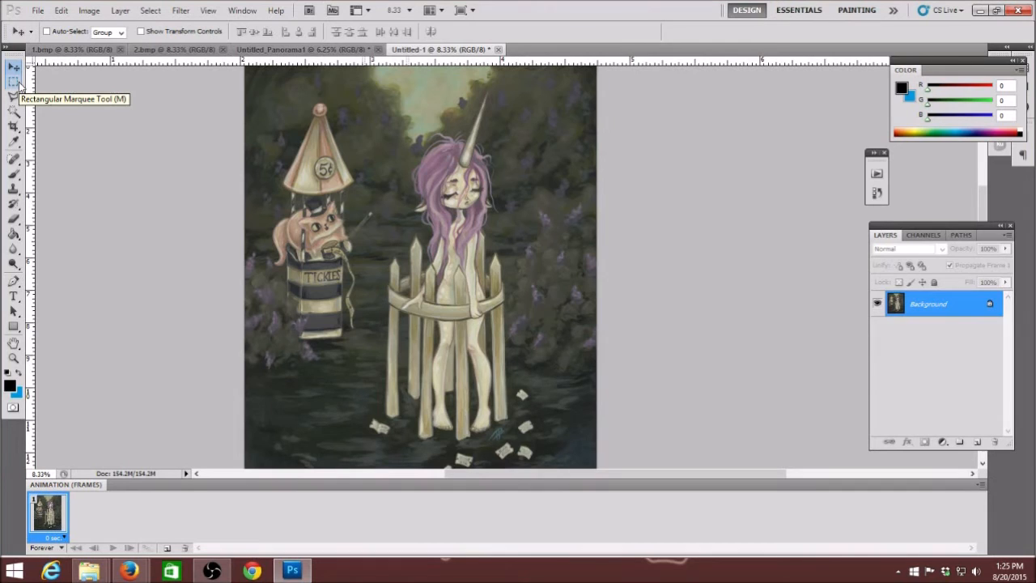
mouse_move(169, 272)
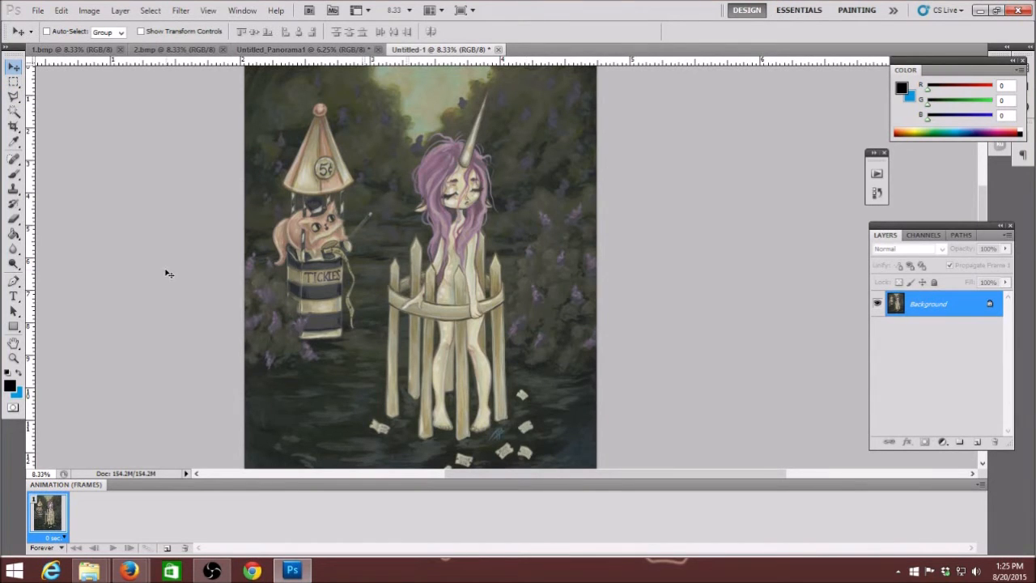
click(37, 10)
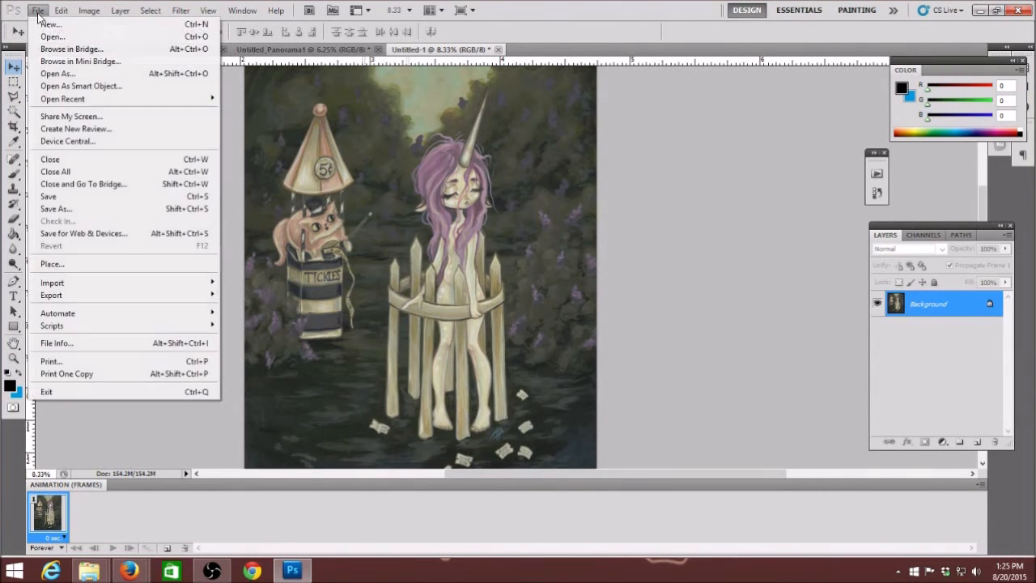
mouse_move(55, 209)
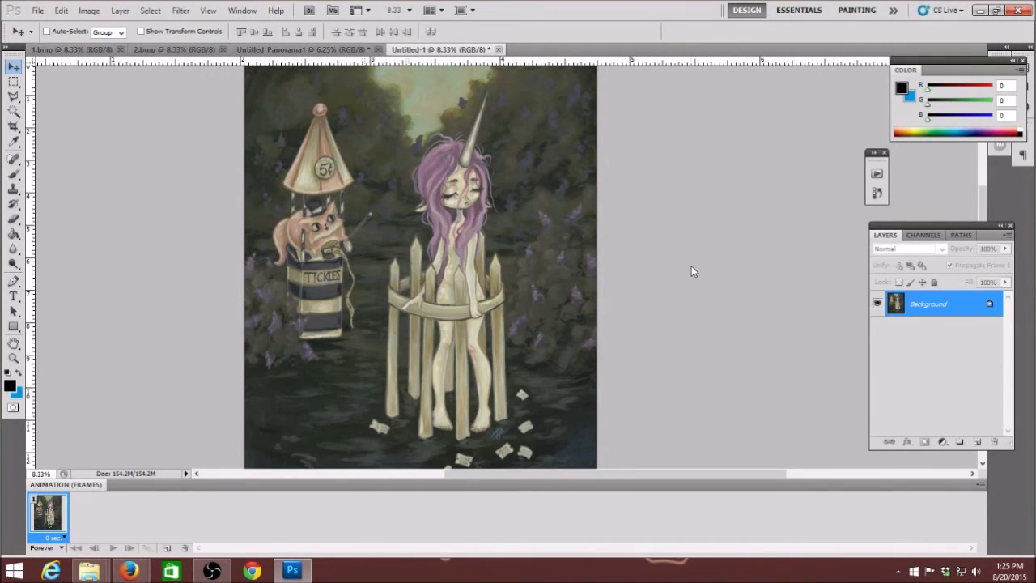
- Start duplicating the flattened Background layer; Untitled-1 still shows one Background layer
click(120, 11)
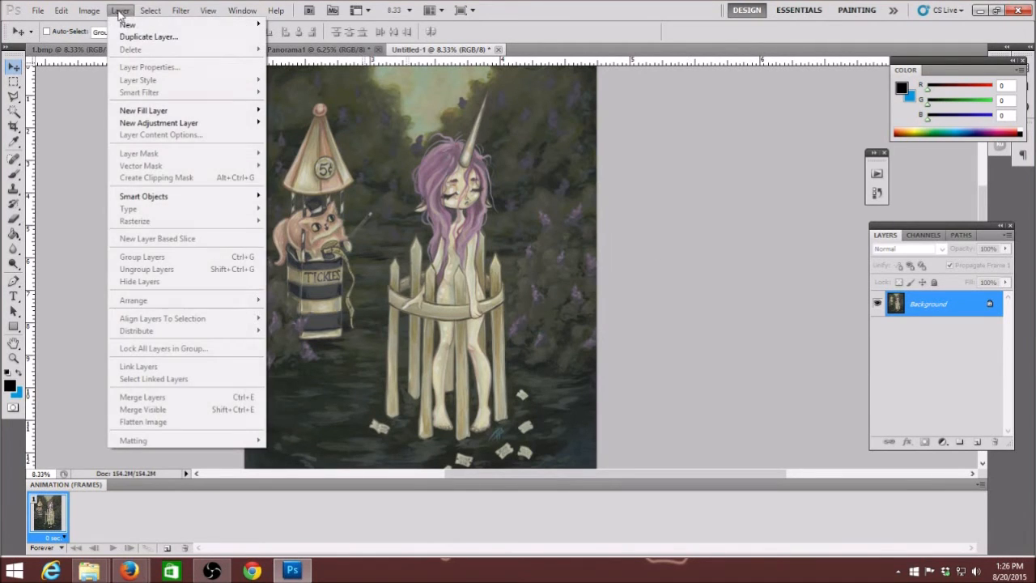
click(148, 36)
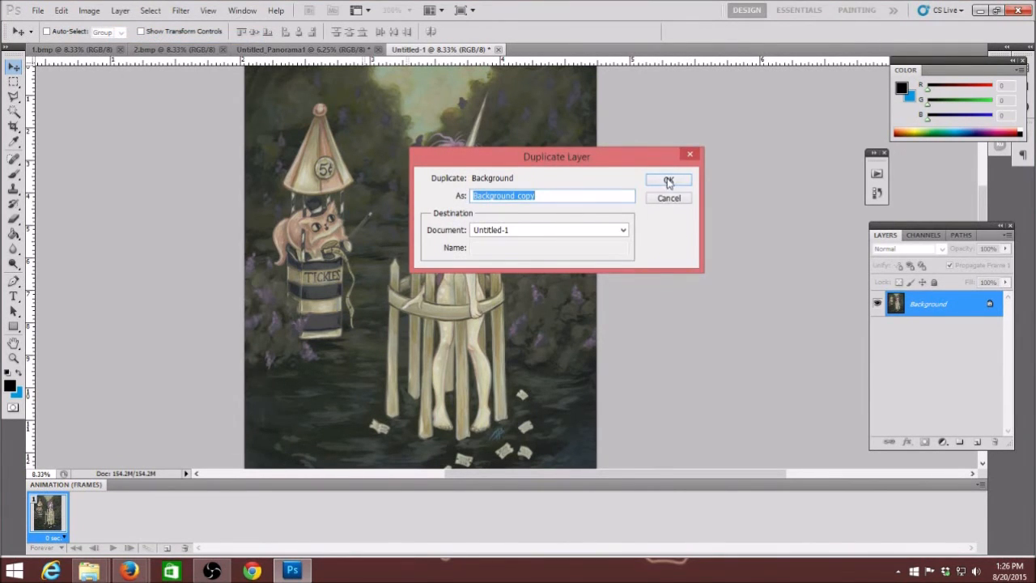
click(668, 178)
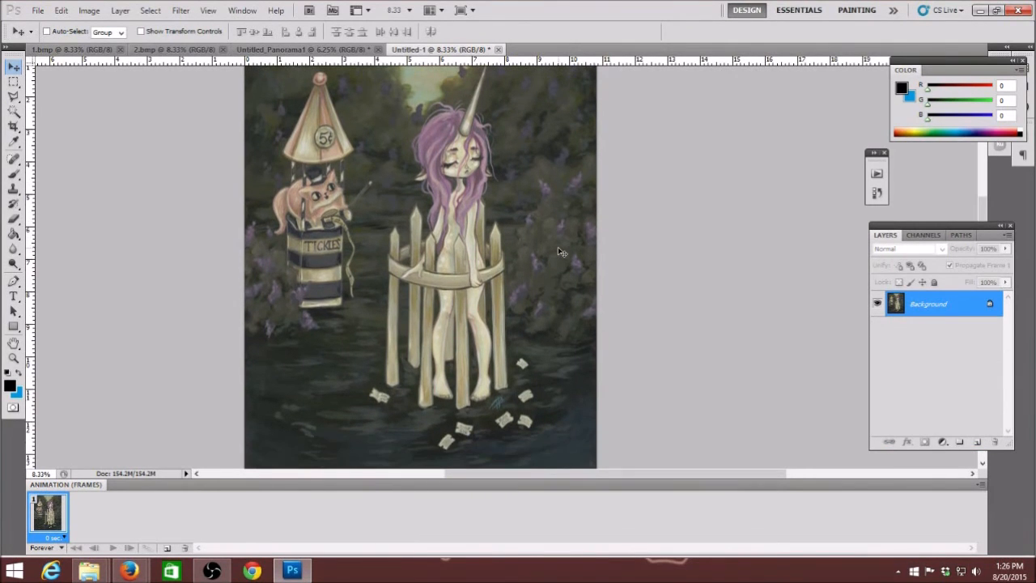
scroll(down, 3)
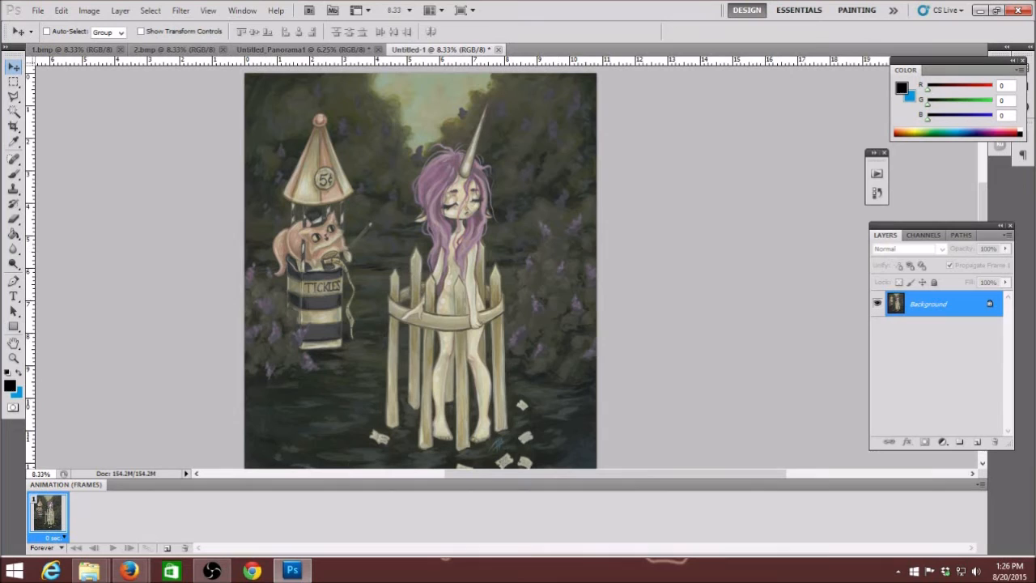
mouse_move(230, 136)
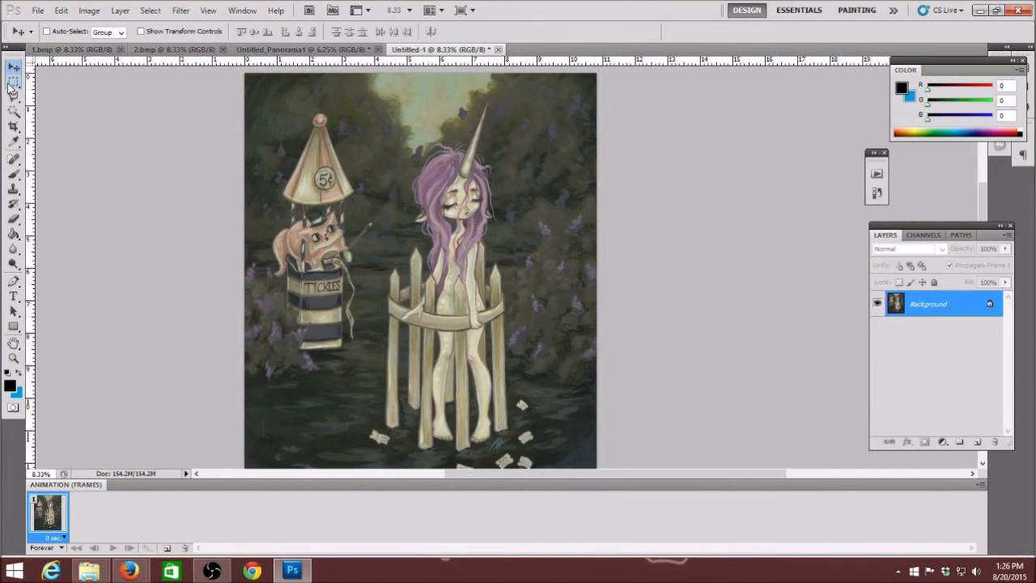
mouse_move(13, 88)
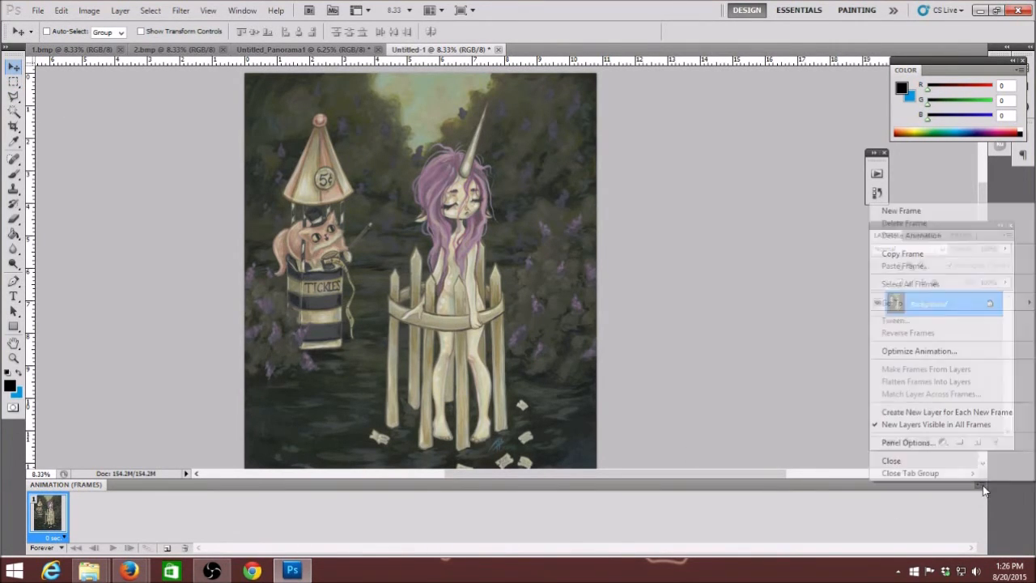
mouse_move(931, 473)
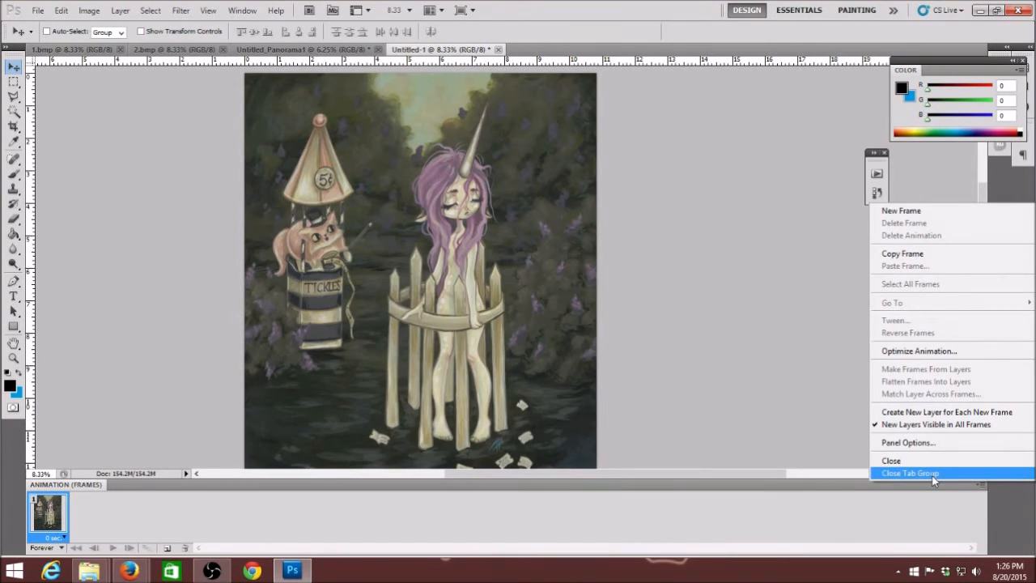
- Close the Animation frames panel with its Close Tab Group command
click(909, 473)
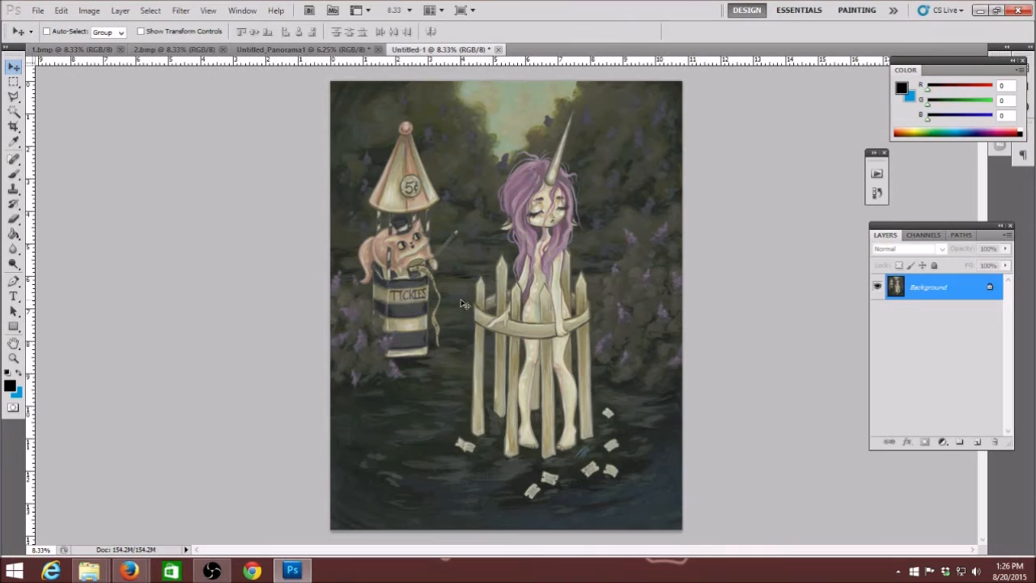
mouse_move(745, 365)
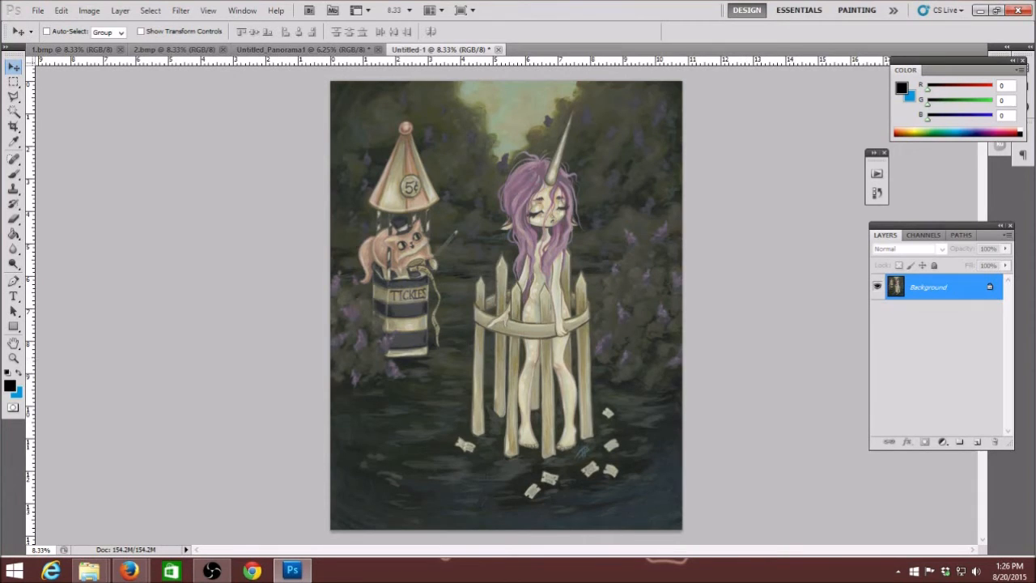
mouse_move(1021, 126)
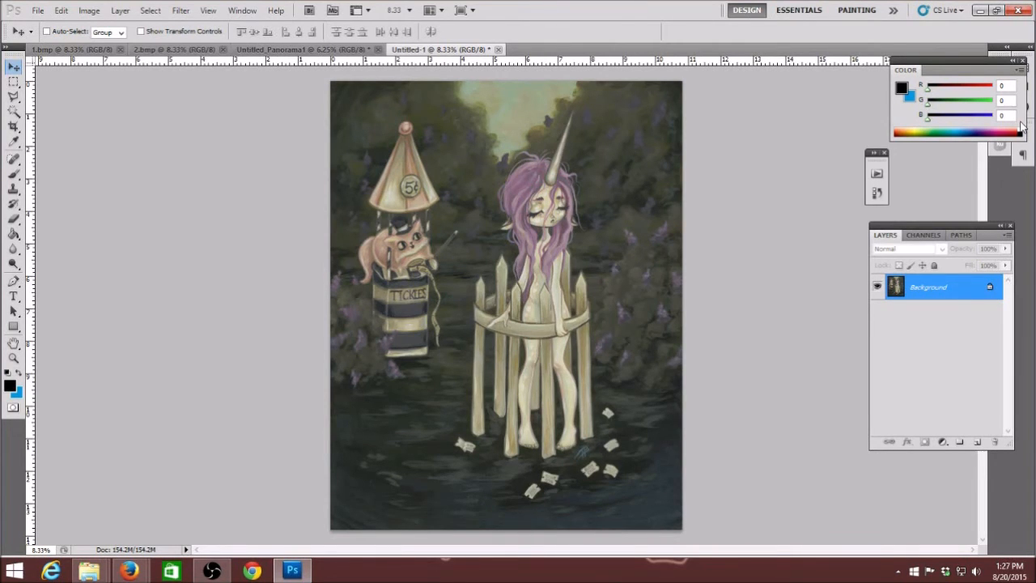
mouse_move(994, 40)
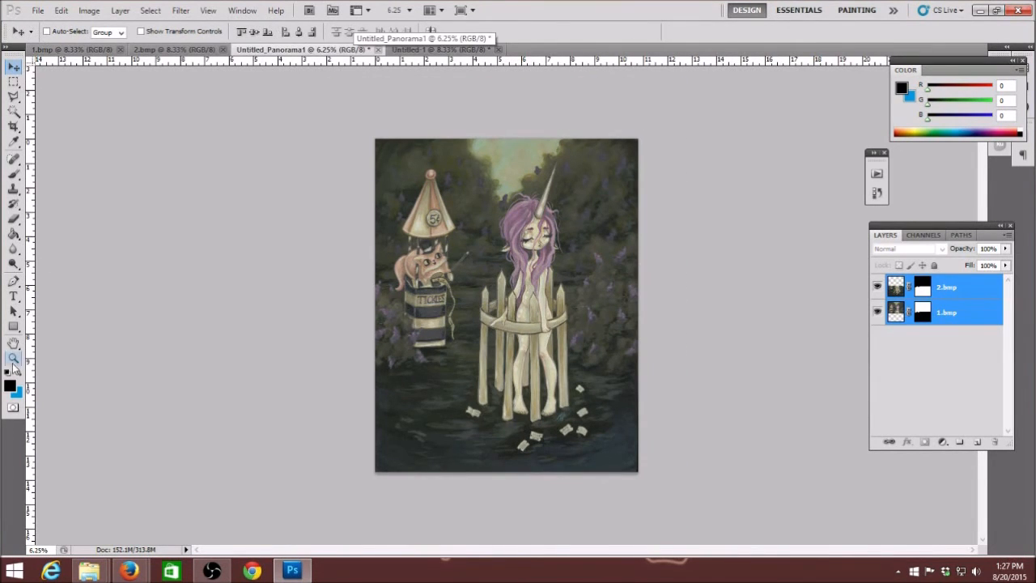
click(13, 360)
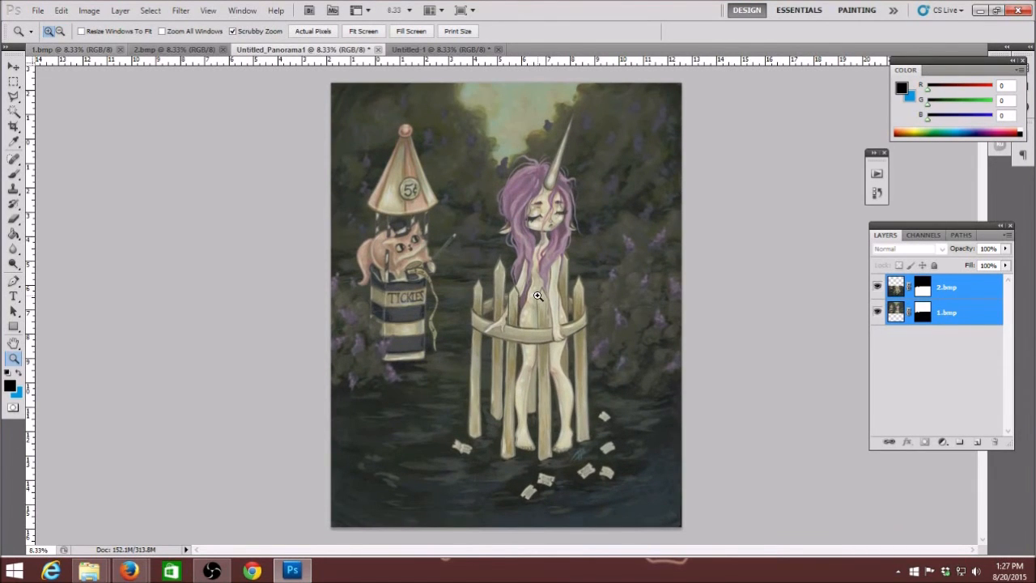
click(538, 294)
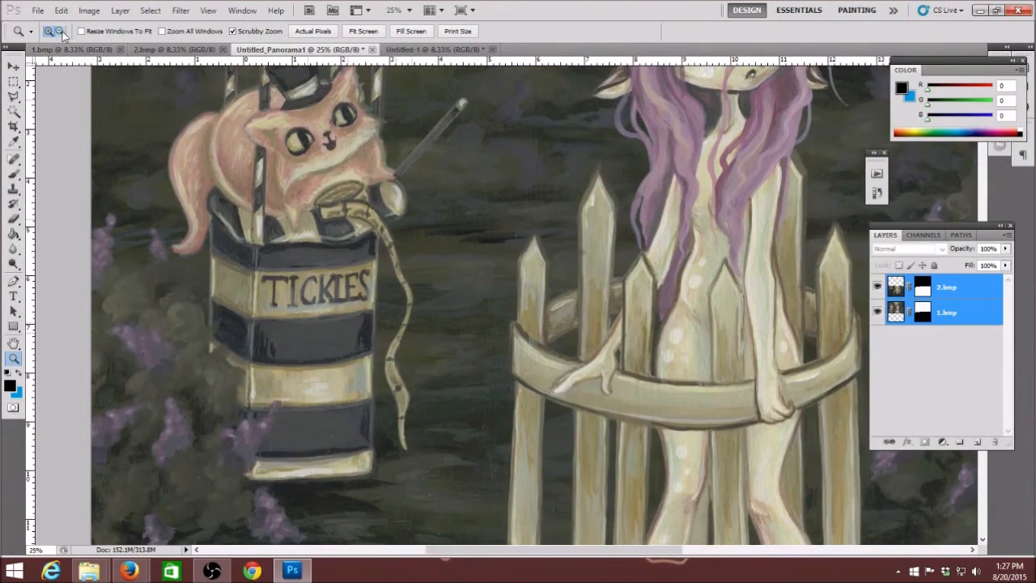
click(62, 31)
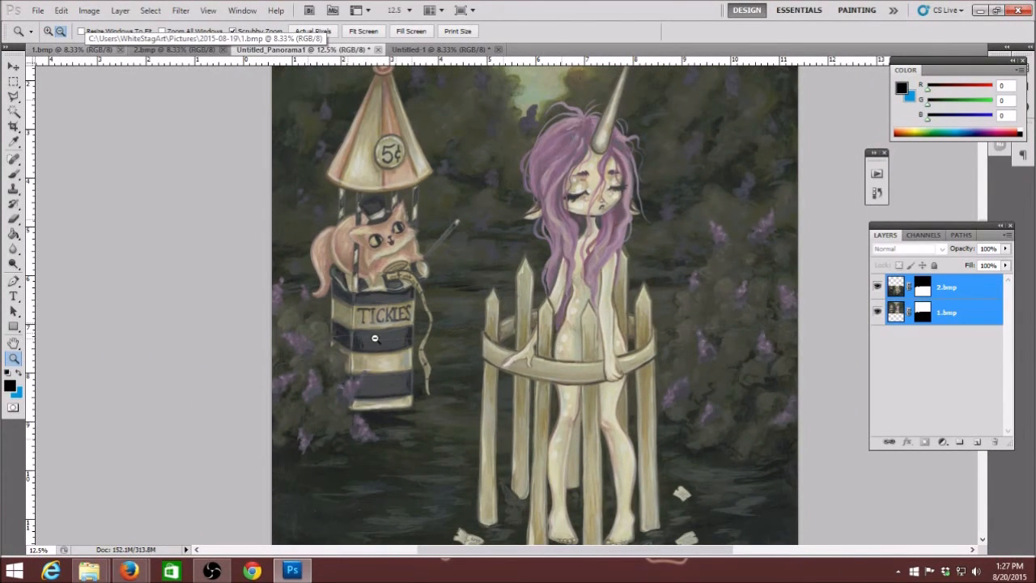
mouse_move(471, 334)
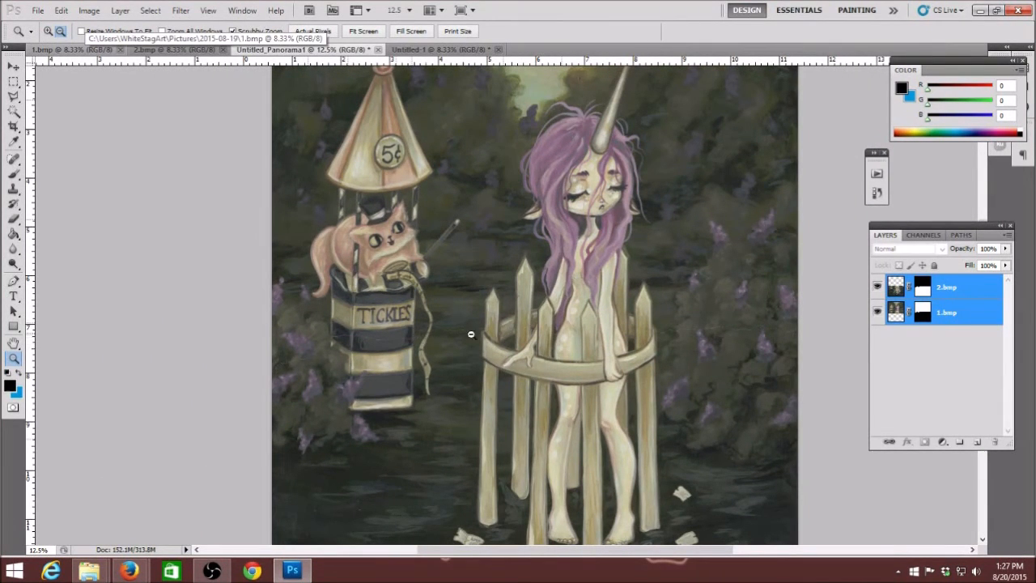
mouse_move(778, 338)
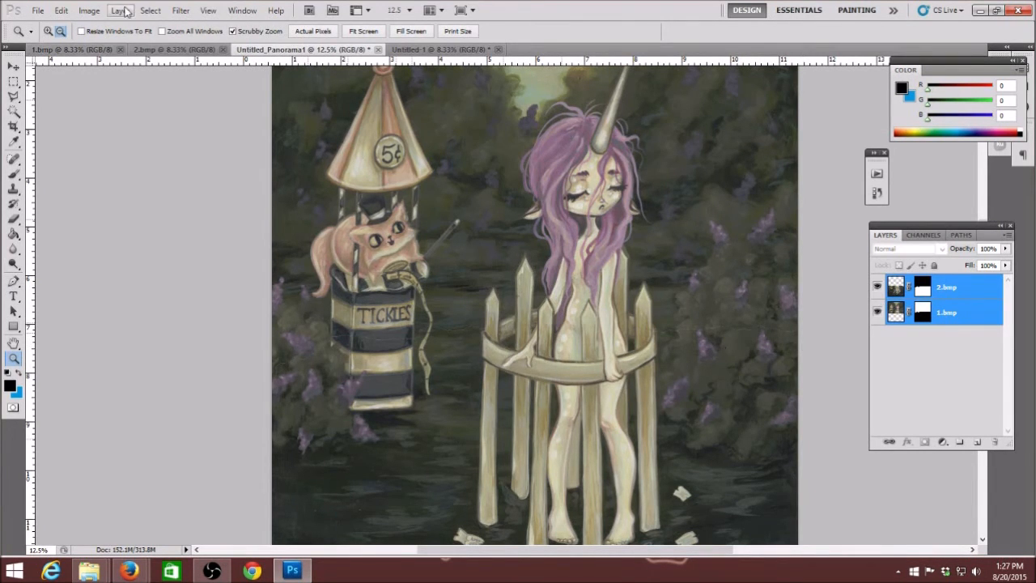
- Merge the panorama's two masked layers into one Background layer via Layer > Flatten Image
click(120, 11)
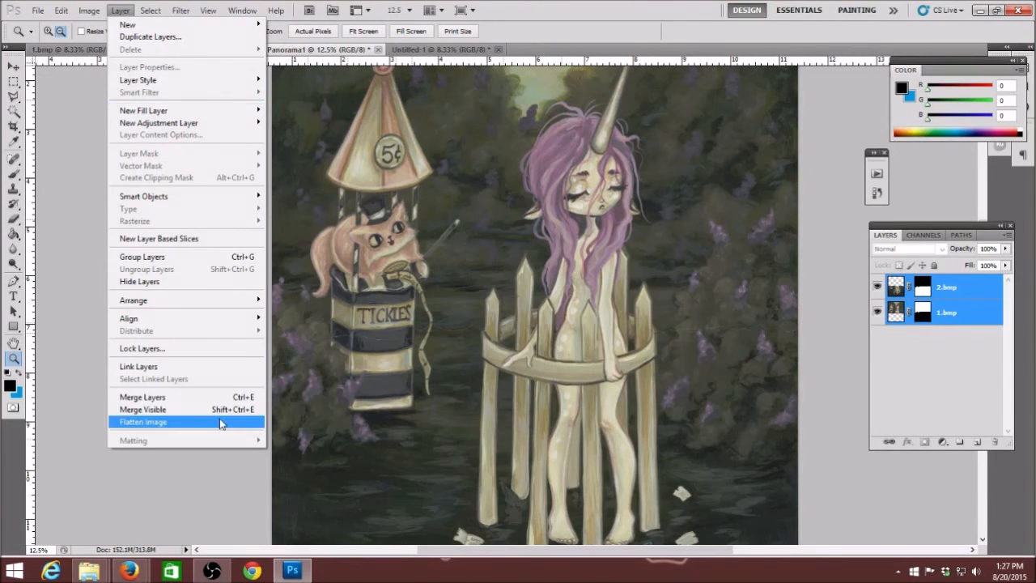
click(143, 421)
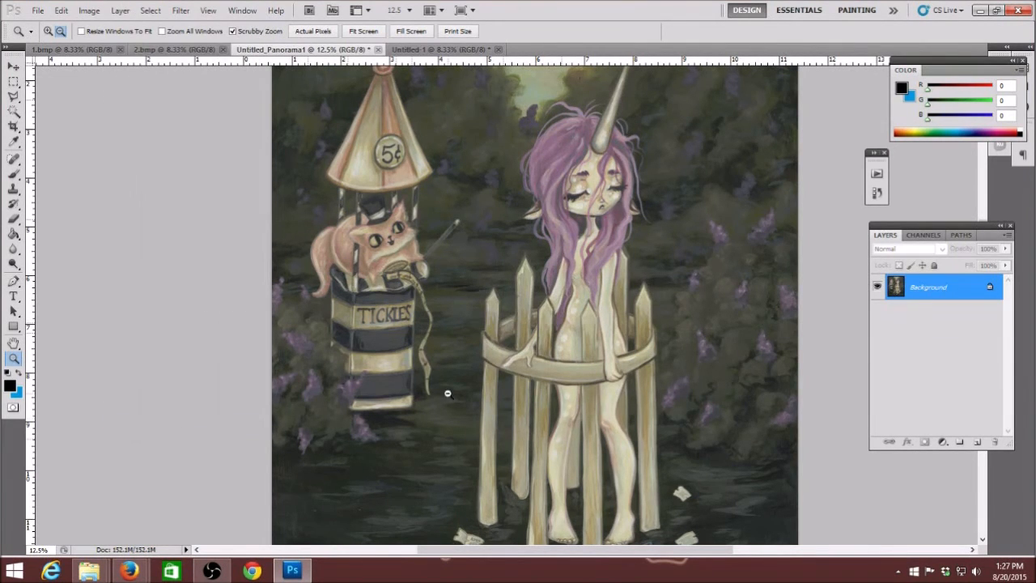
mouse_move(435, 349)
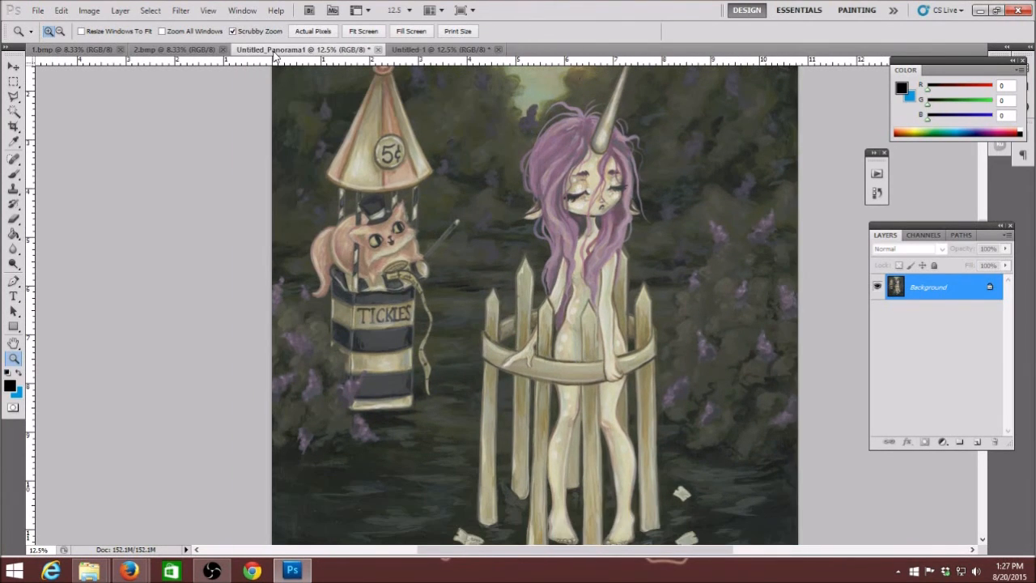
click(437, 49)
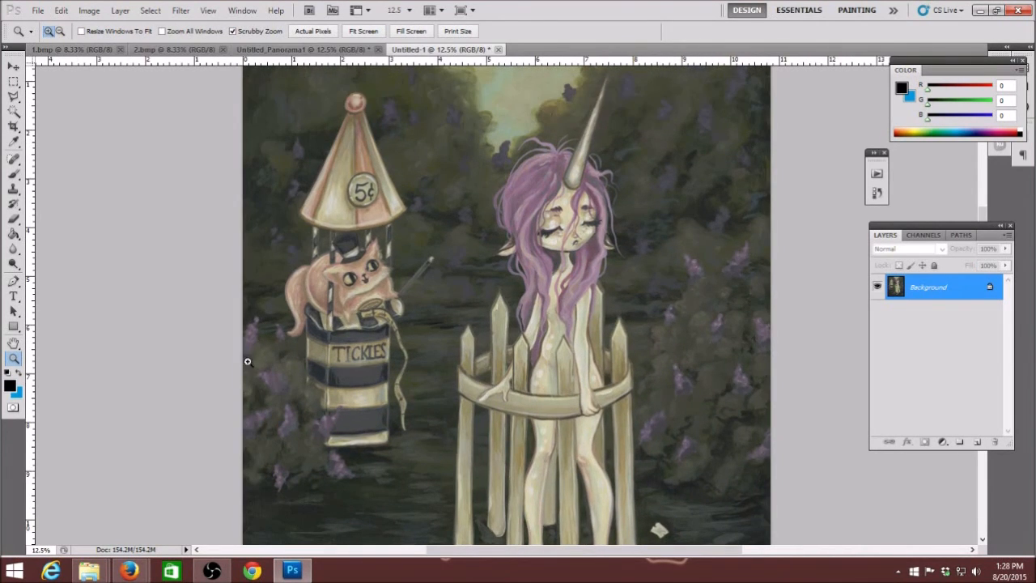
mouse_move(368, 58)
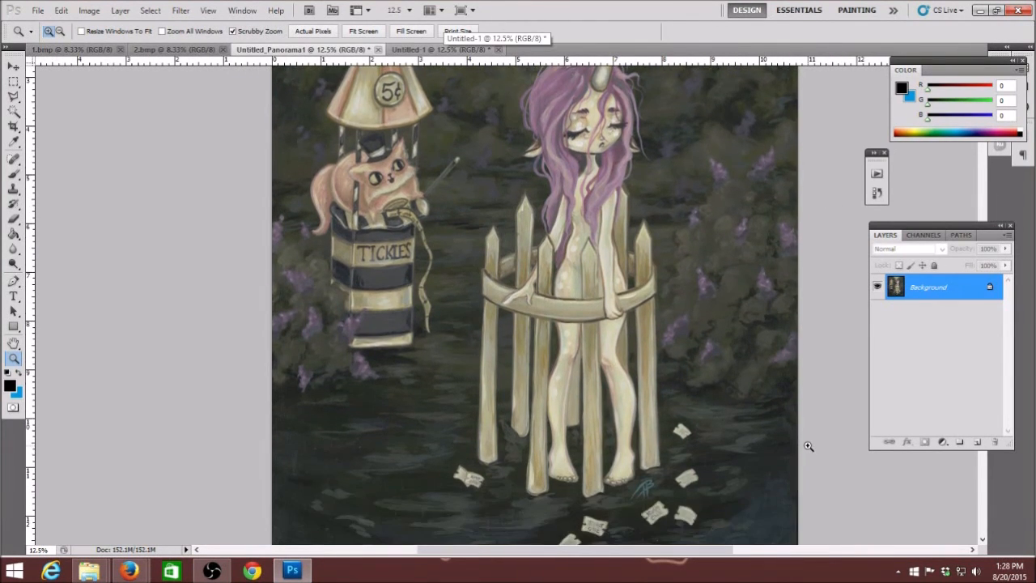
scroll(down, 3)
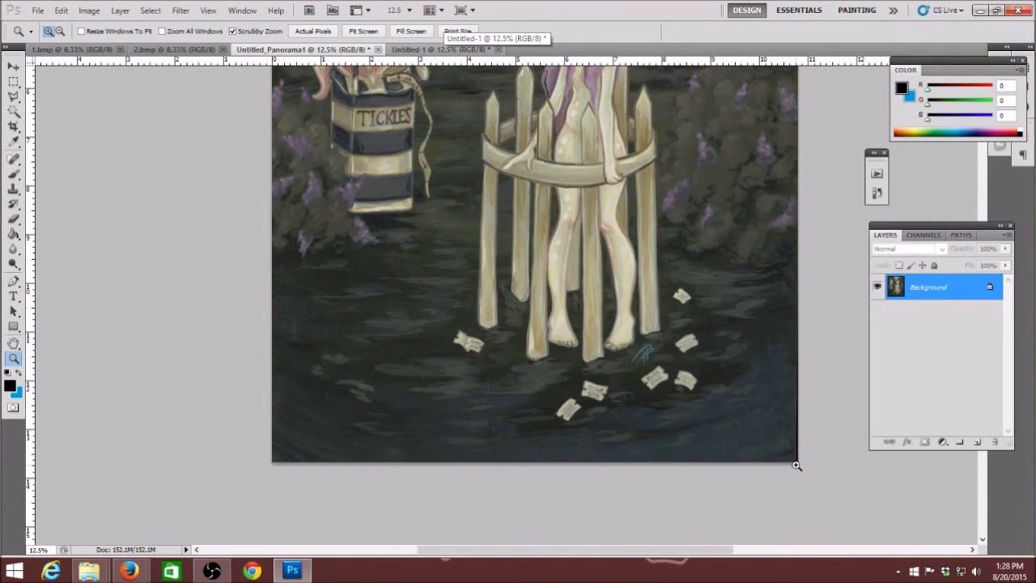
mouse_move(795, 385)
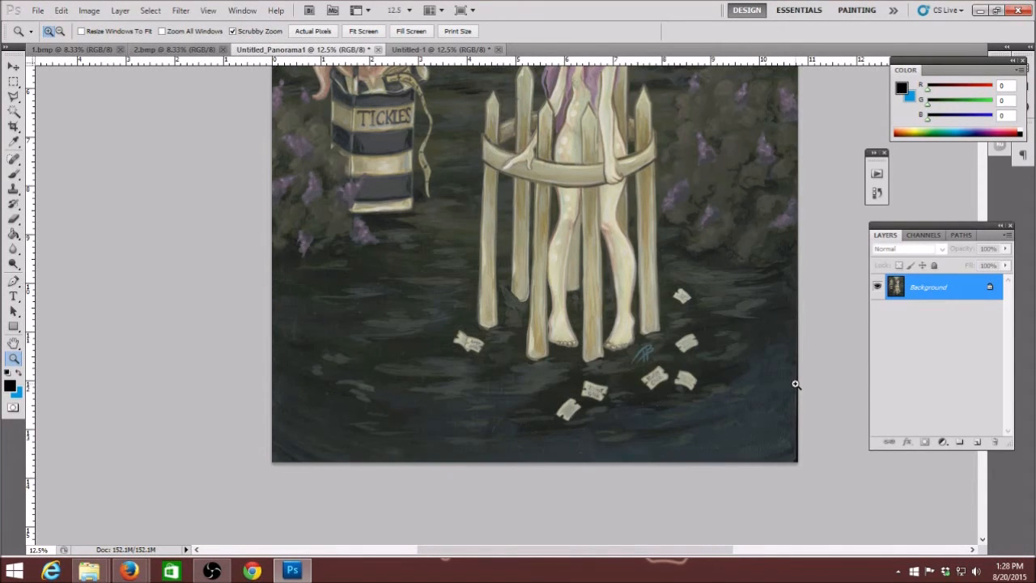
mouse_move(792, 414)
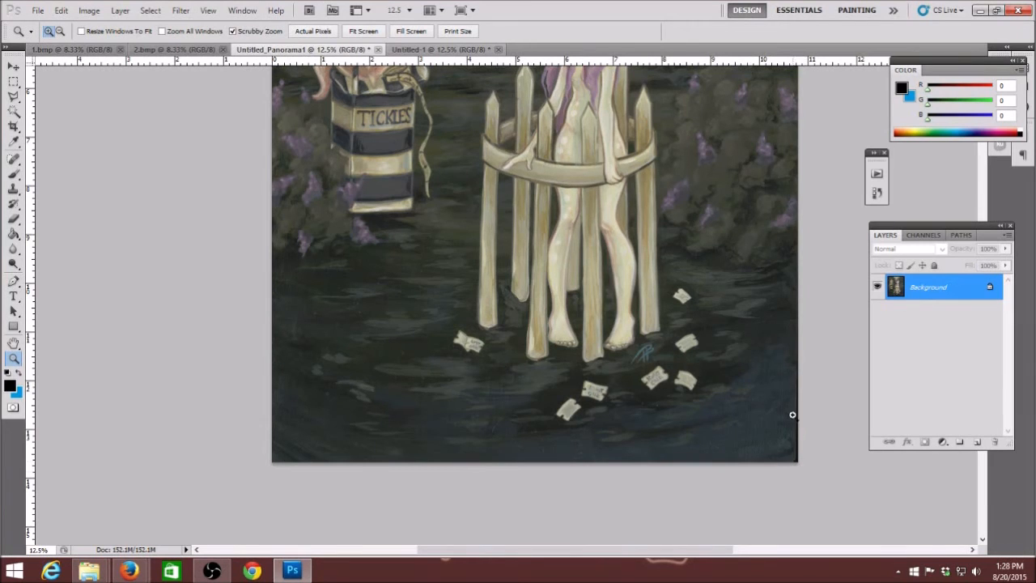
mouse_move(200, 150)
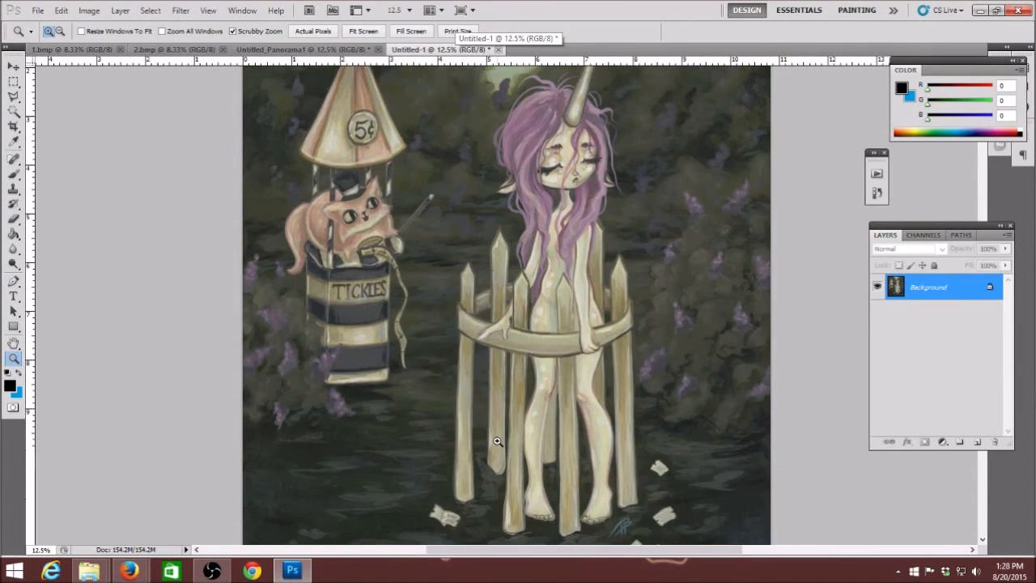
scroll(down, 3)
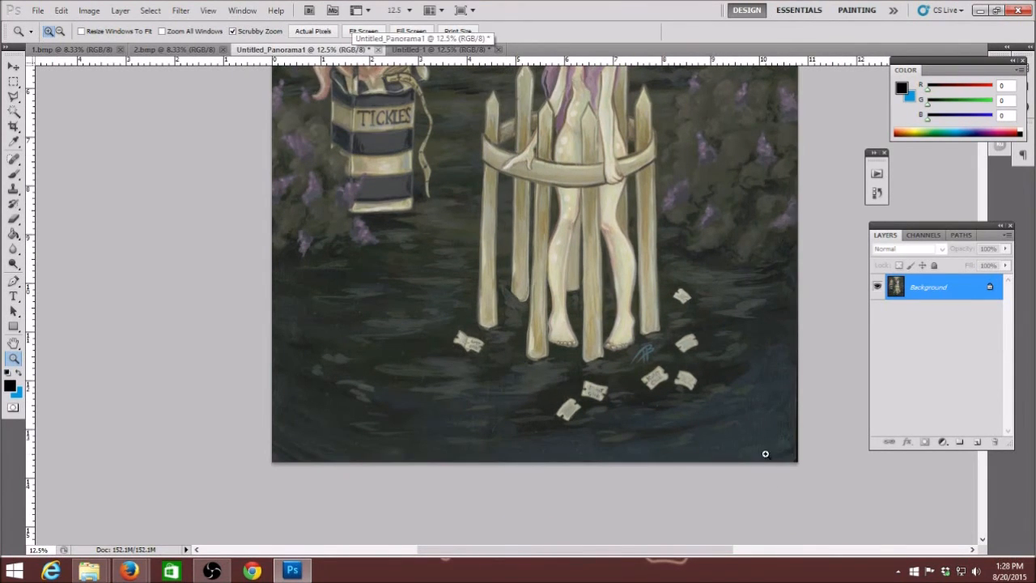
mouse_move(953, 369)
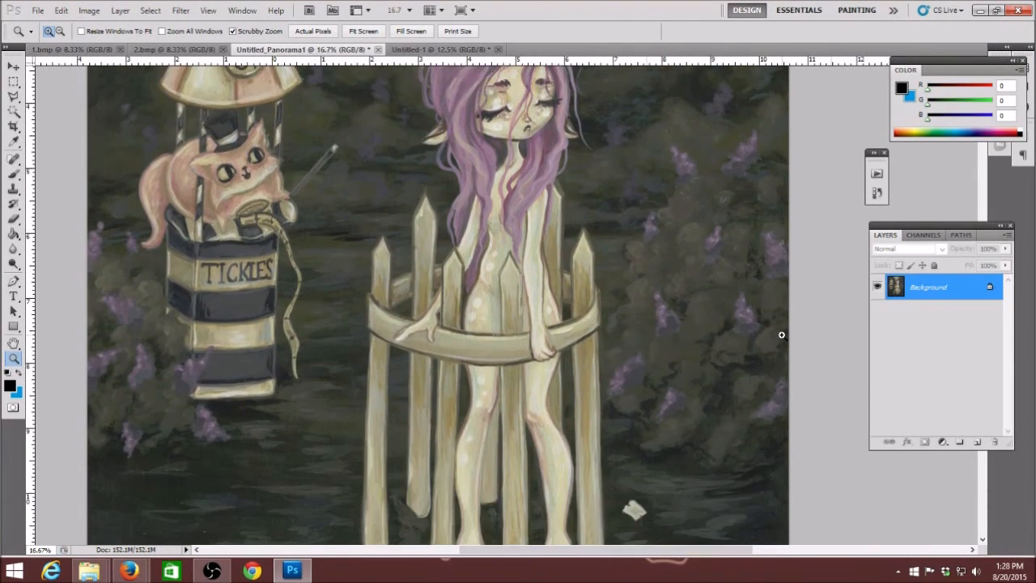
- Scroll through the flattened panorama, then switch back to the Untitled-1 tab
scroll(down, 3)
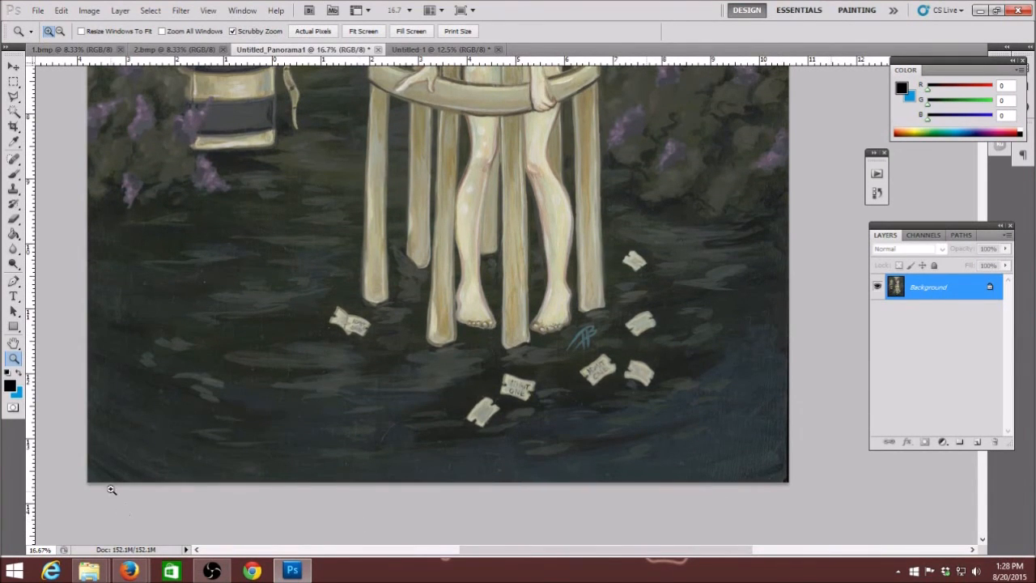
mouse_move(900, 504)
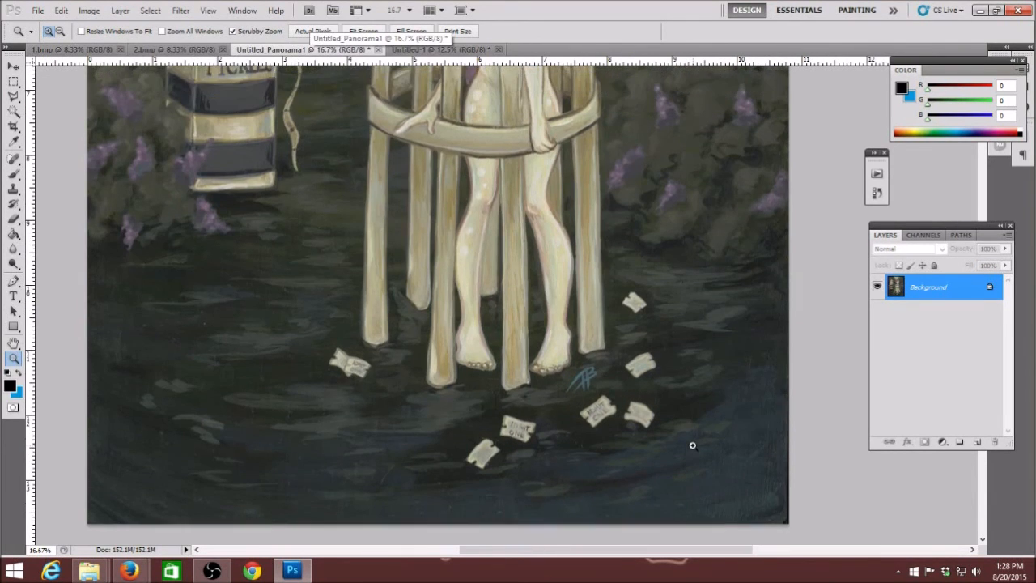
scroll(up, 3)
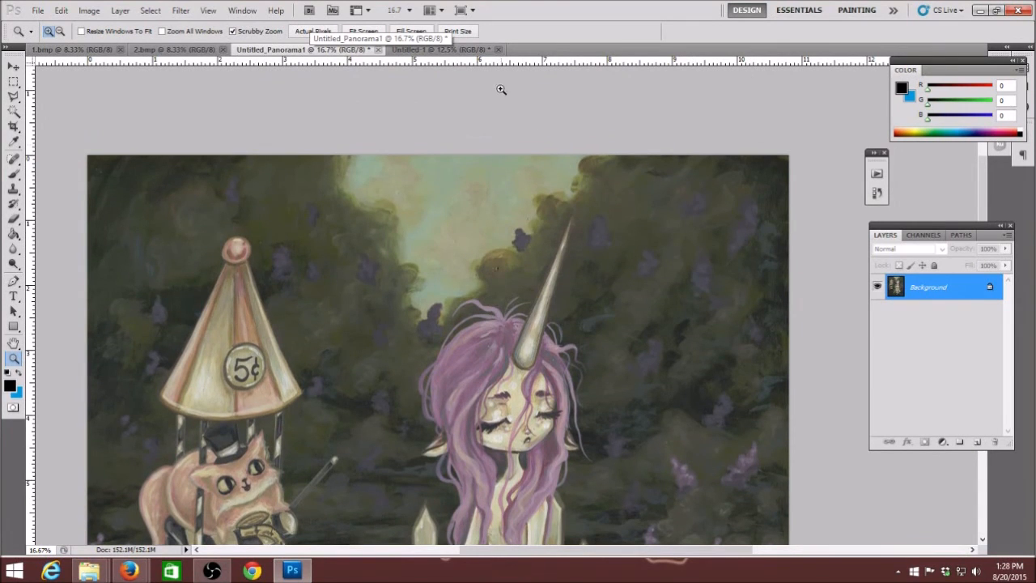
click(437, 50)
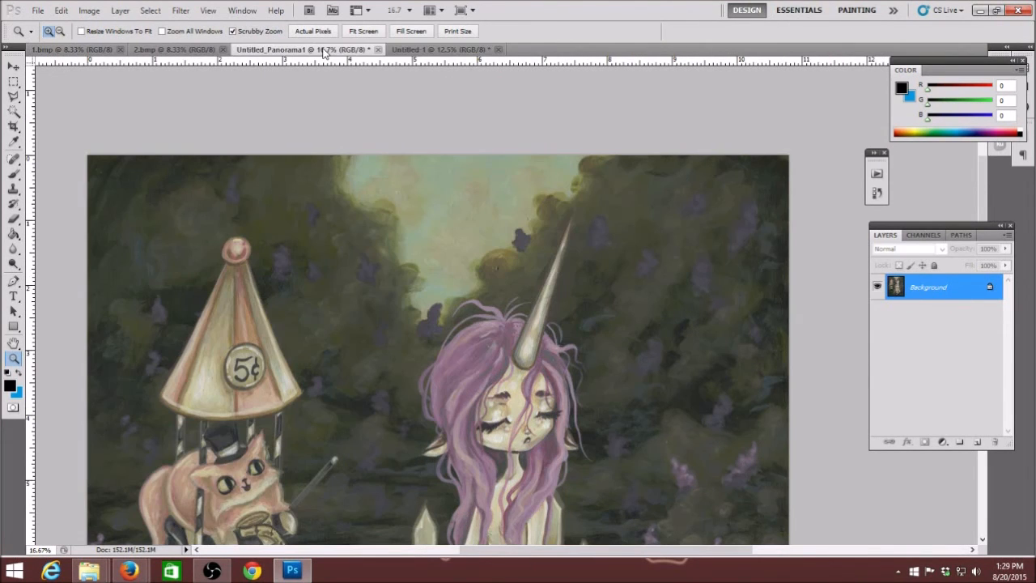
mouse_move(429, 49)
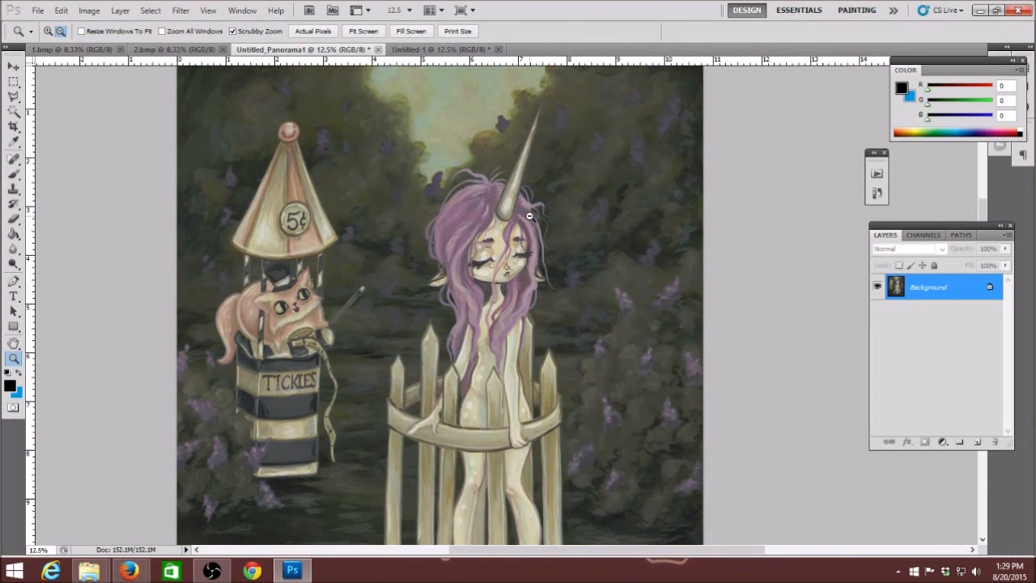
mouse_move(424, 101)
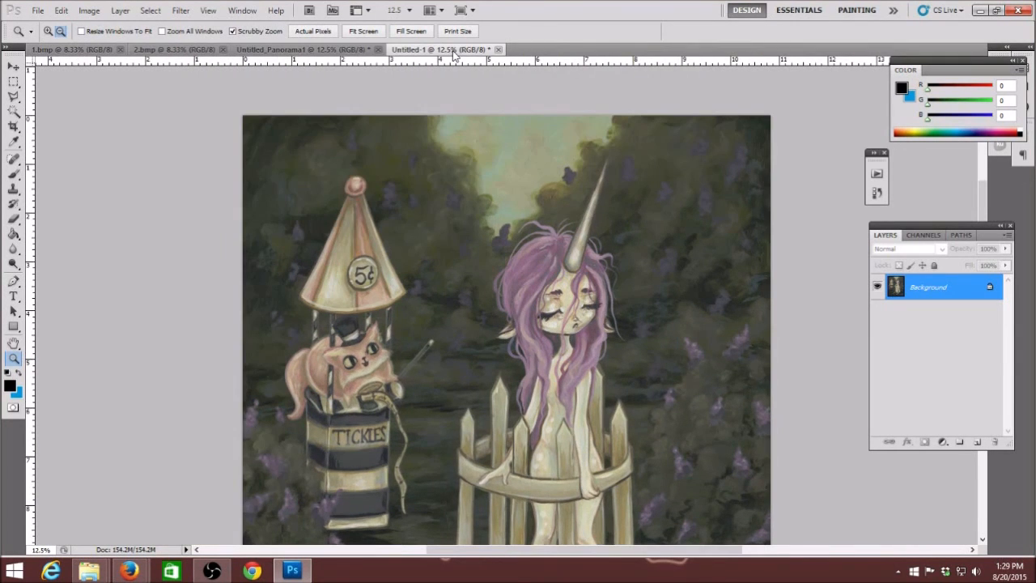
scroll(down, 3)
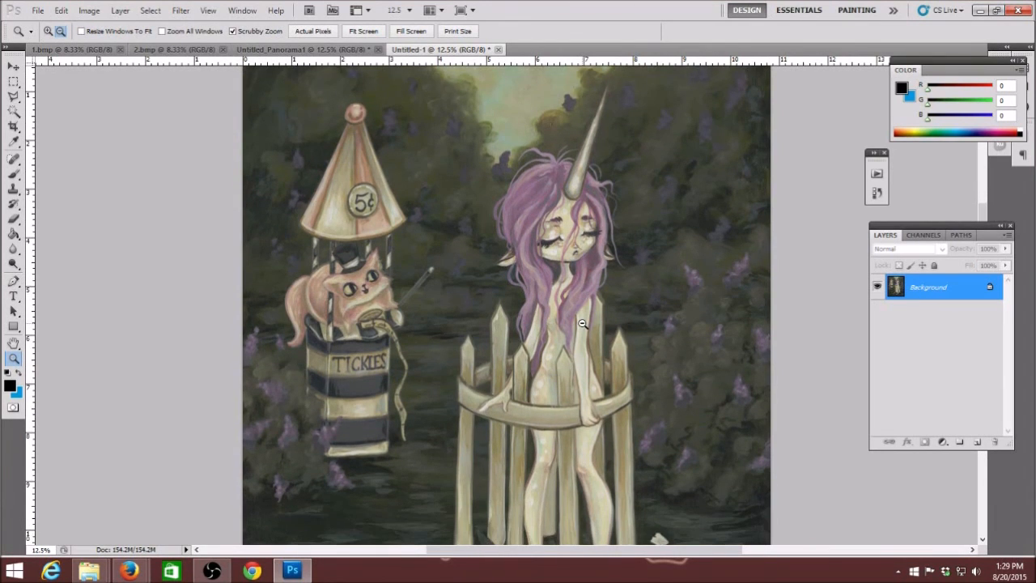
scroll(down, 3)
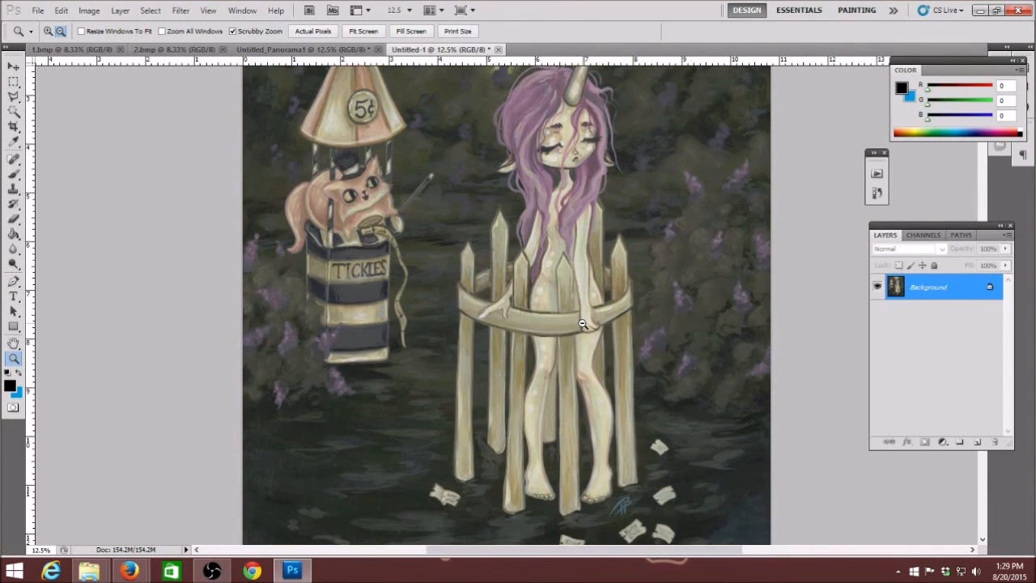